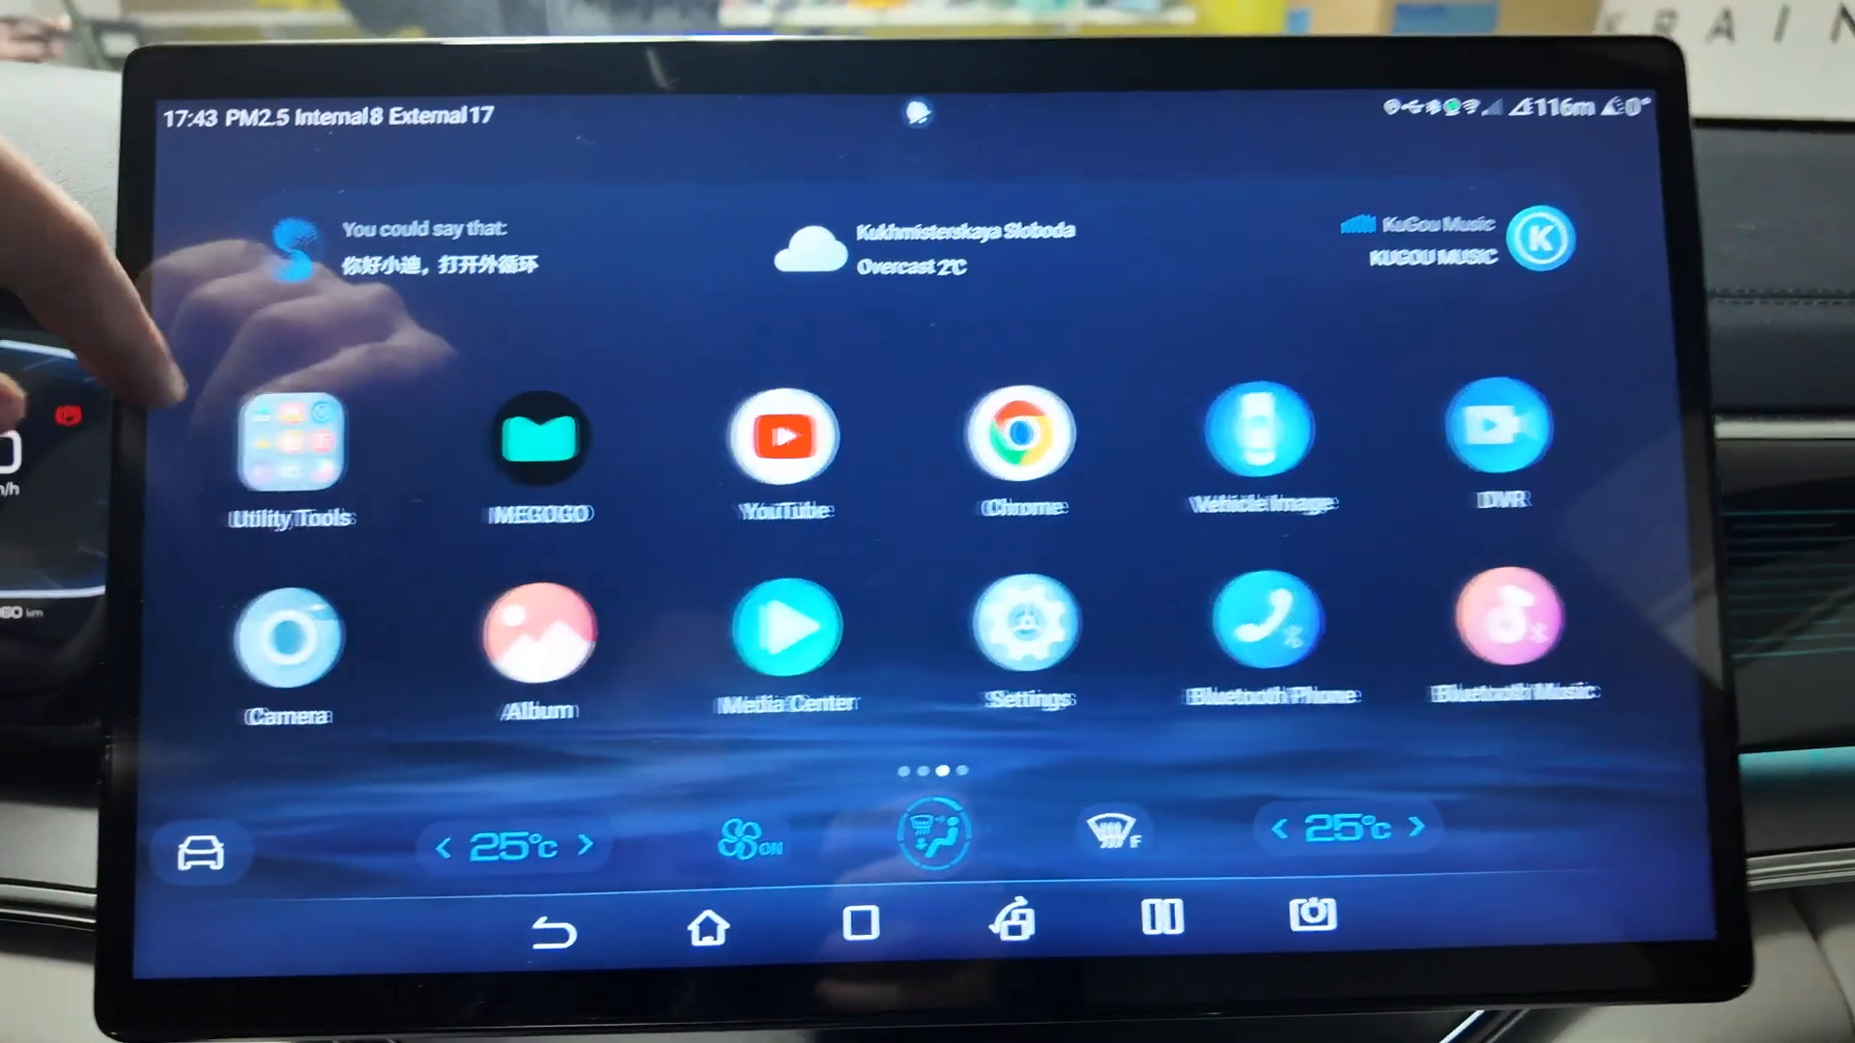
- Open the Utility Tools folder and swipe to its second page with Gboard and microG Settings
left_click(291, 443)
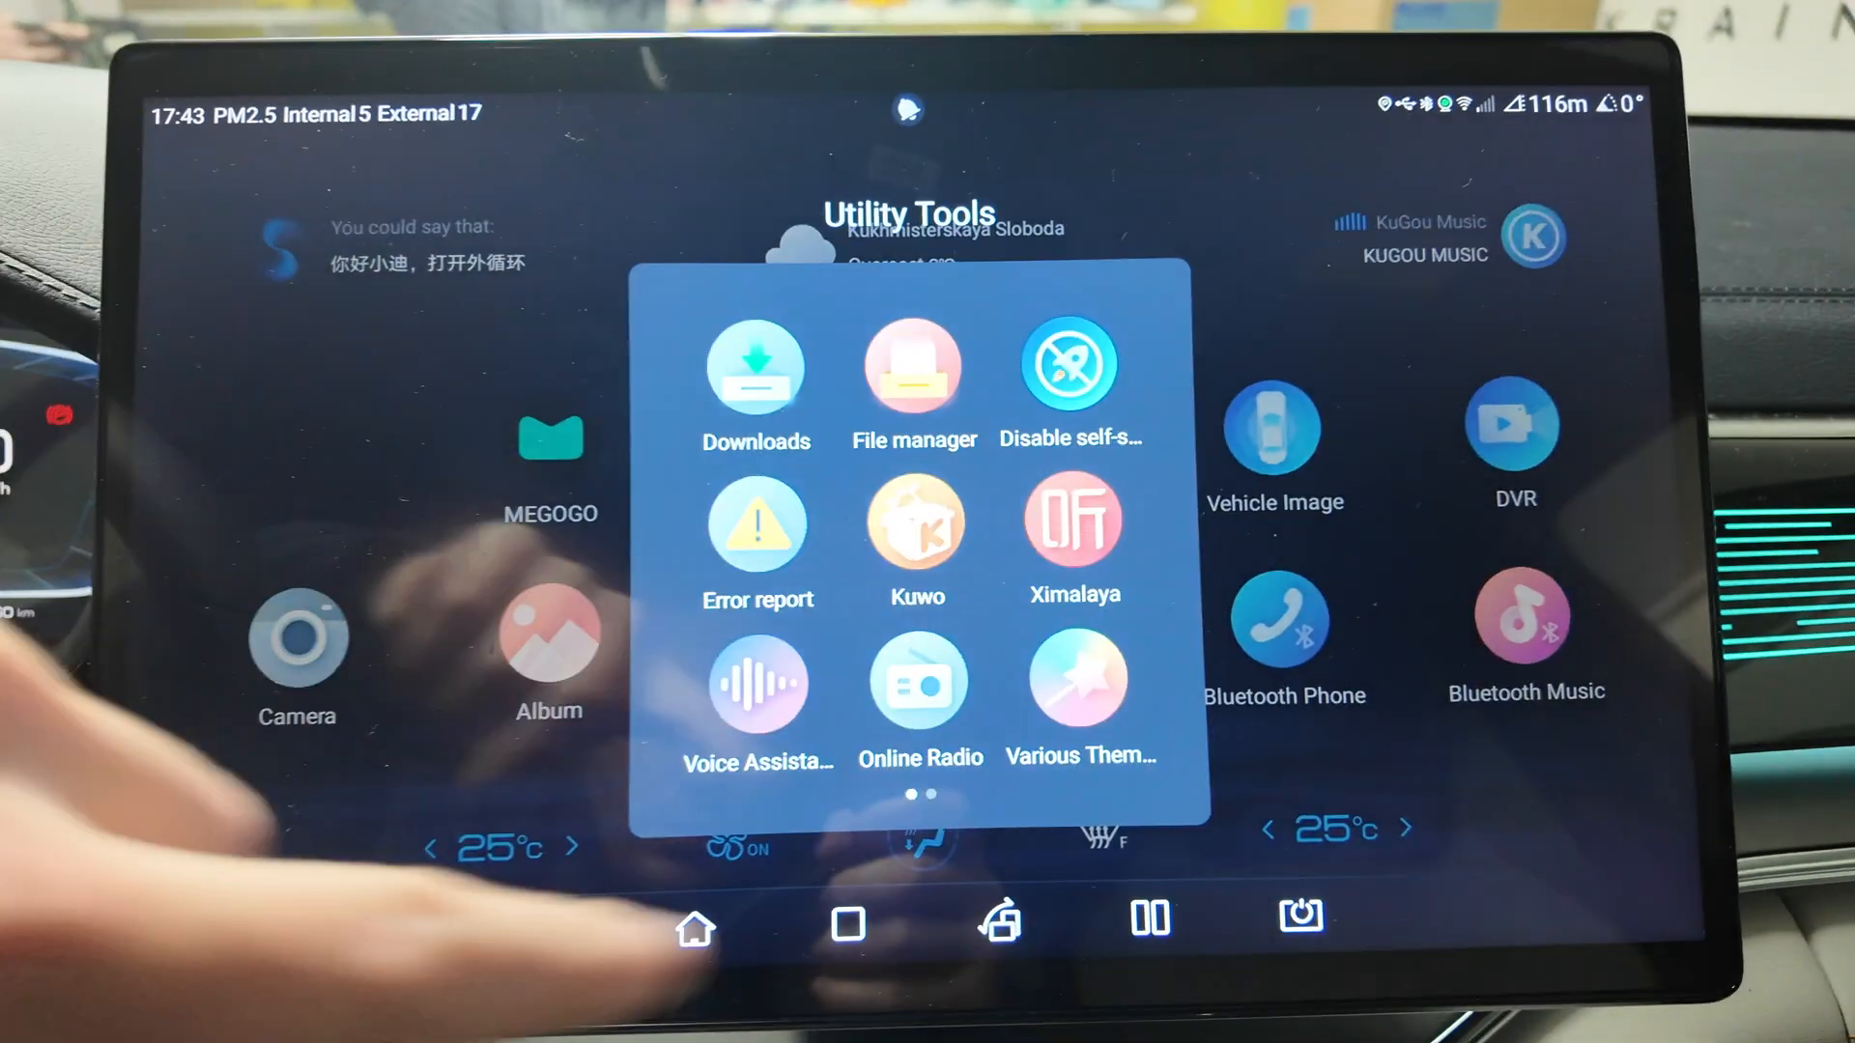
scroll("left", 3)
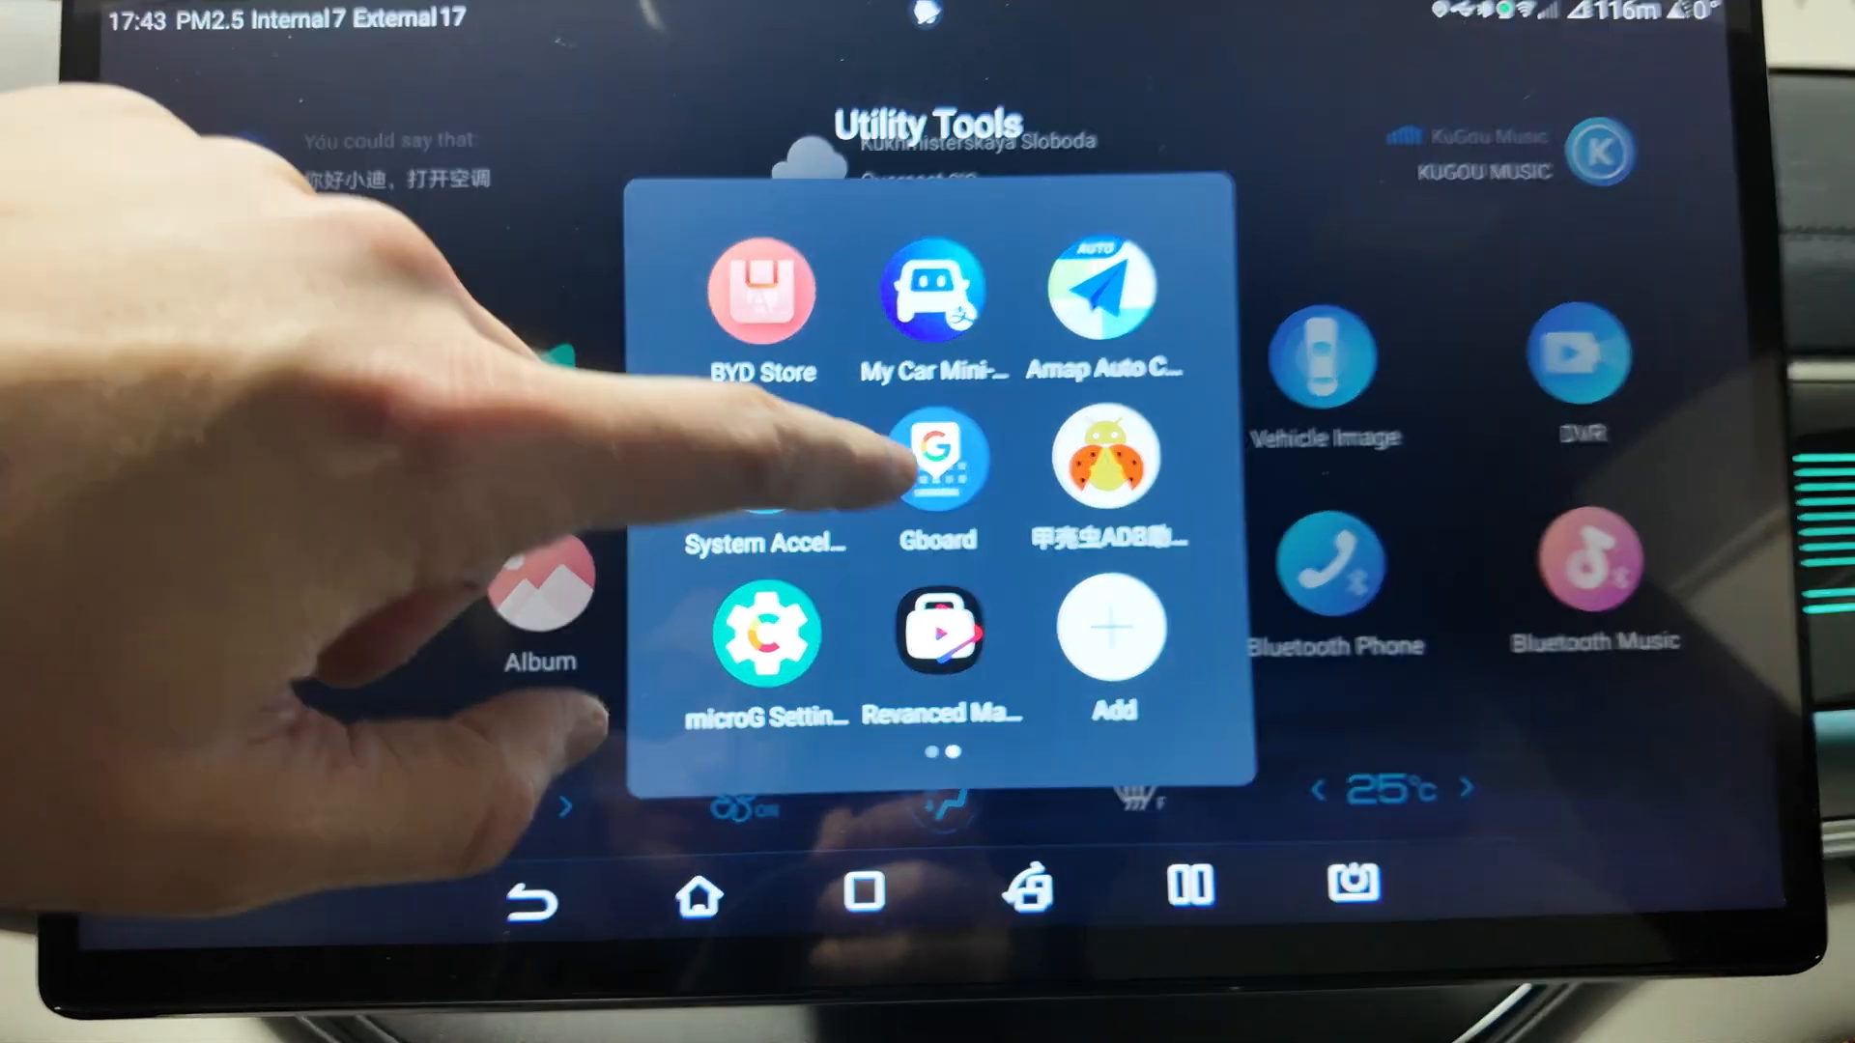
left_click(937, 458)
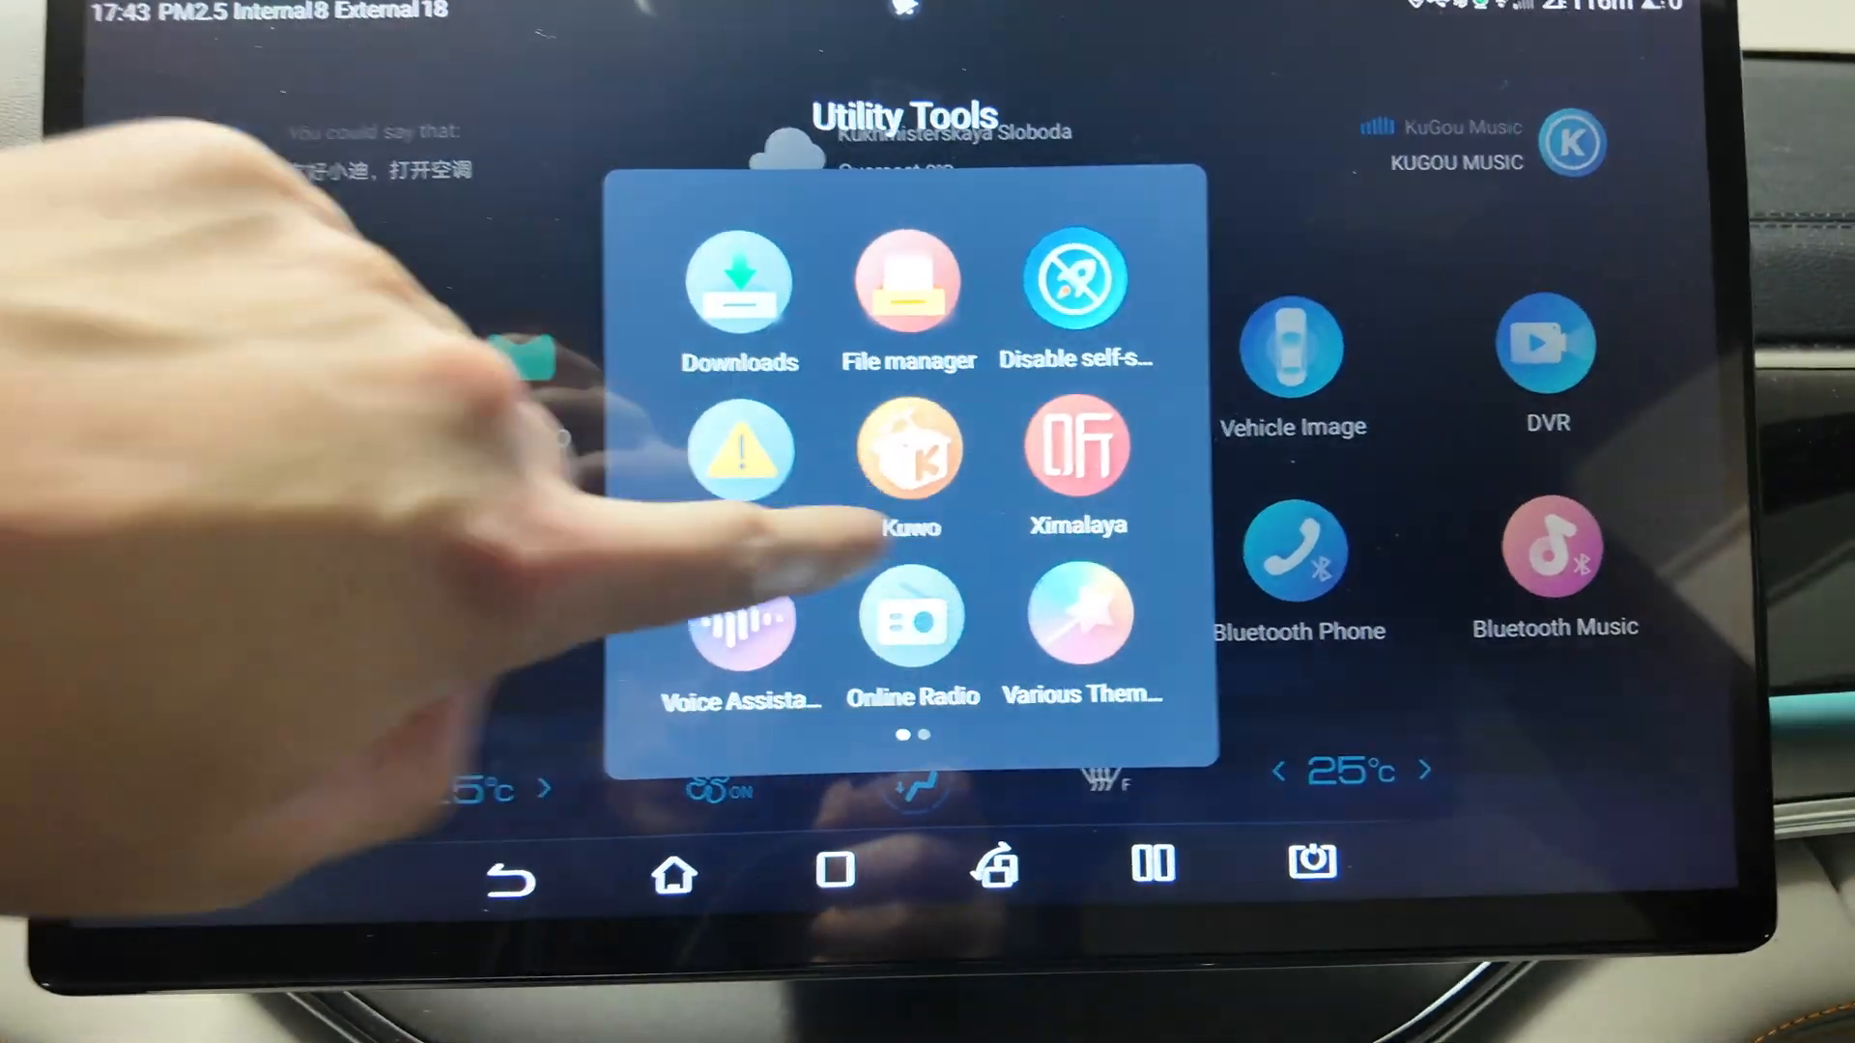
scroll("left", 3)
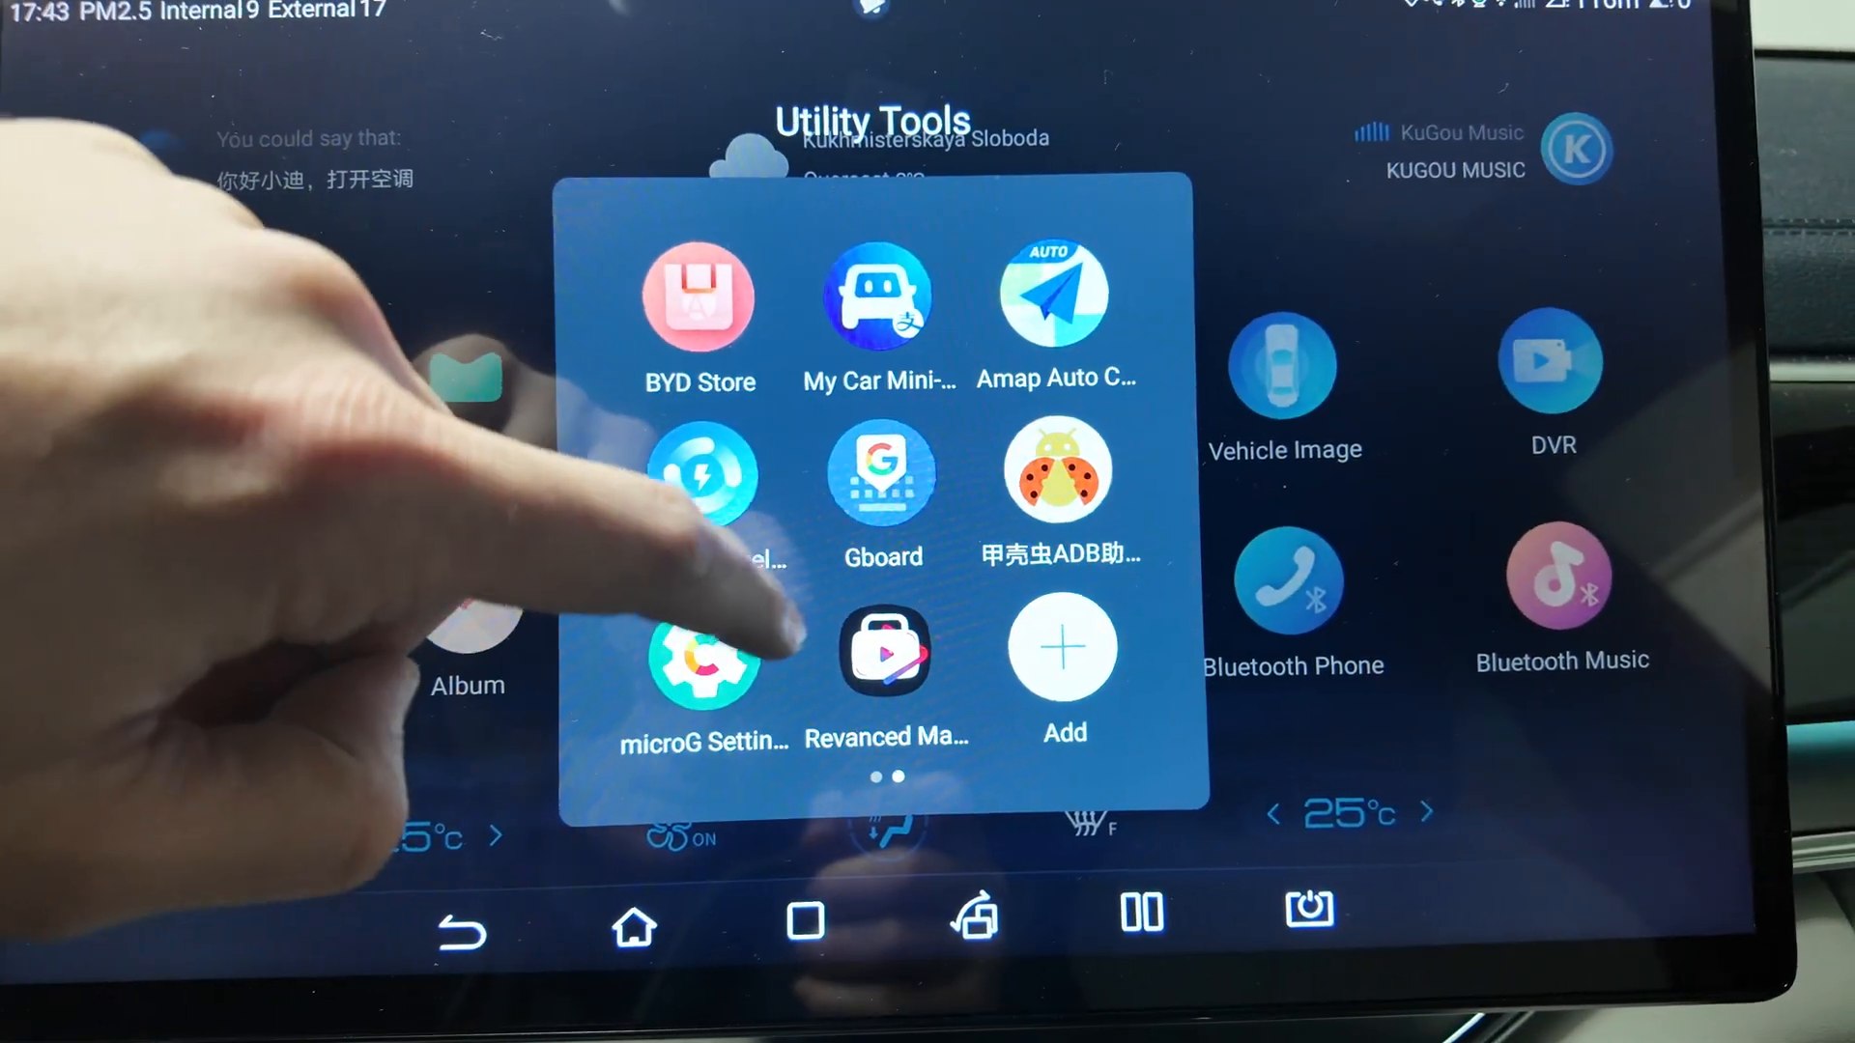
- Launch ReVanced Manager and scroll through its All Apps list of patched apps
left_click(884, 662)
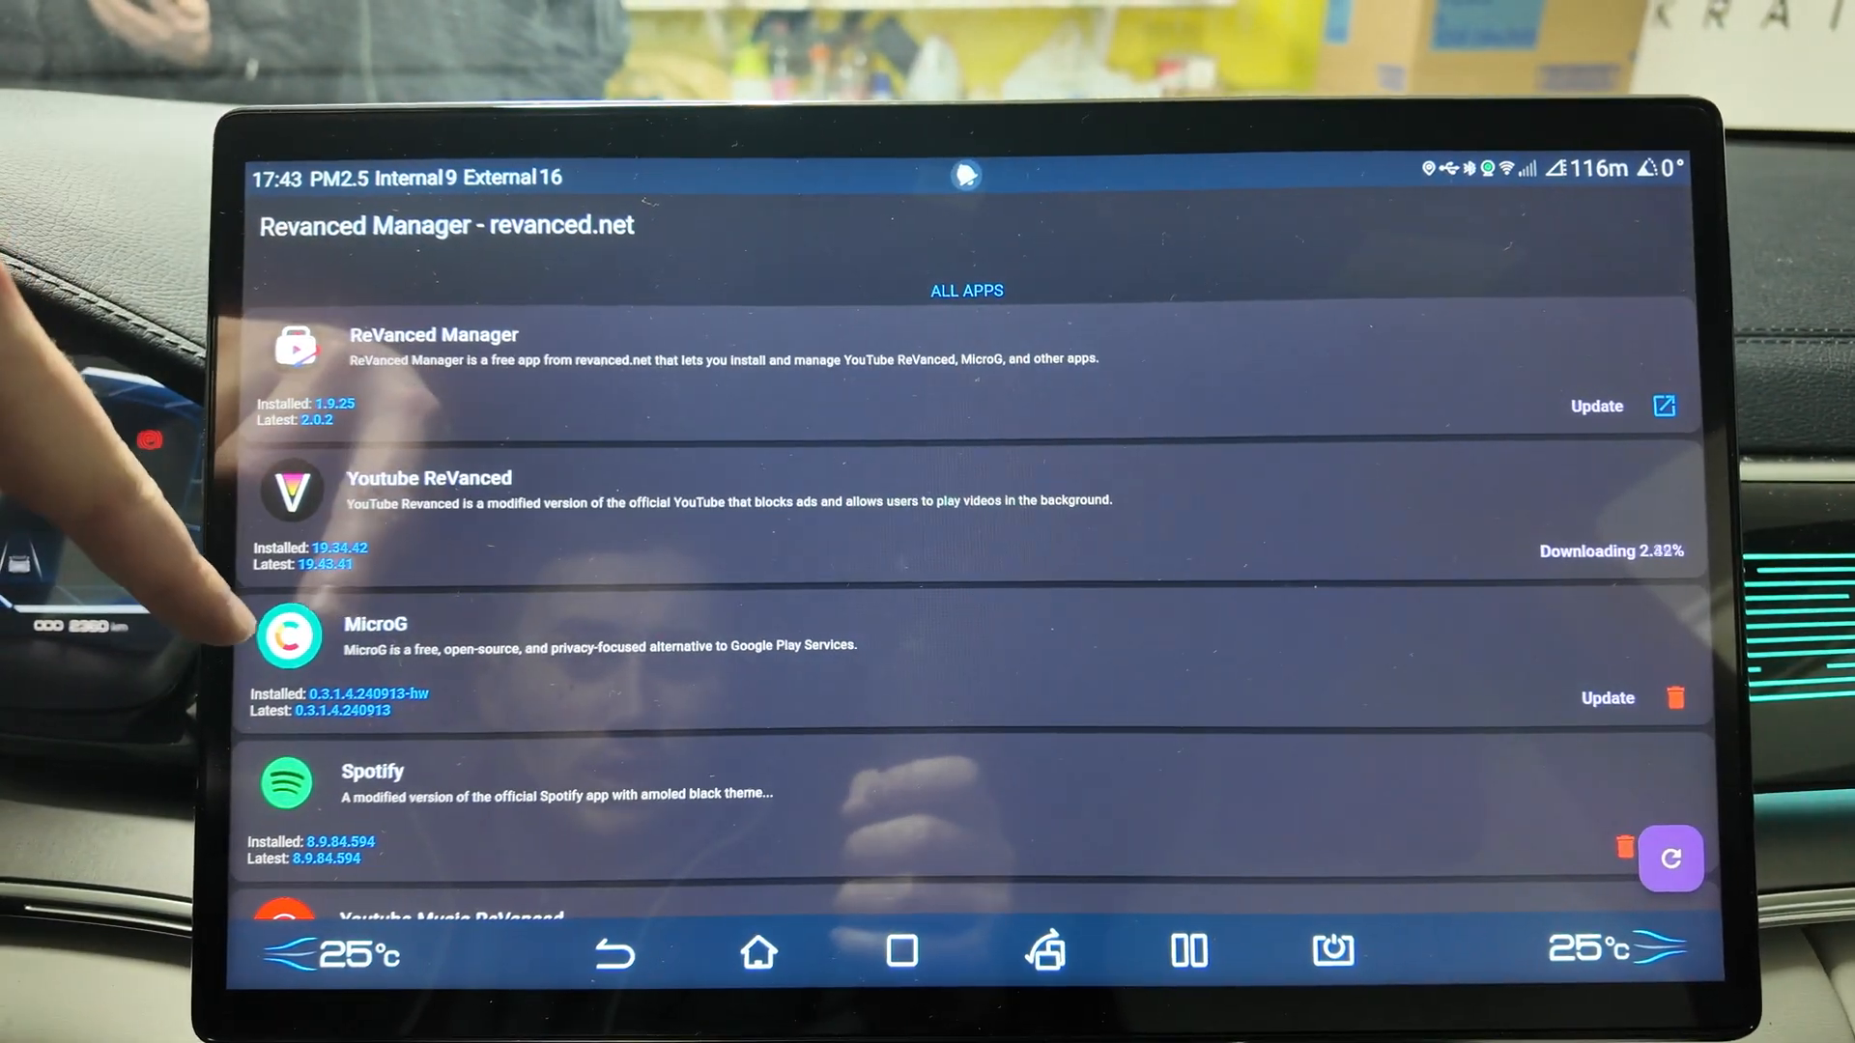
scroll("down", 3)
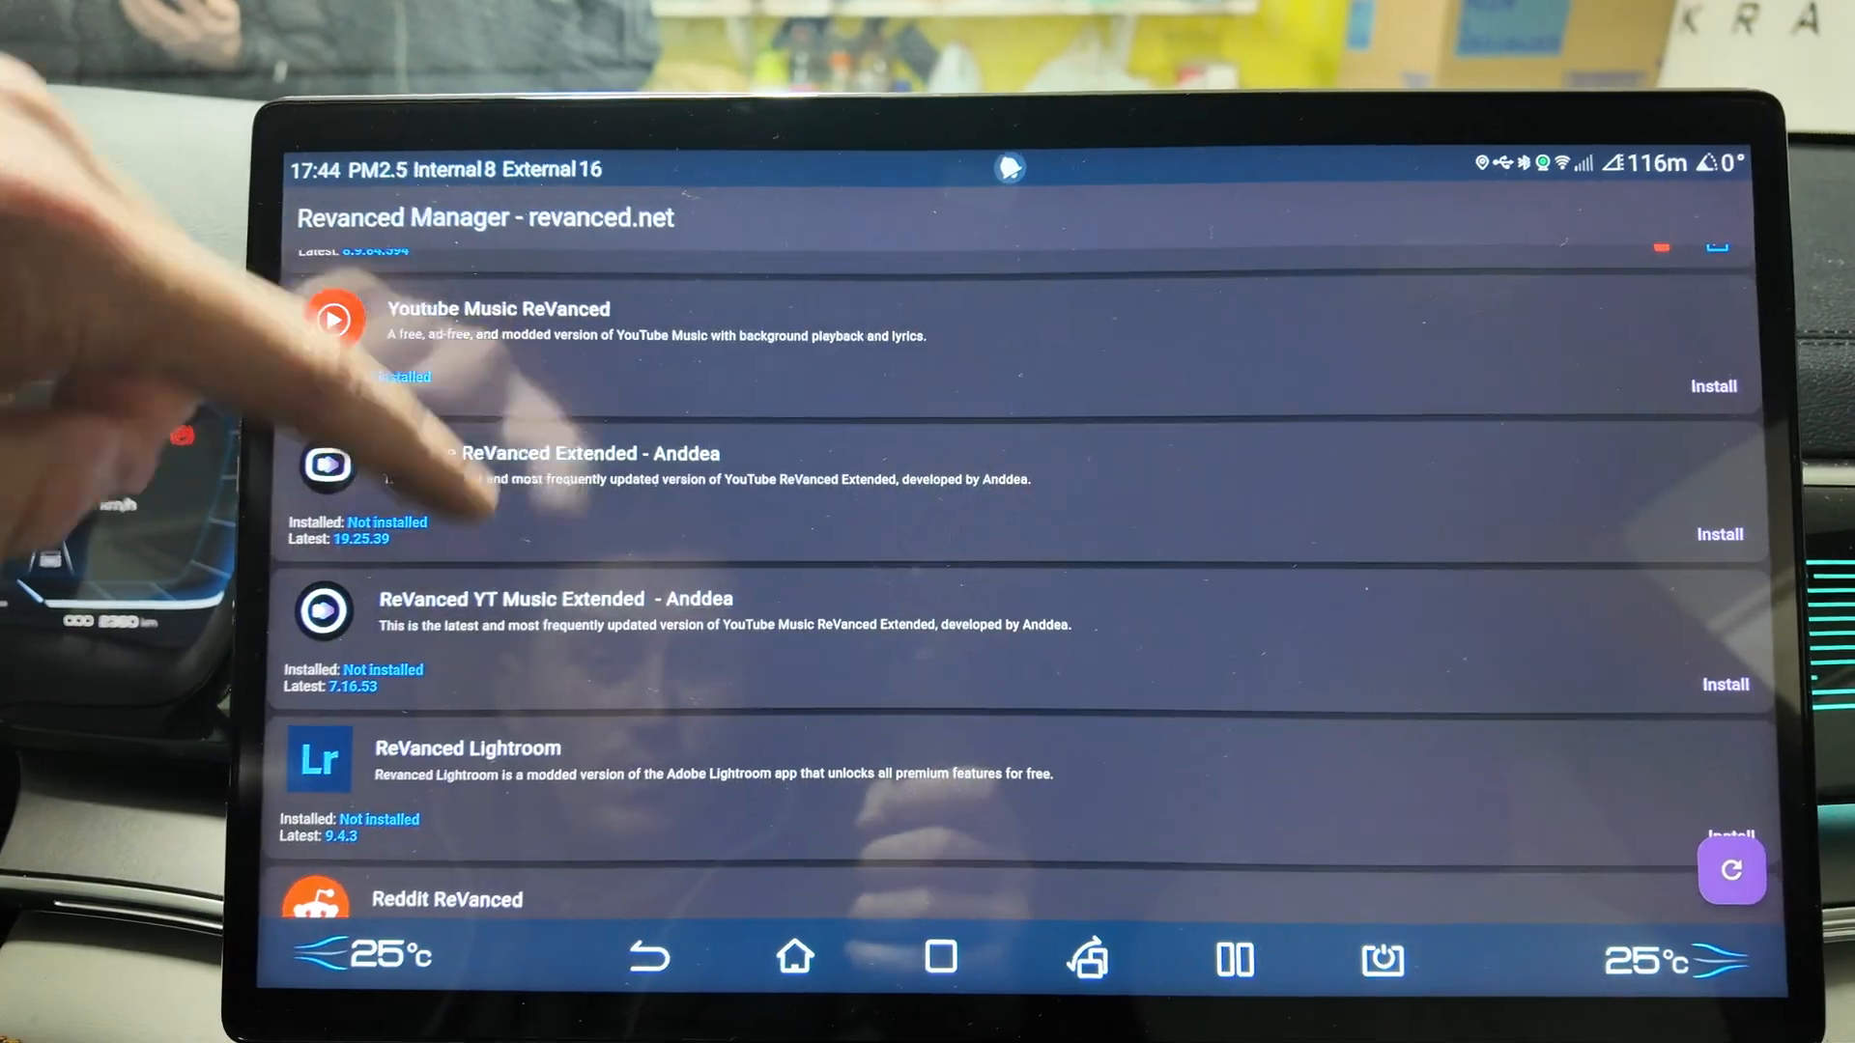
scroll("down", 3)
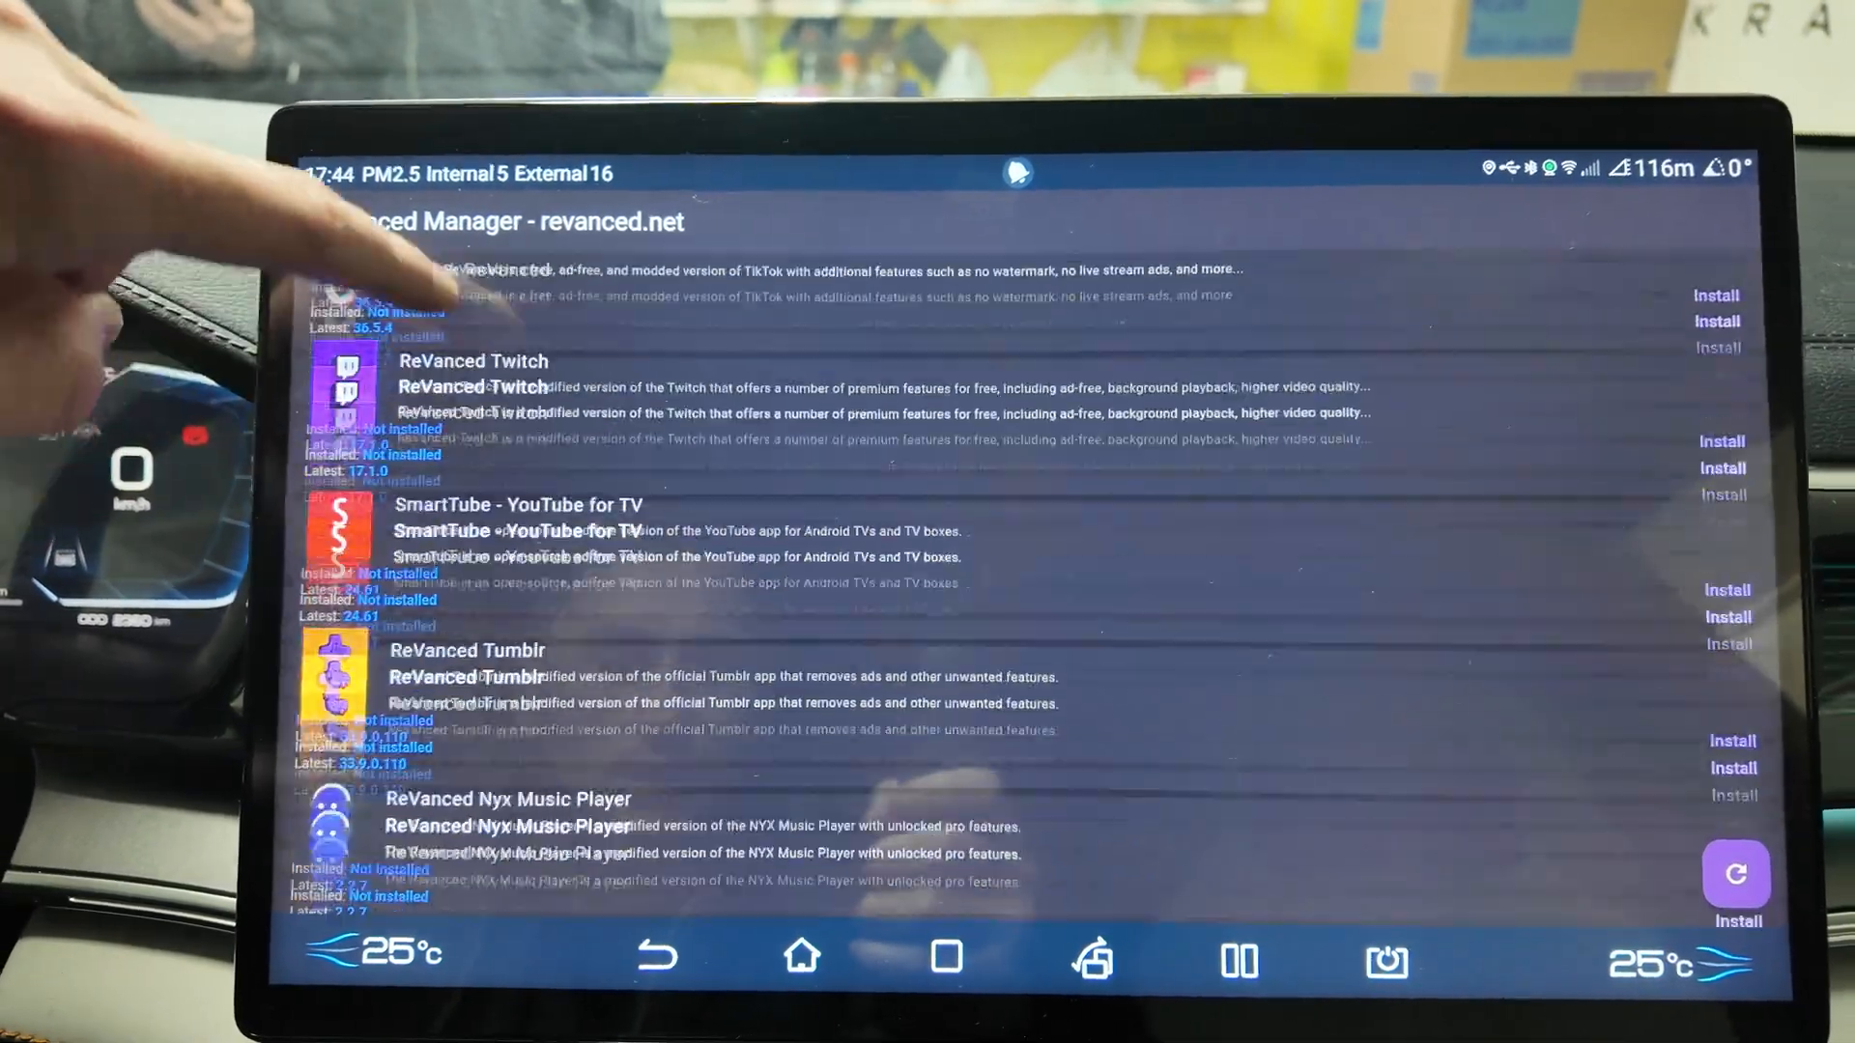
scroll("down", 3)
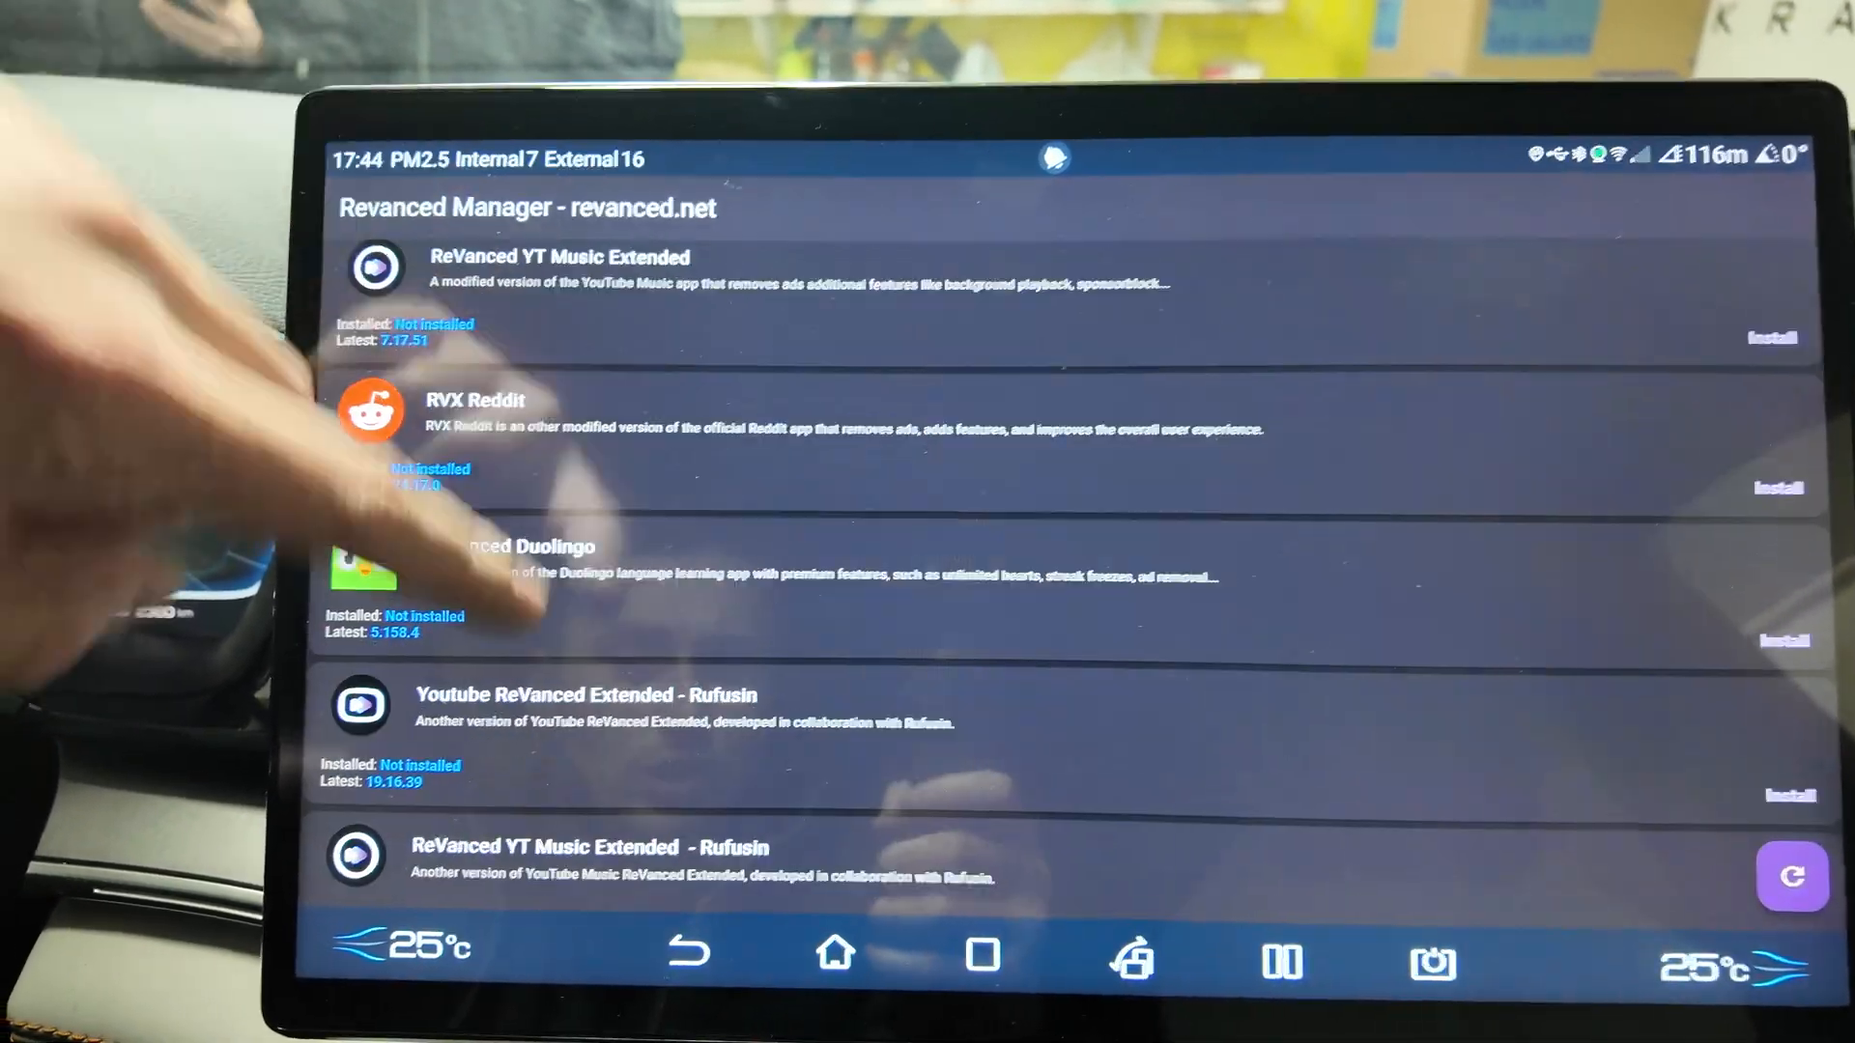
scroll("down", 3)
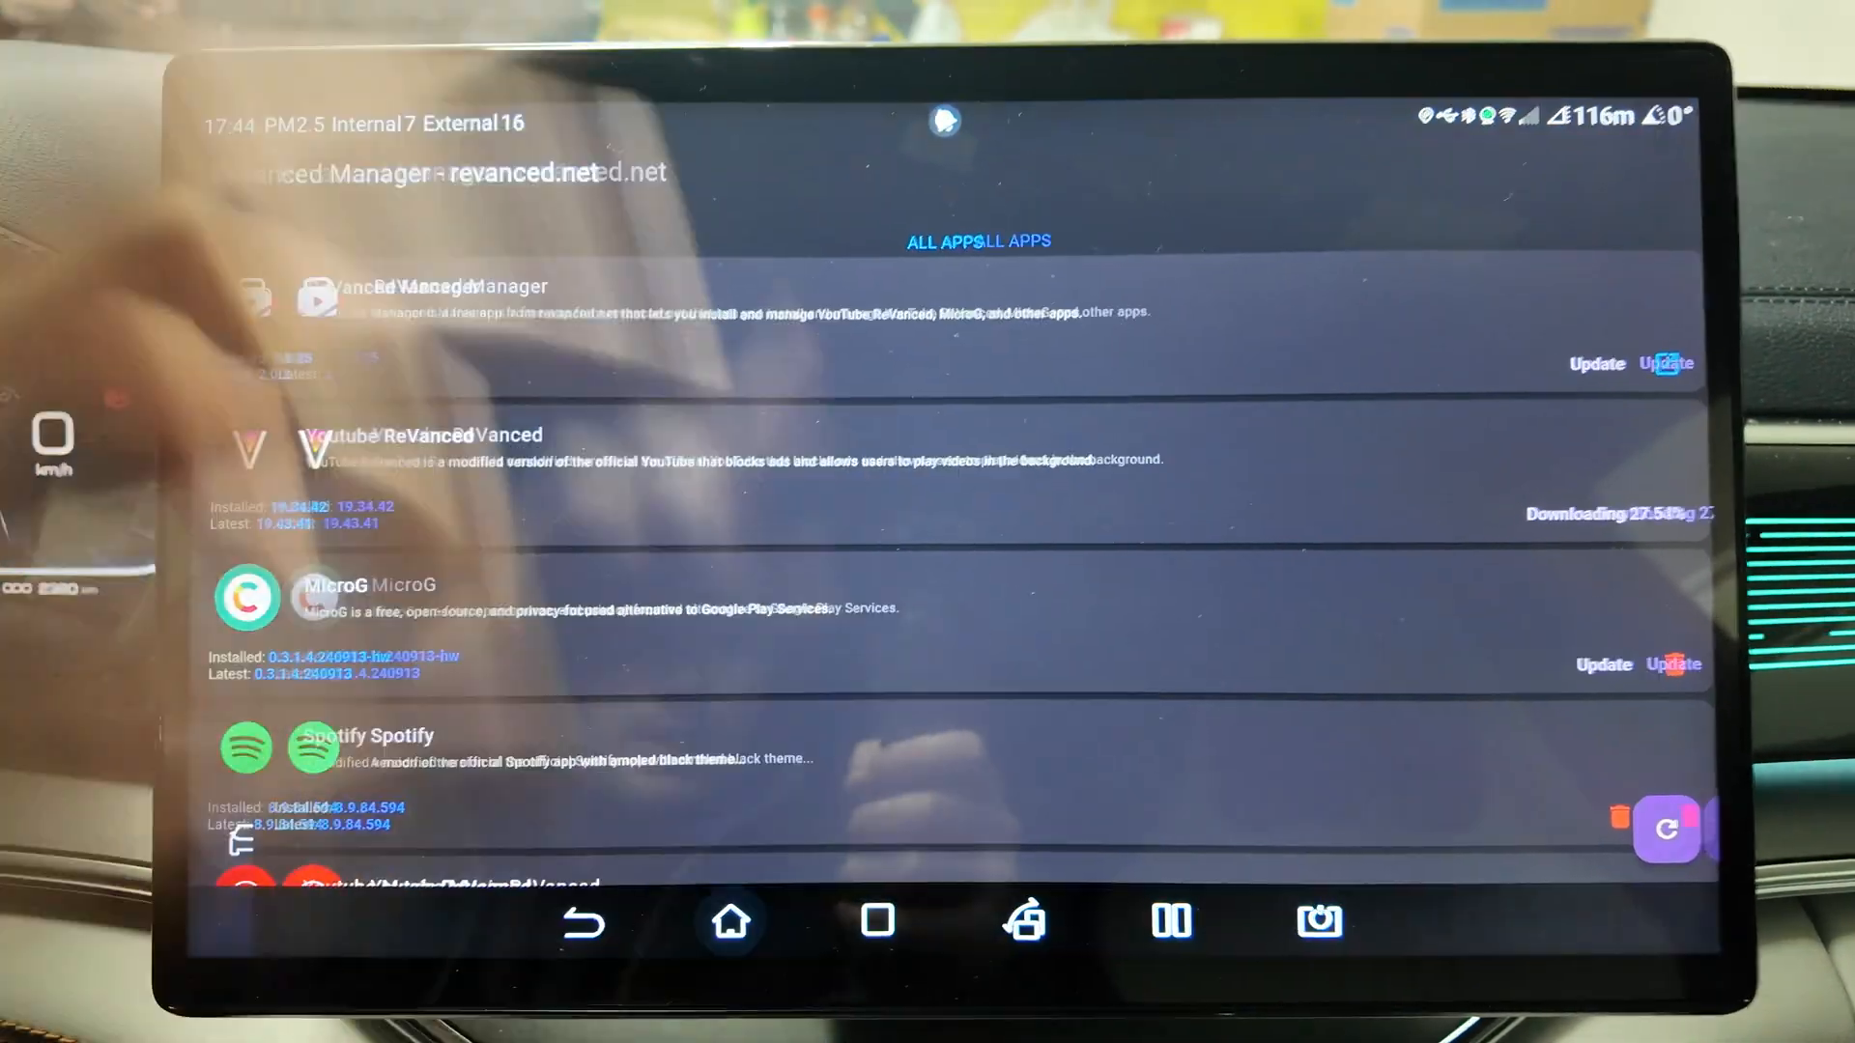
- Connect 甲壳虫ADB助手 to the DiLink4_0_For_BYD_AUTO device and allow USB debugging
left_click(731, 921)
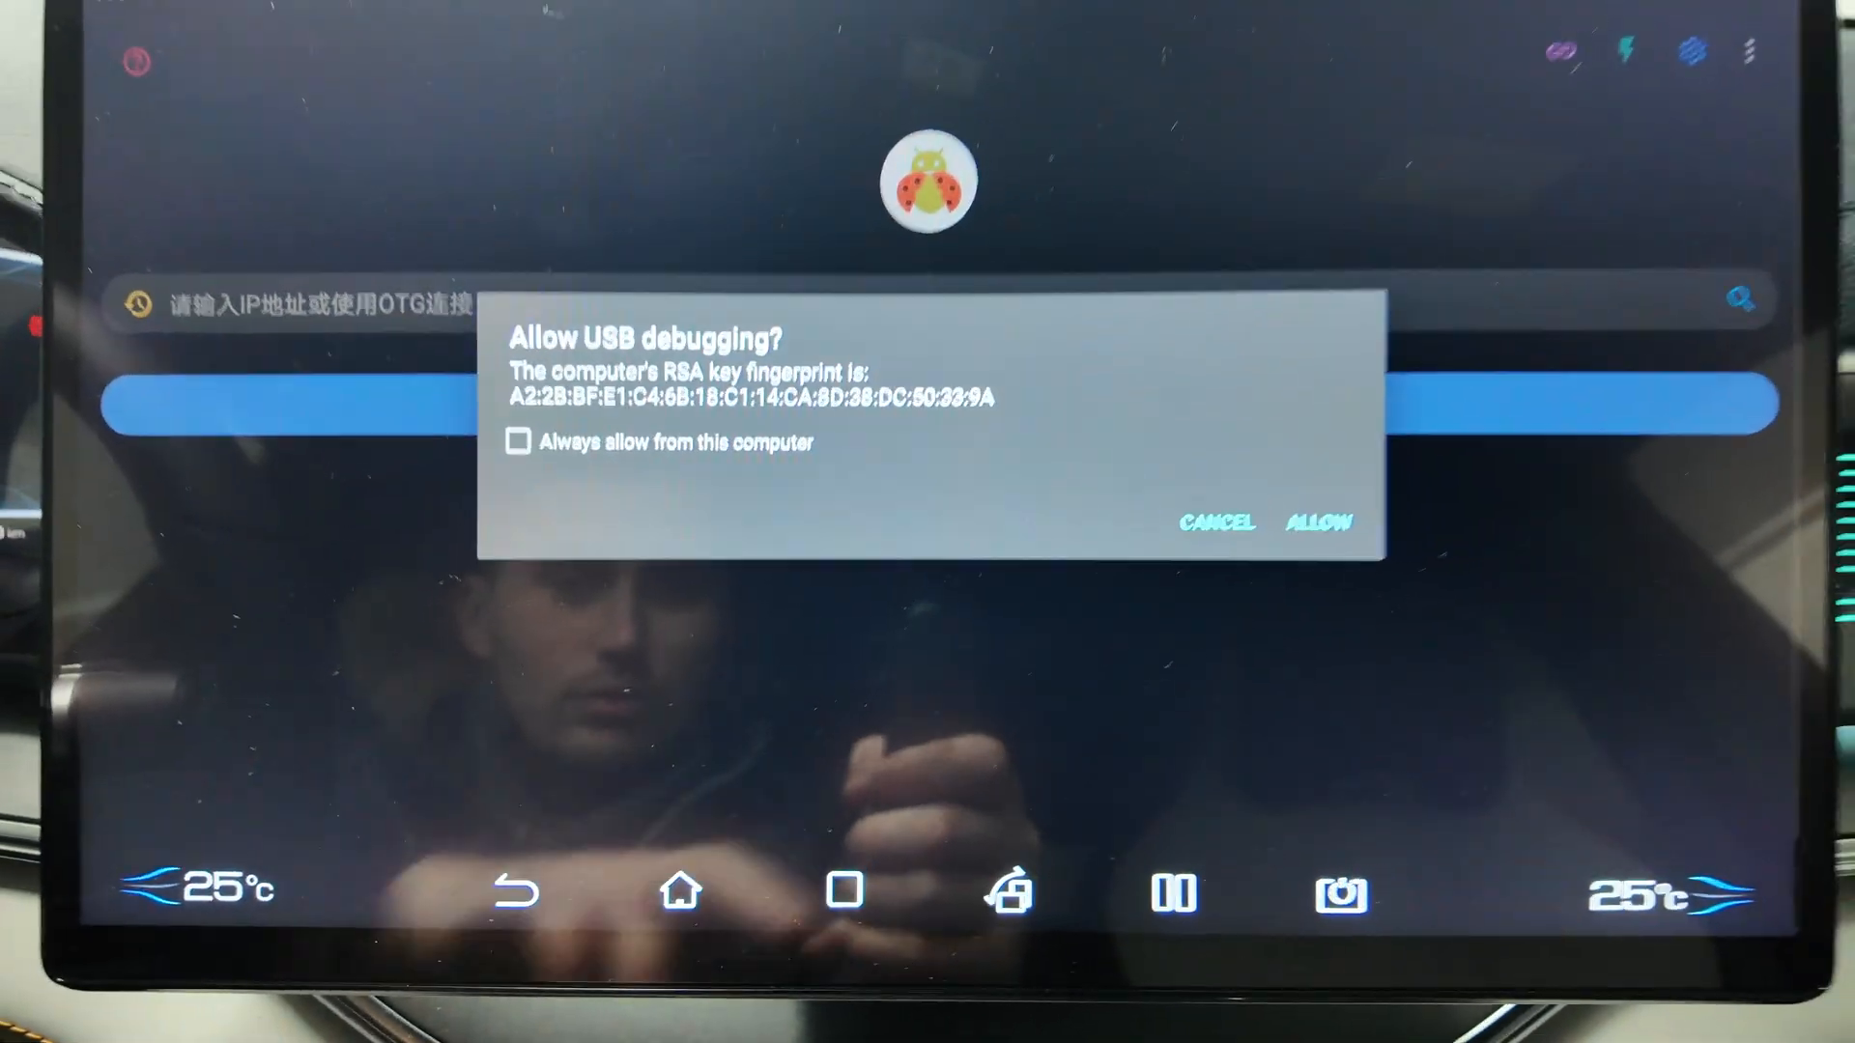
left_click(1317, 522)
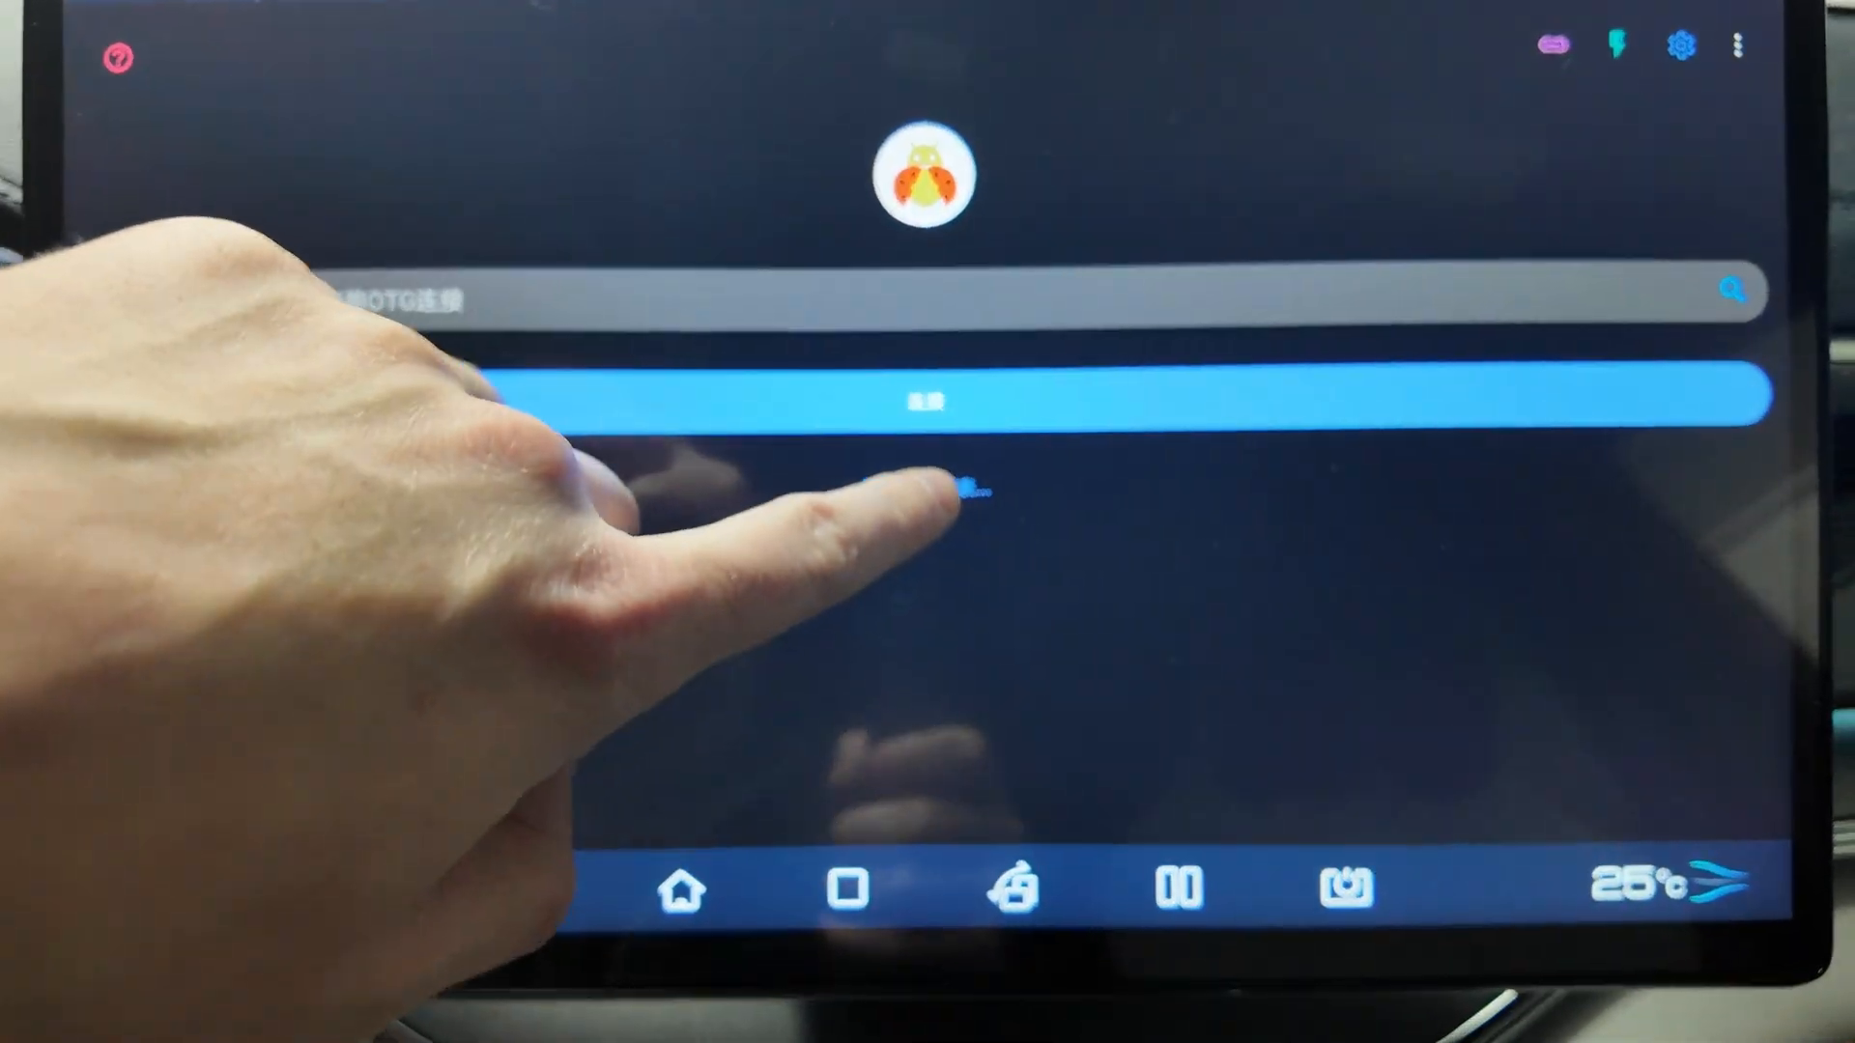
left_click(922, 401)
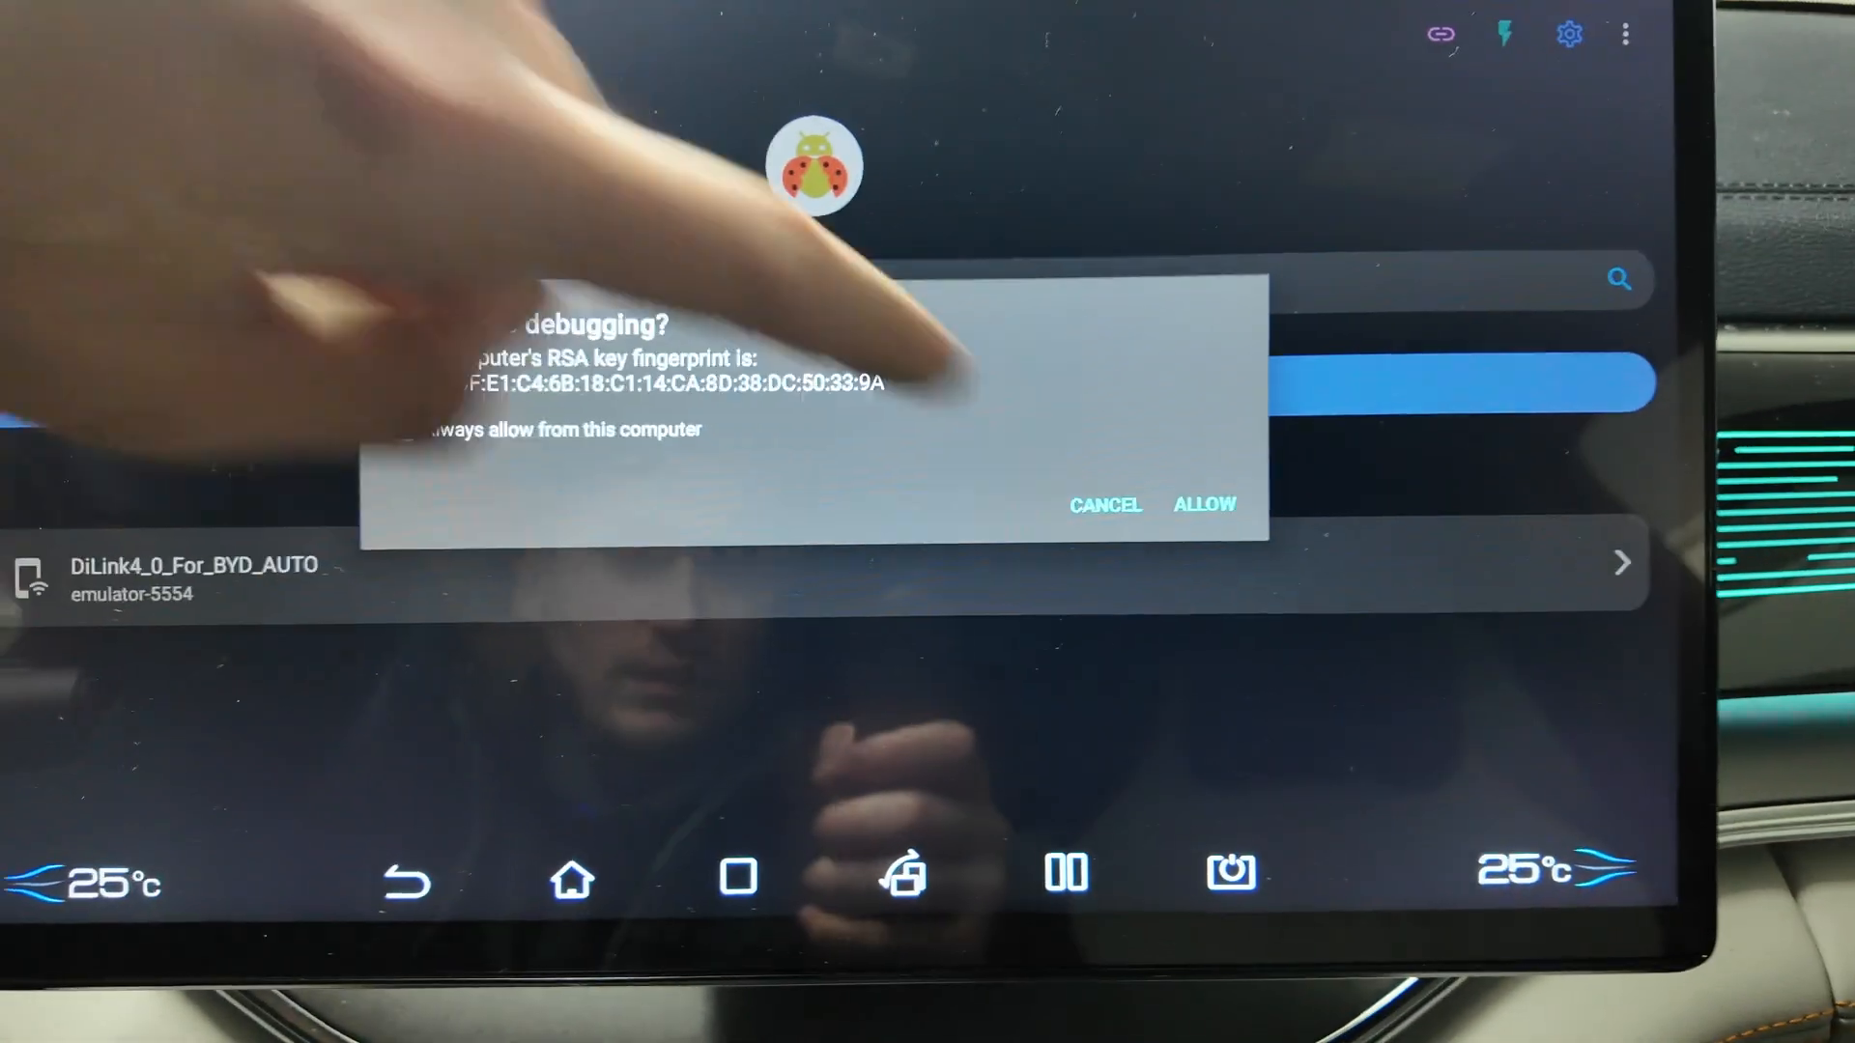
left_click(1202, 504)
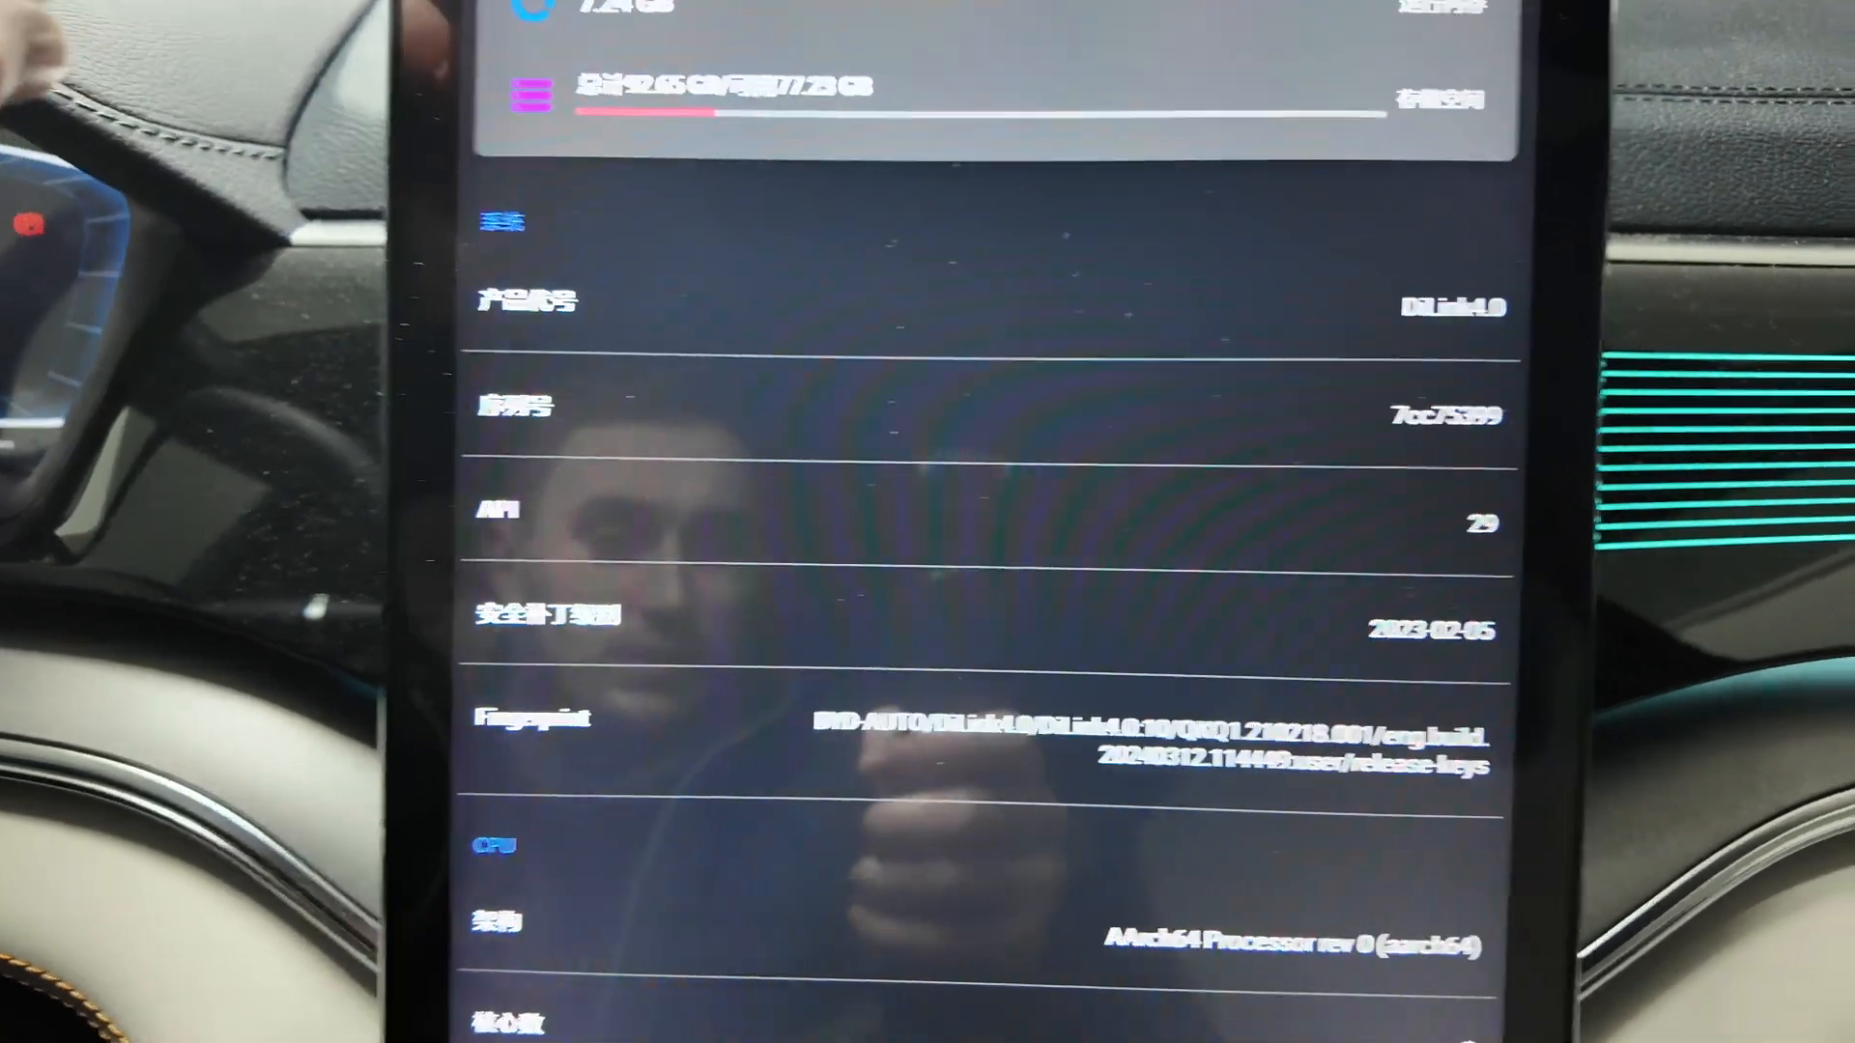
- Scroll the device info page through System and CPU sections down to the tools list
scroll("down", 3)
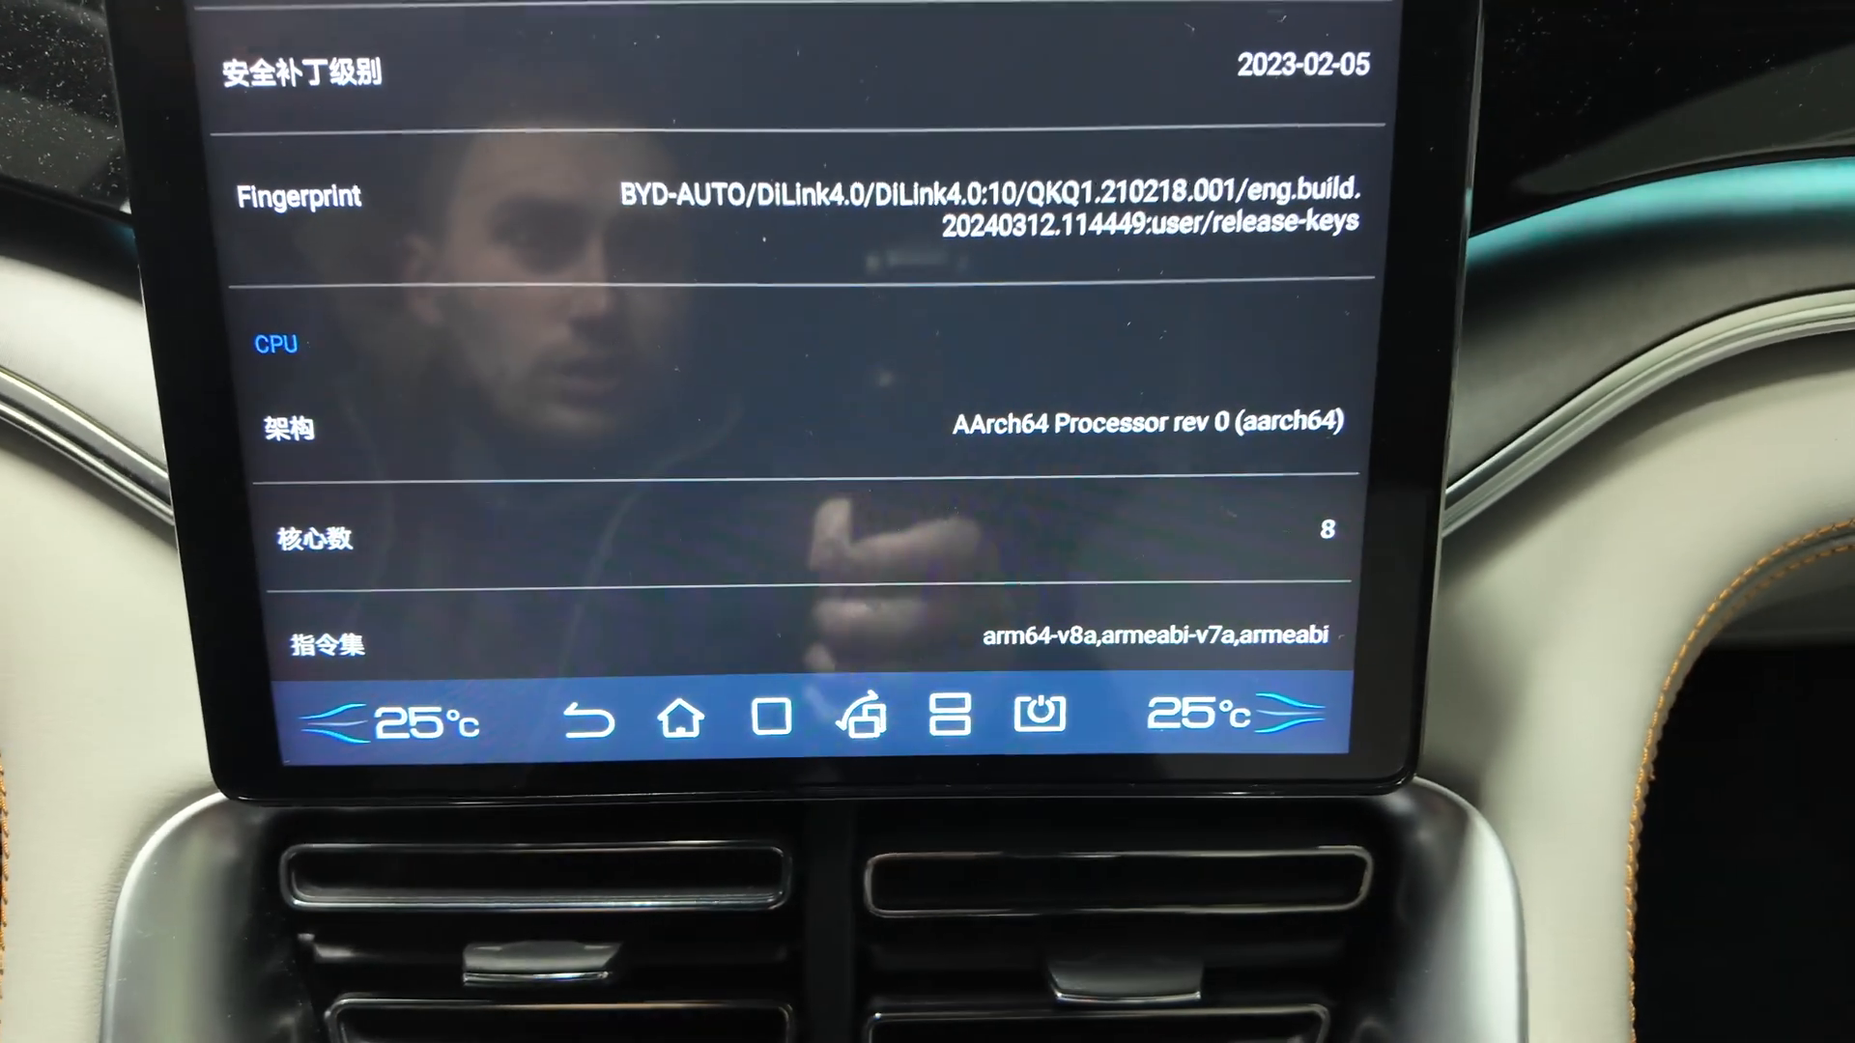
scroll("down", 3)
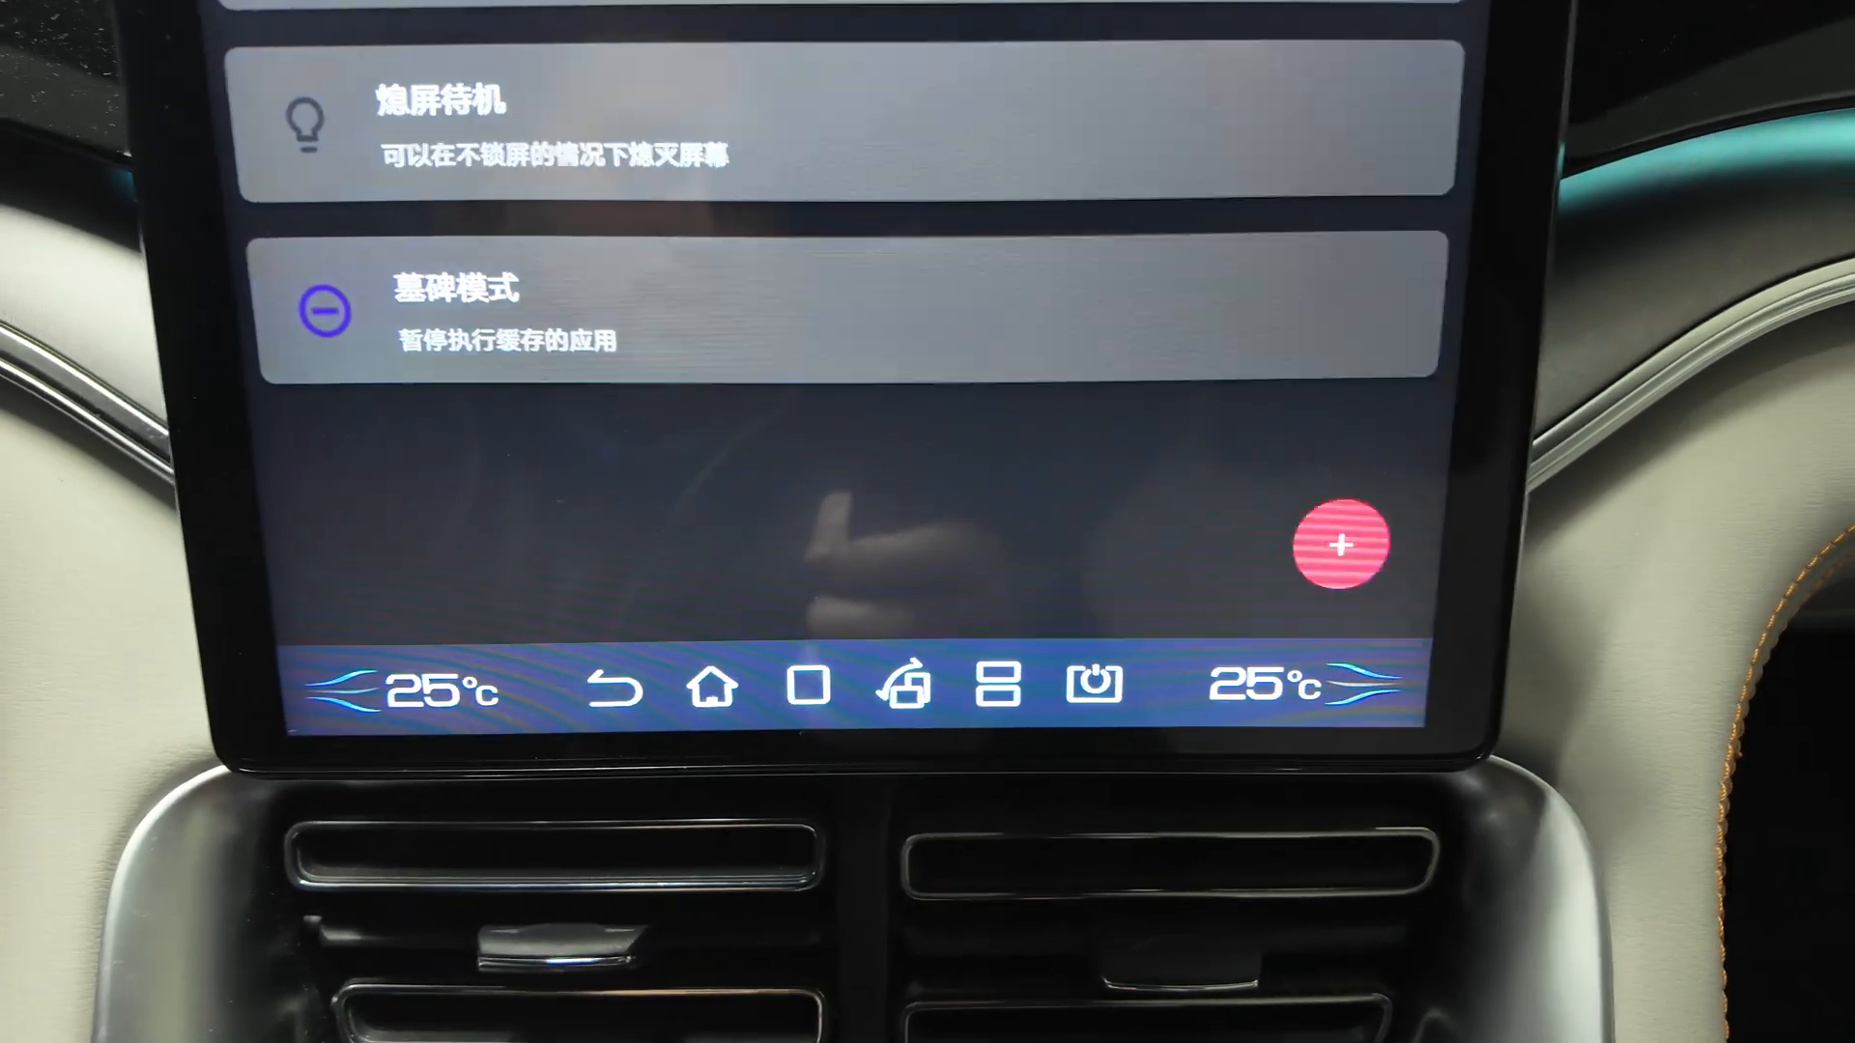
scroll("down", 3)
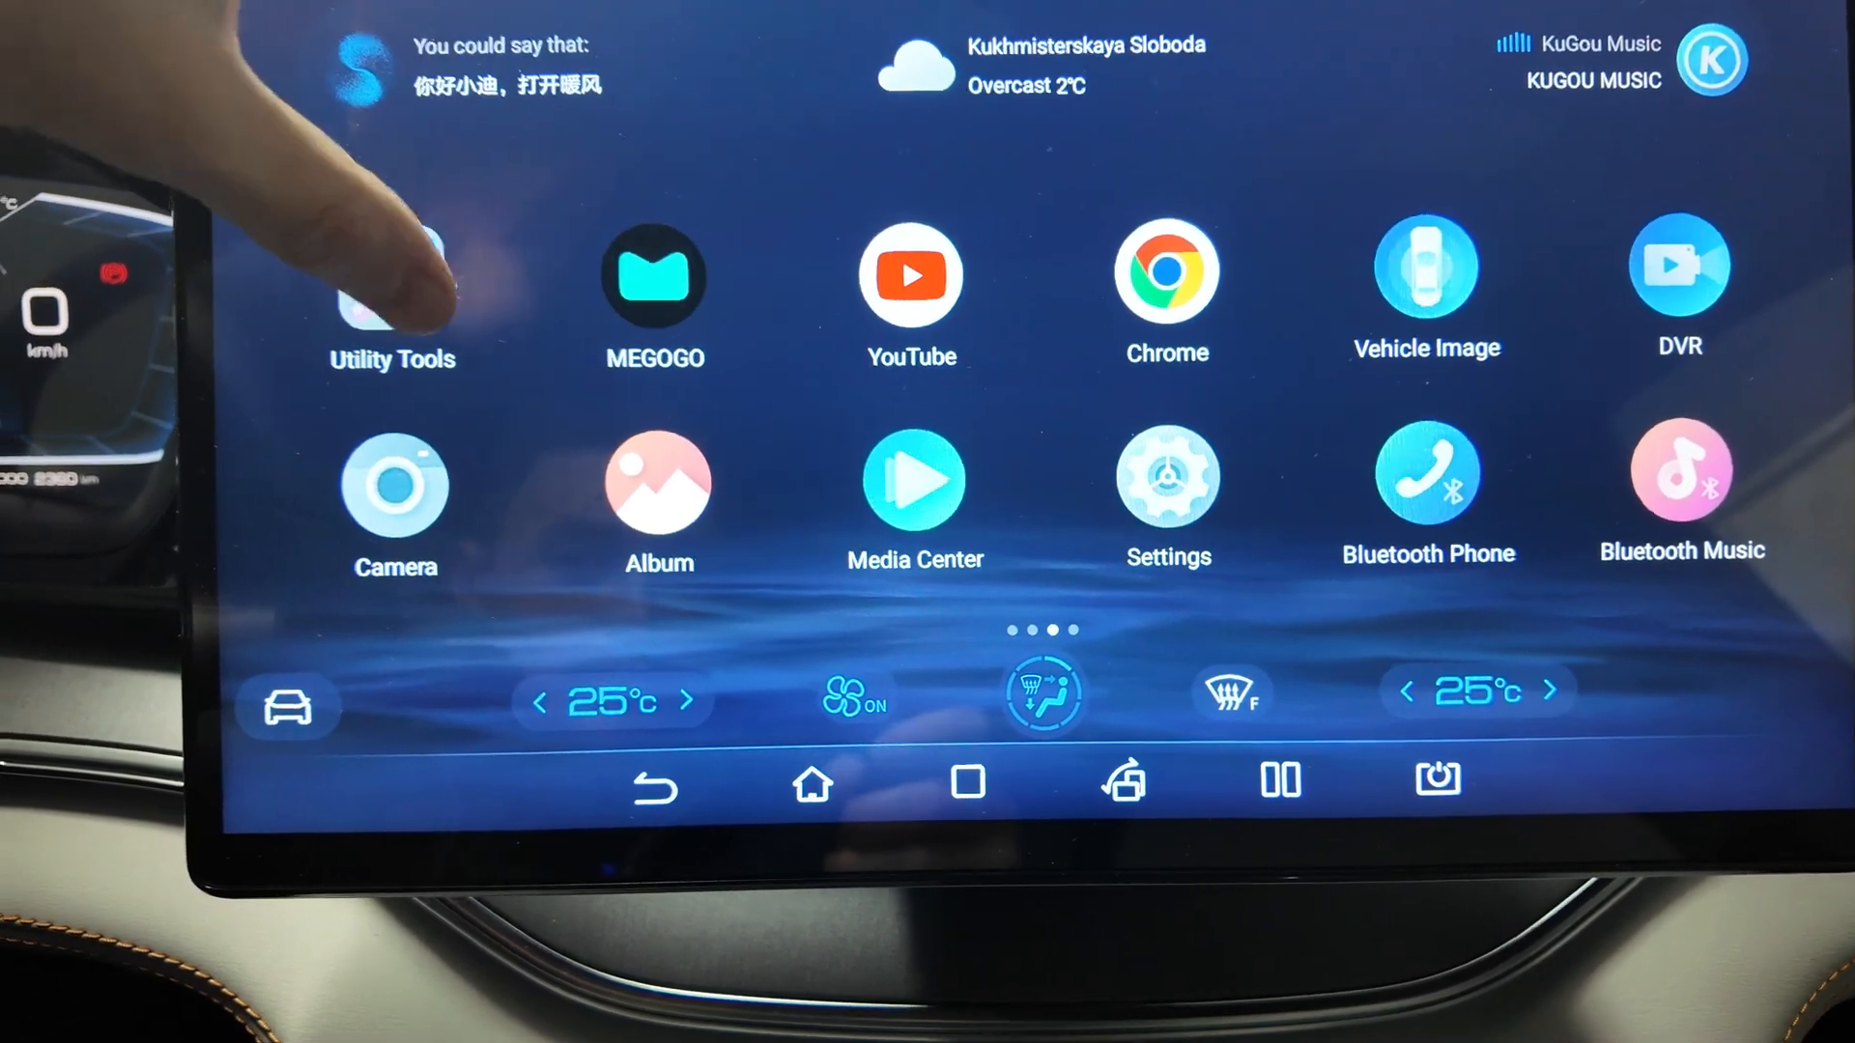
- Return to the launcher home screen and launch YouTube
left_click(391, 290)
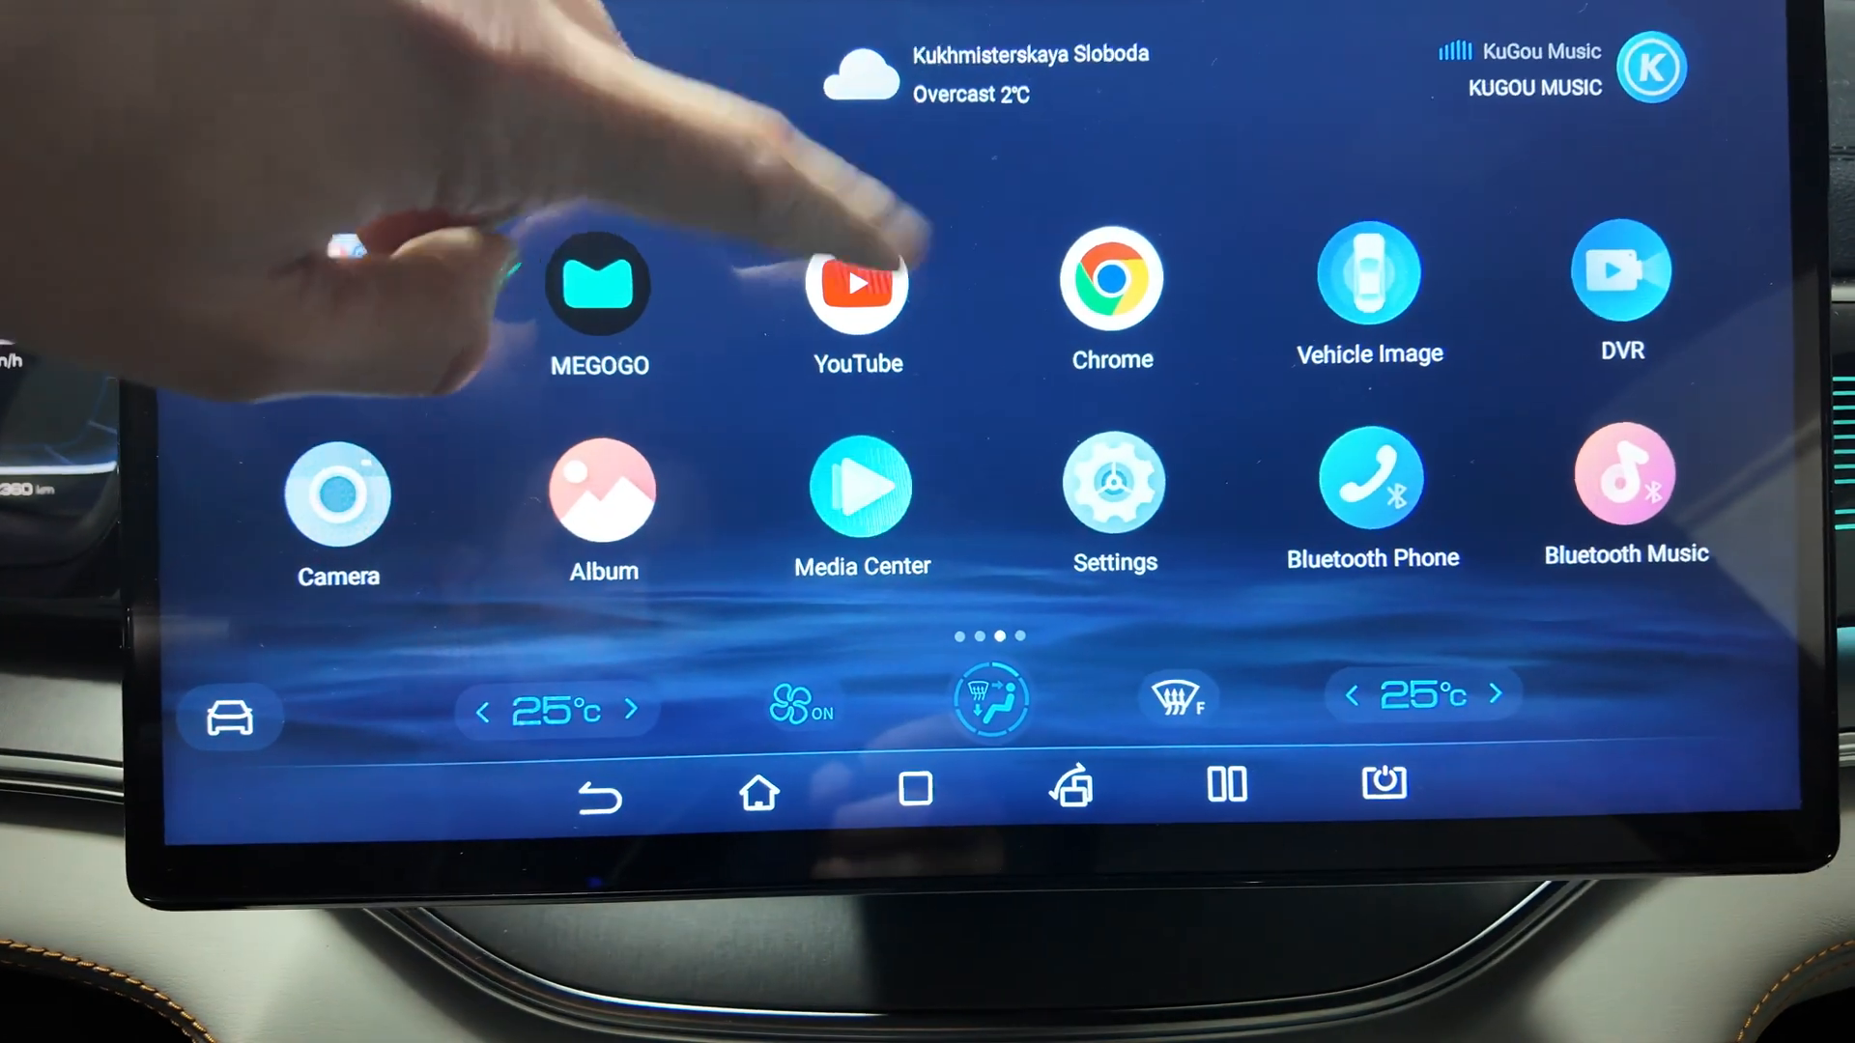
left_click(854, 284)
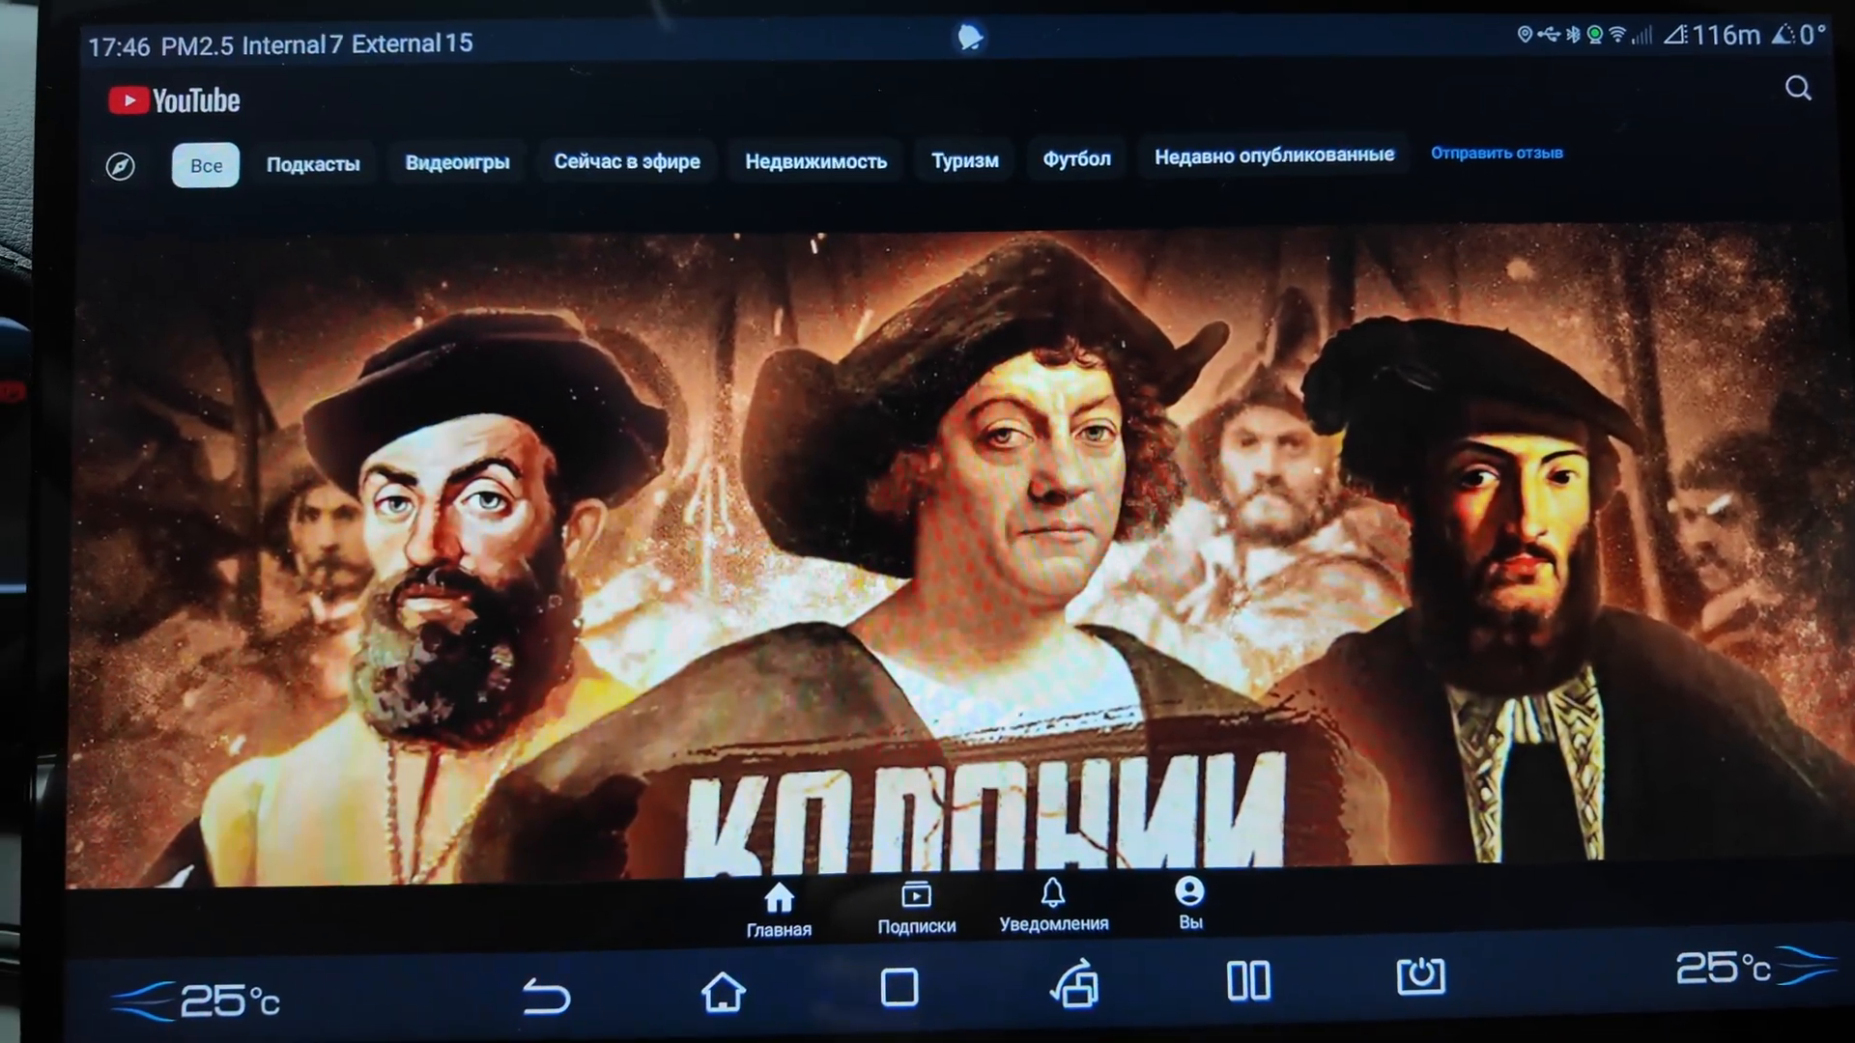
left_click(722, 991)
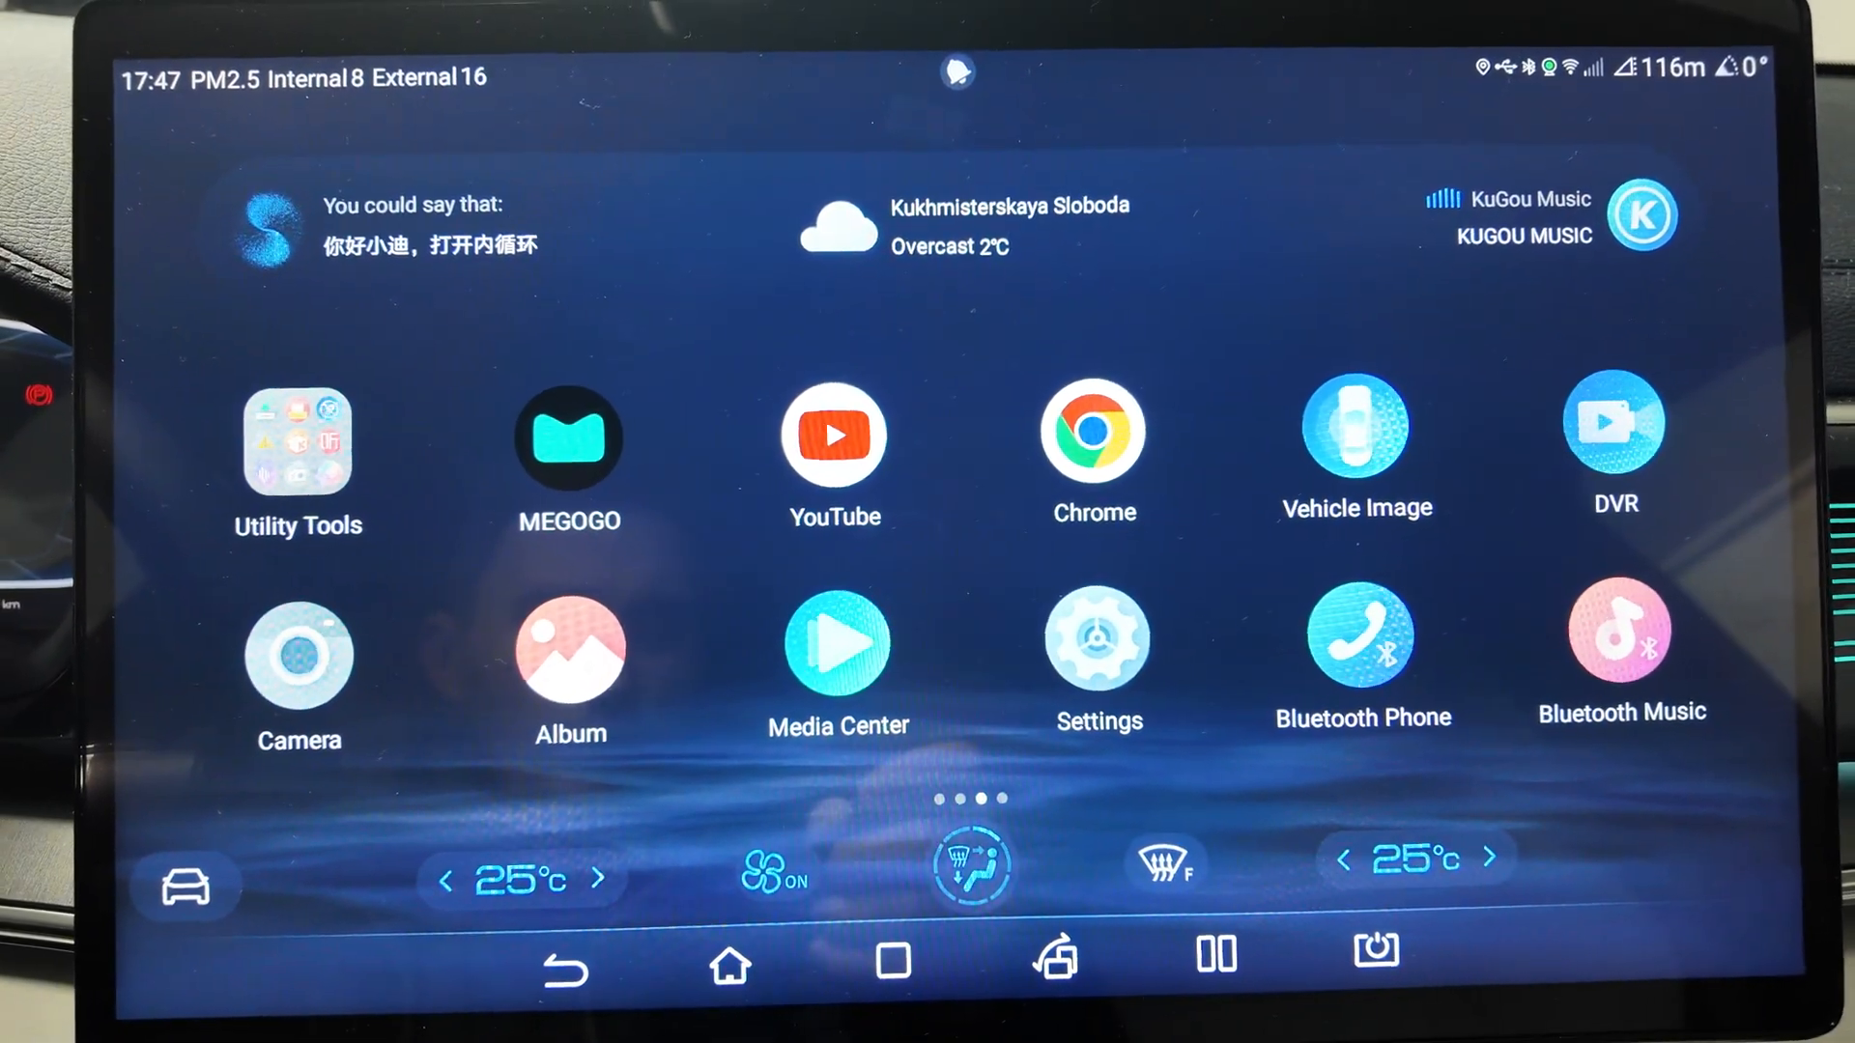
- Swipe the launcher to the page with the built-in apps
scroll("left", 3)
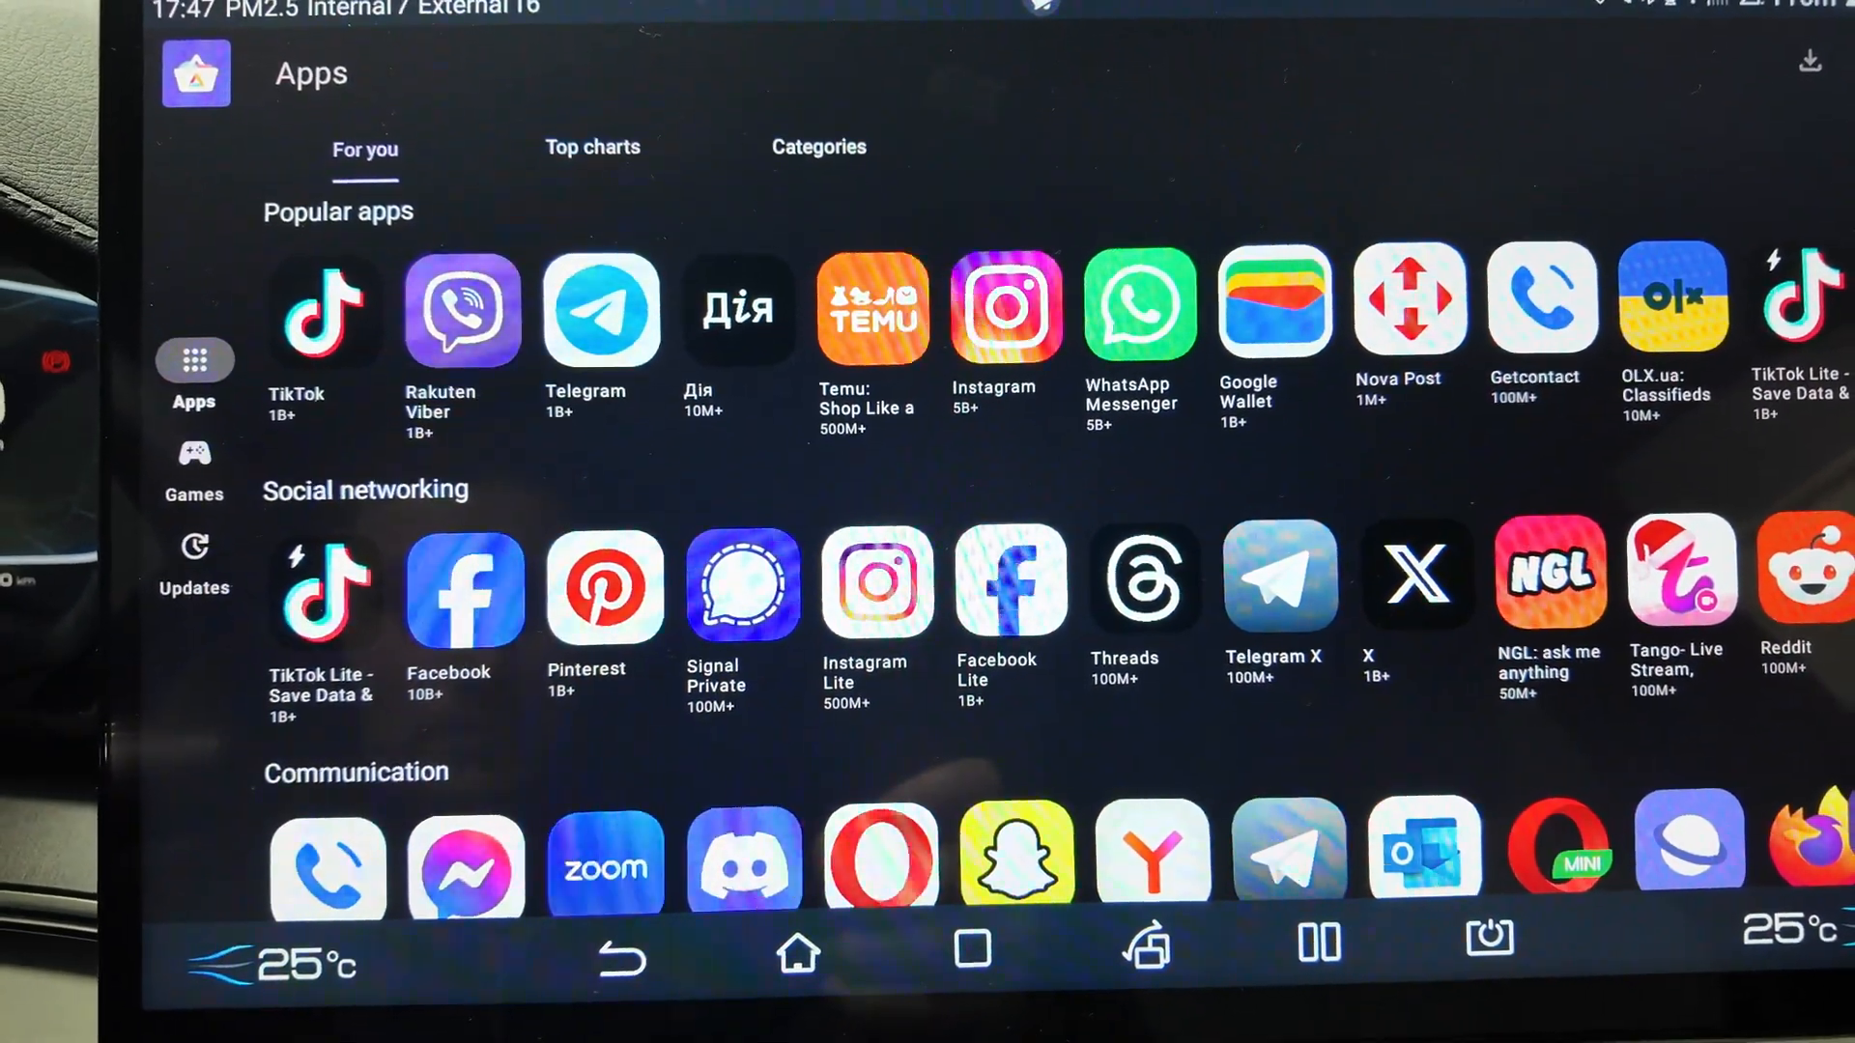
- Scroll Aurora Store's For you categories through shopping and messaging apps
scroll("down", 3)
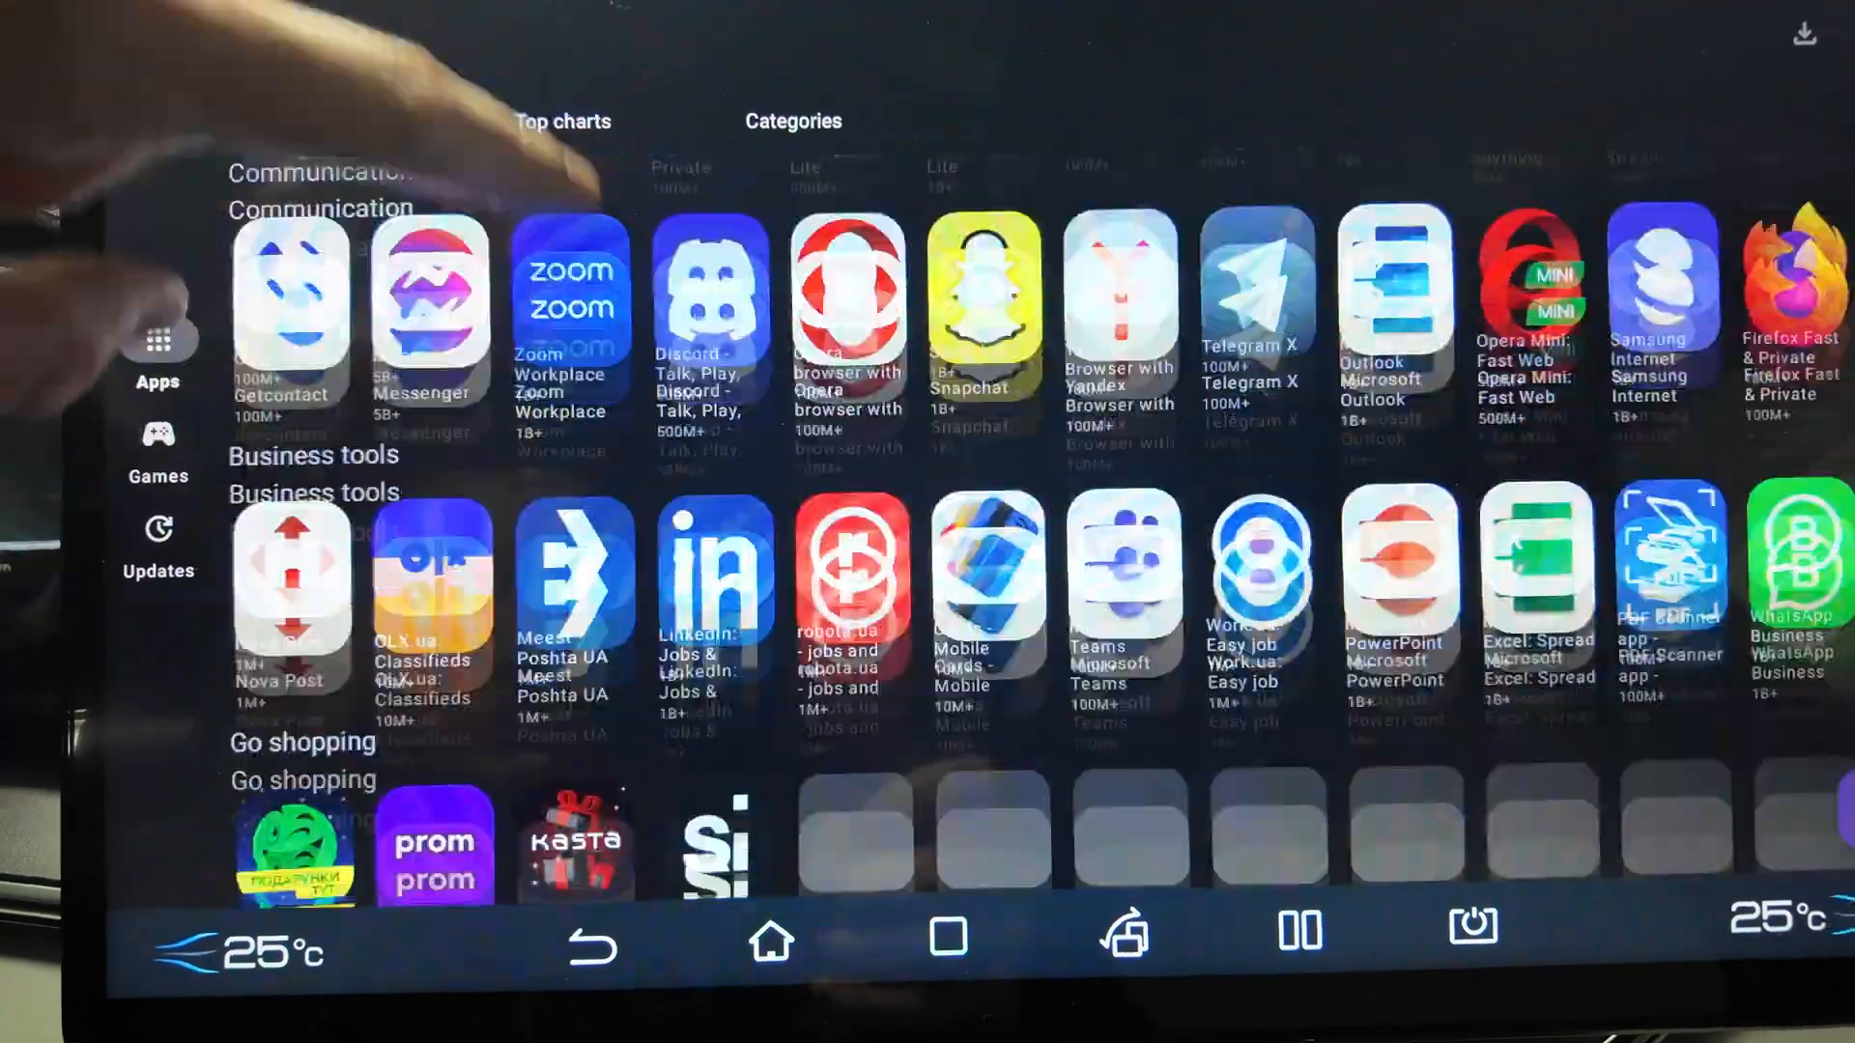
scroll("down", 3)
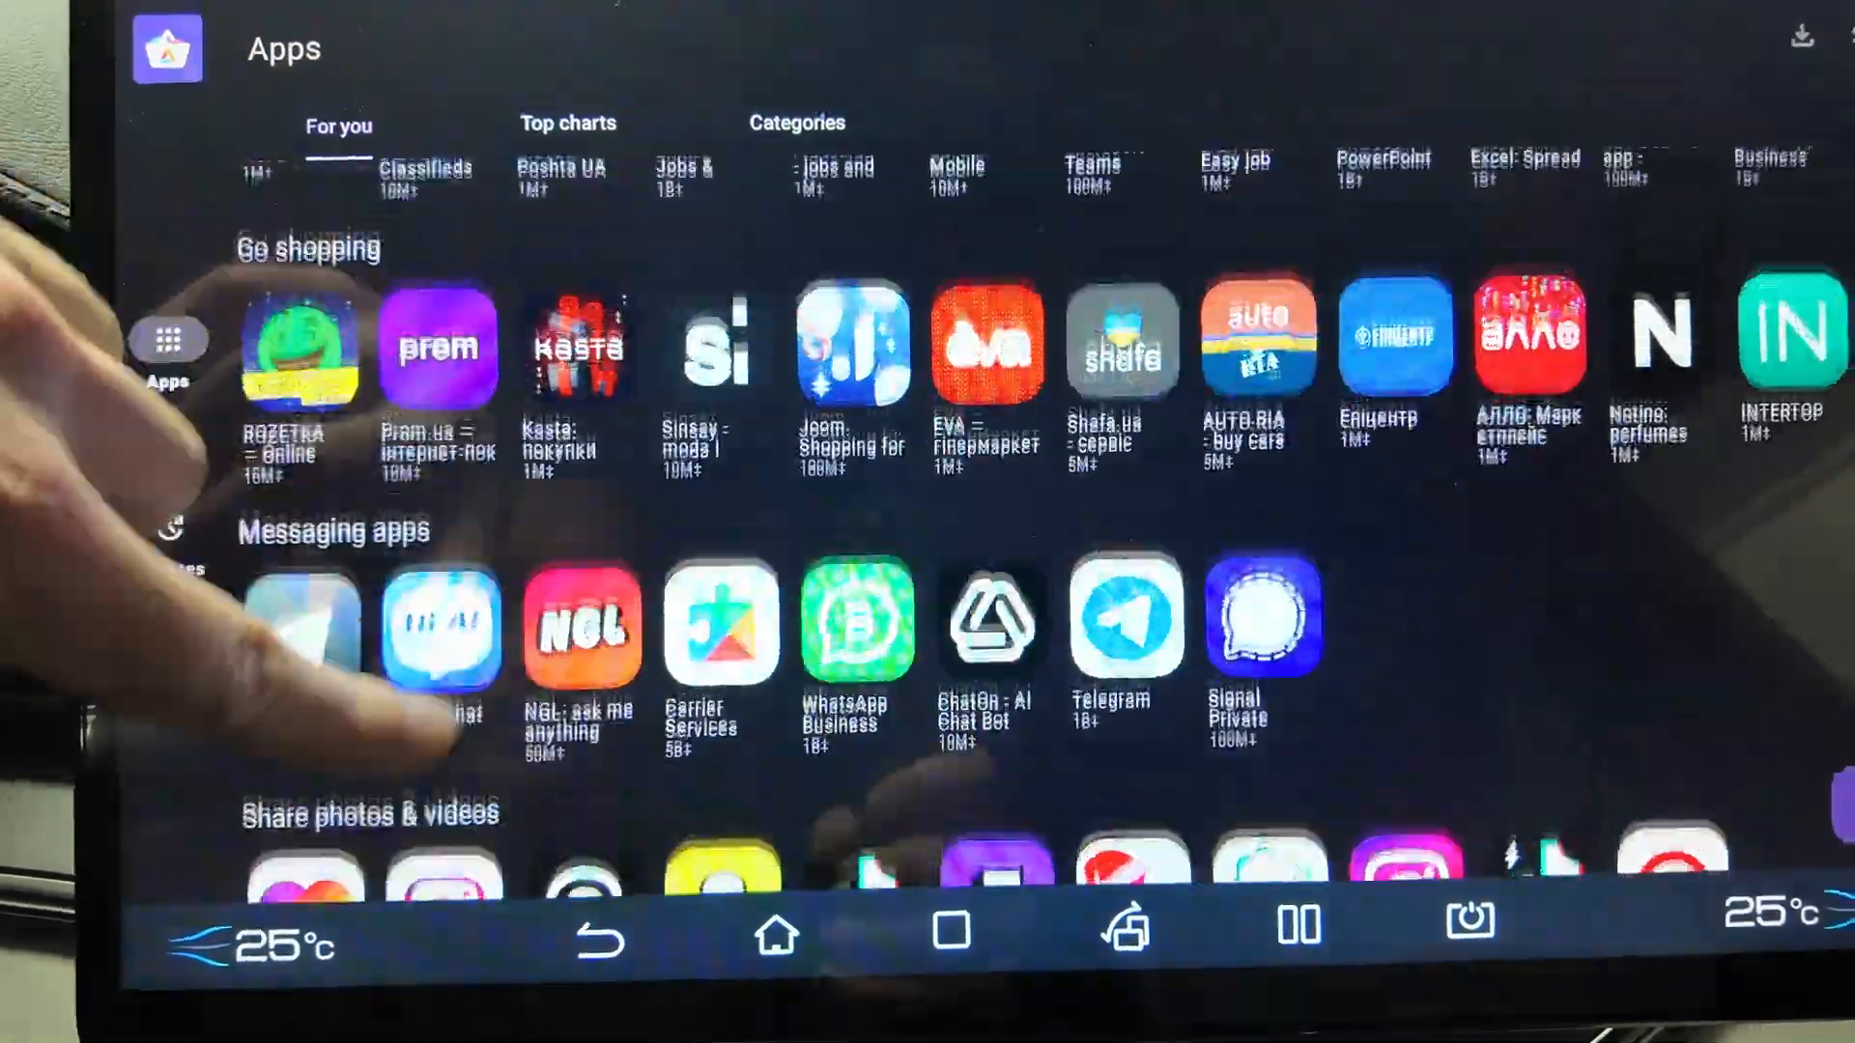
scroll("down", 3)
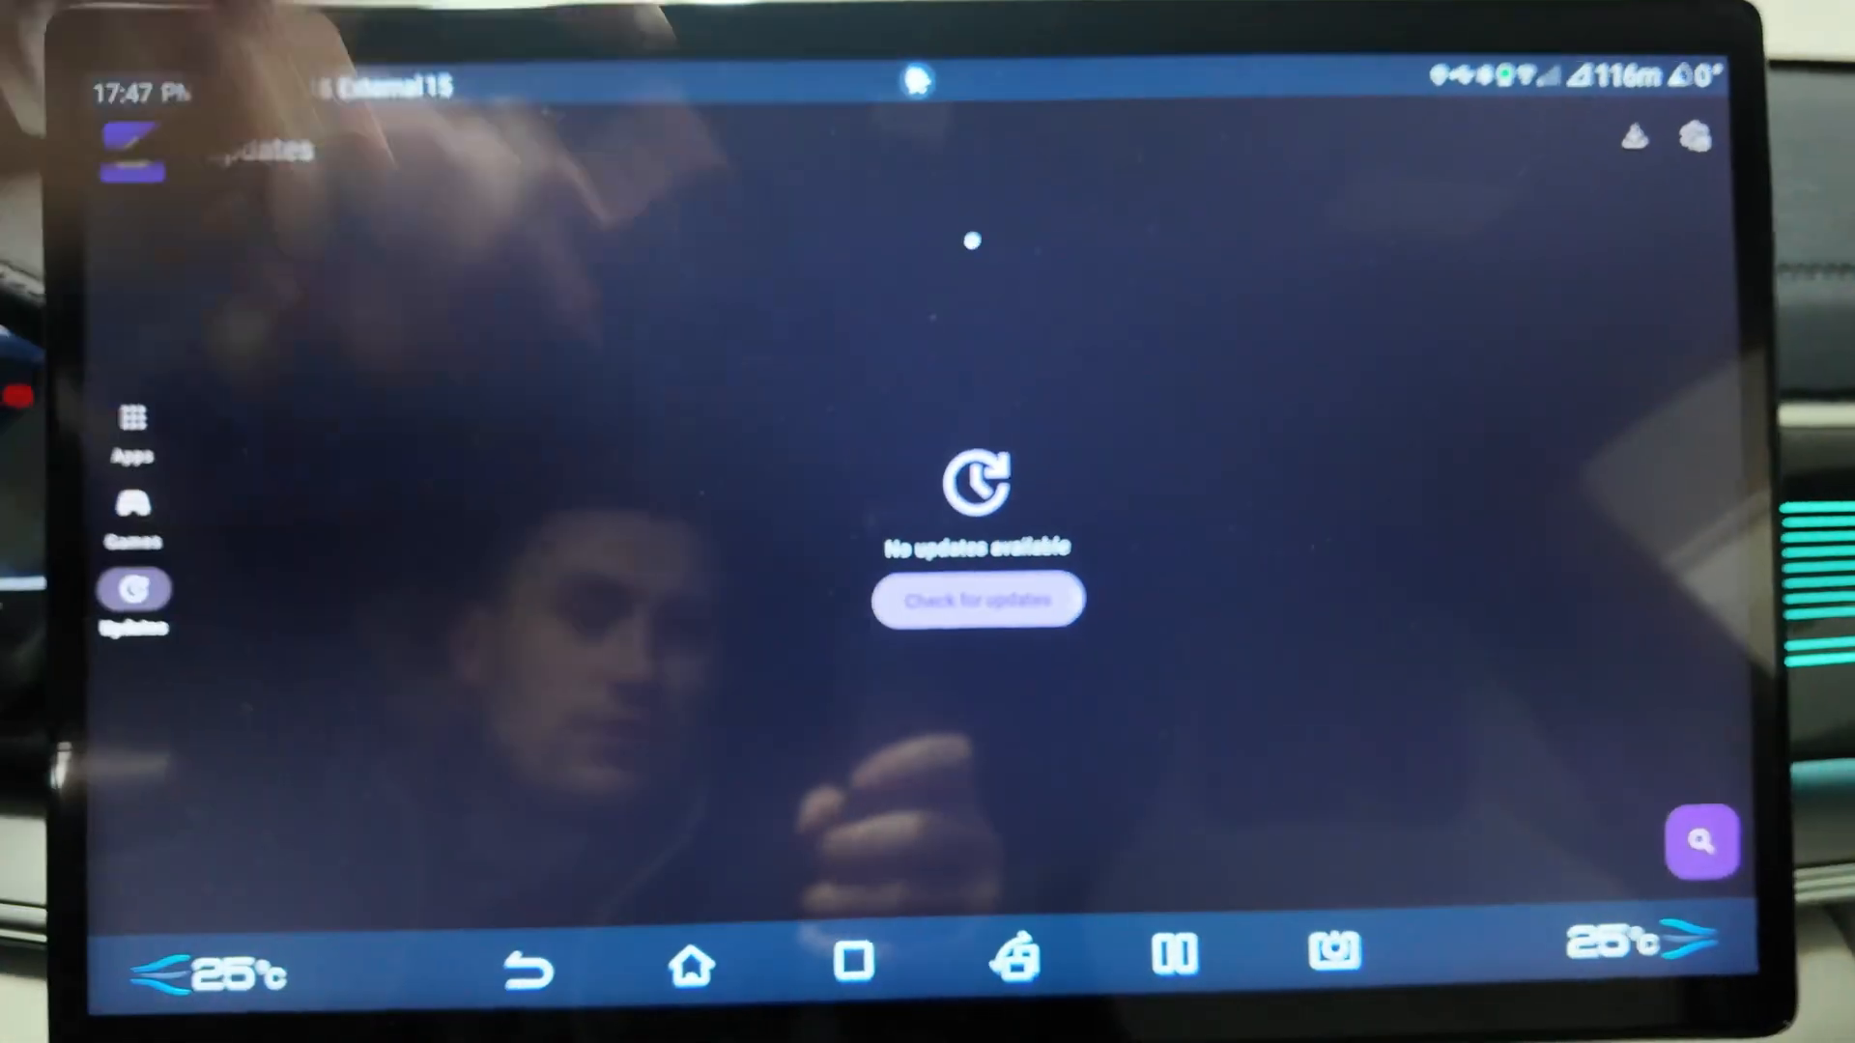
- Leave Aurora Store for the sideloaded-apps launcher page and open GBox
left_click(976, 599)
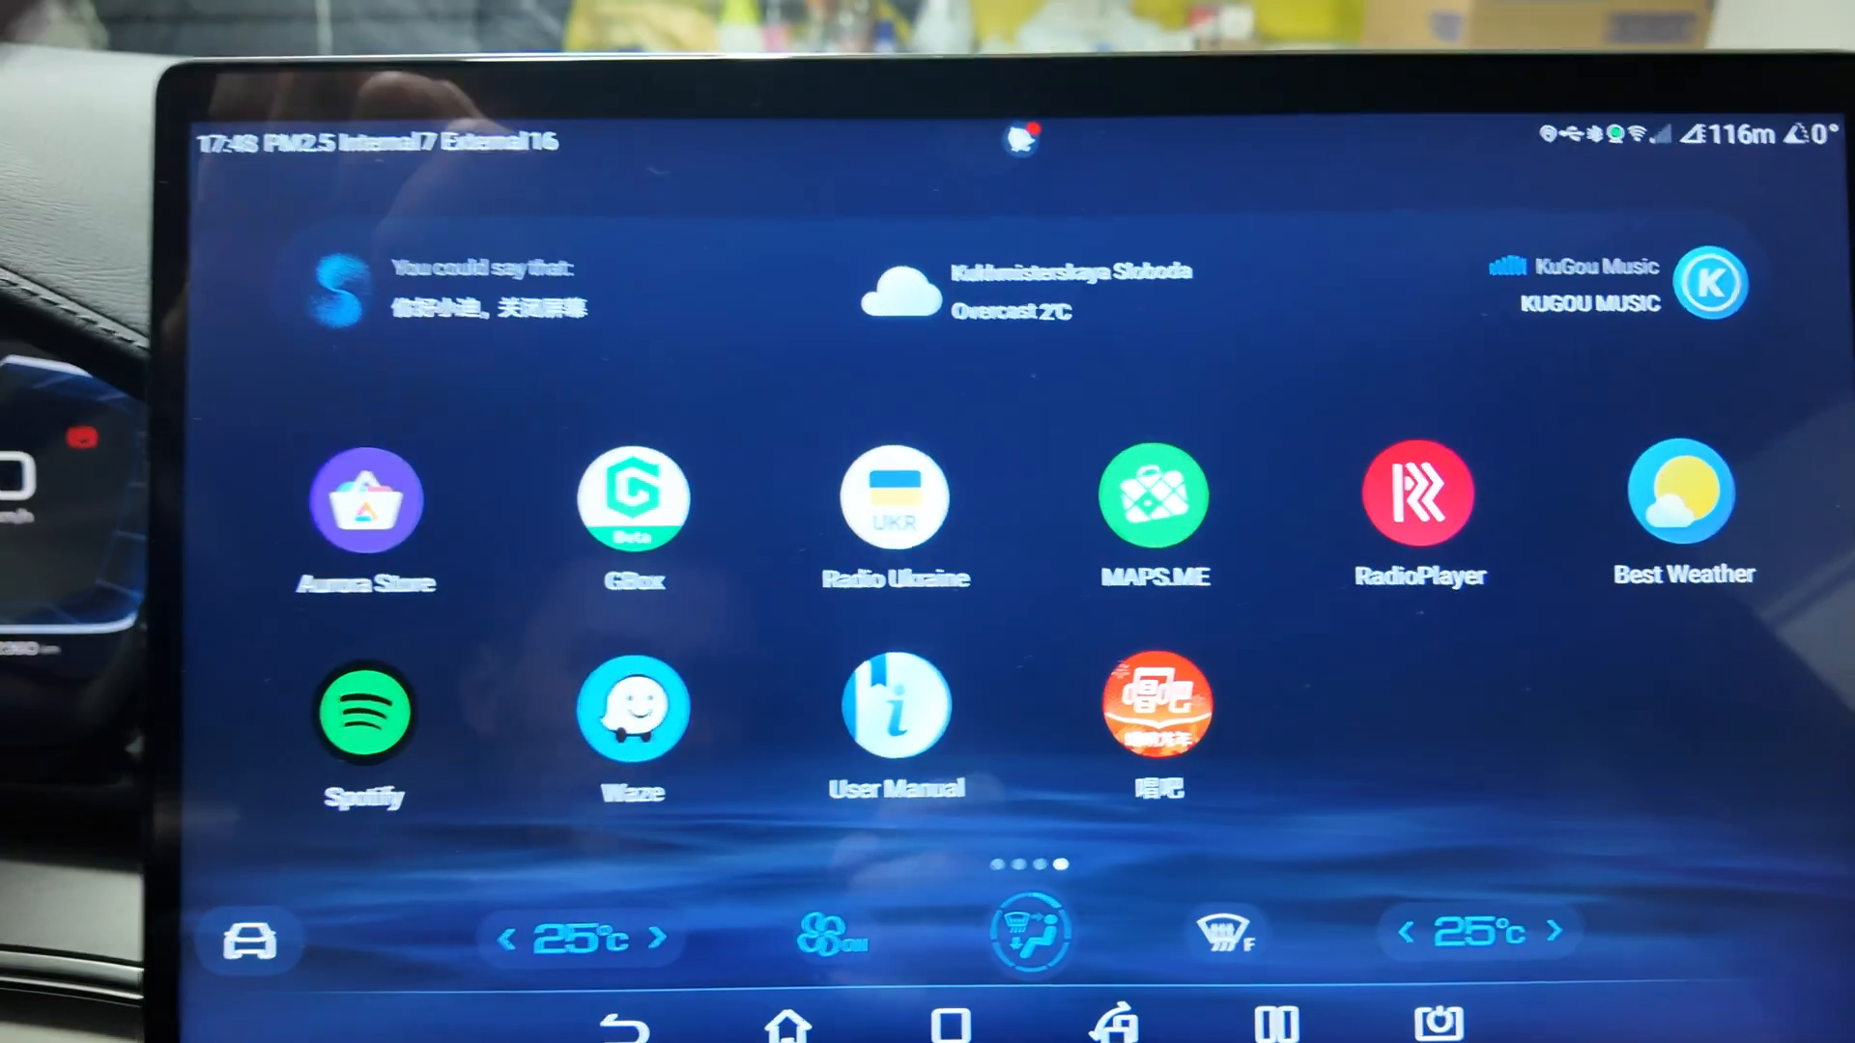
left_click(632, 494)
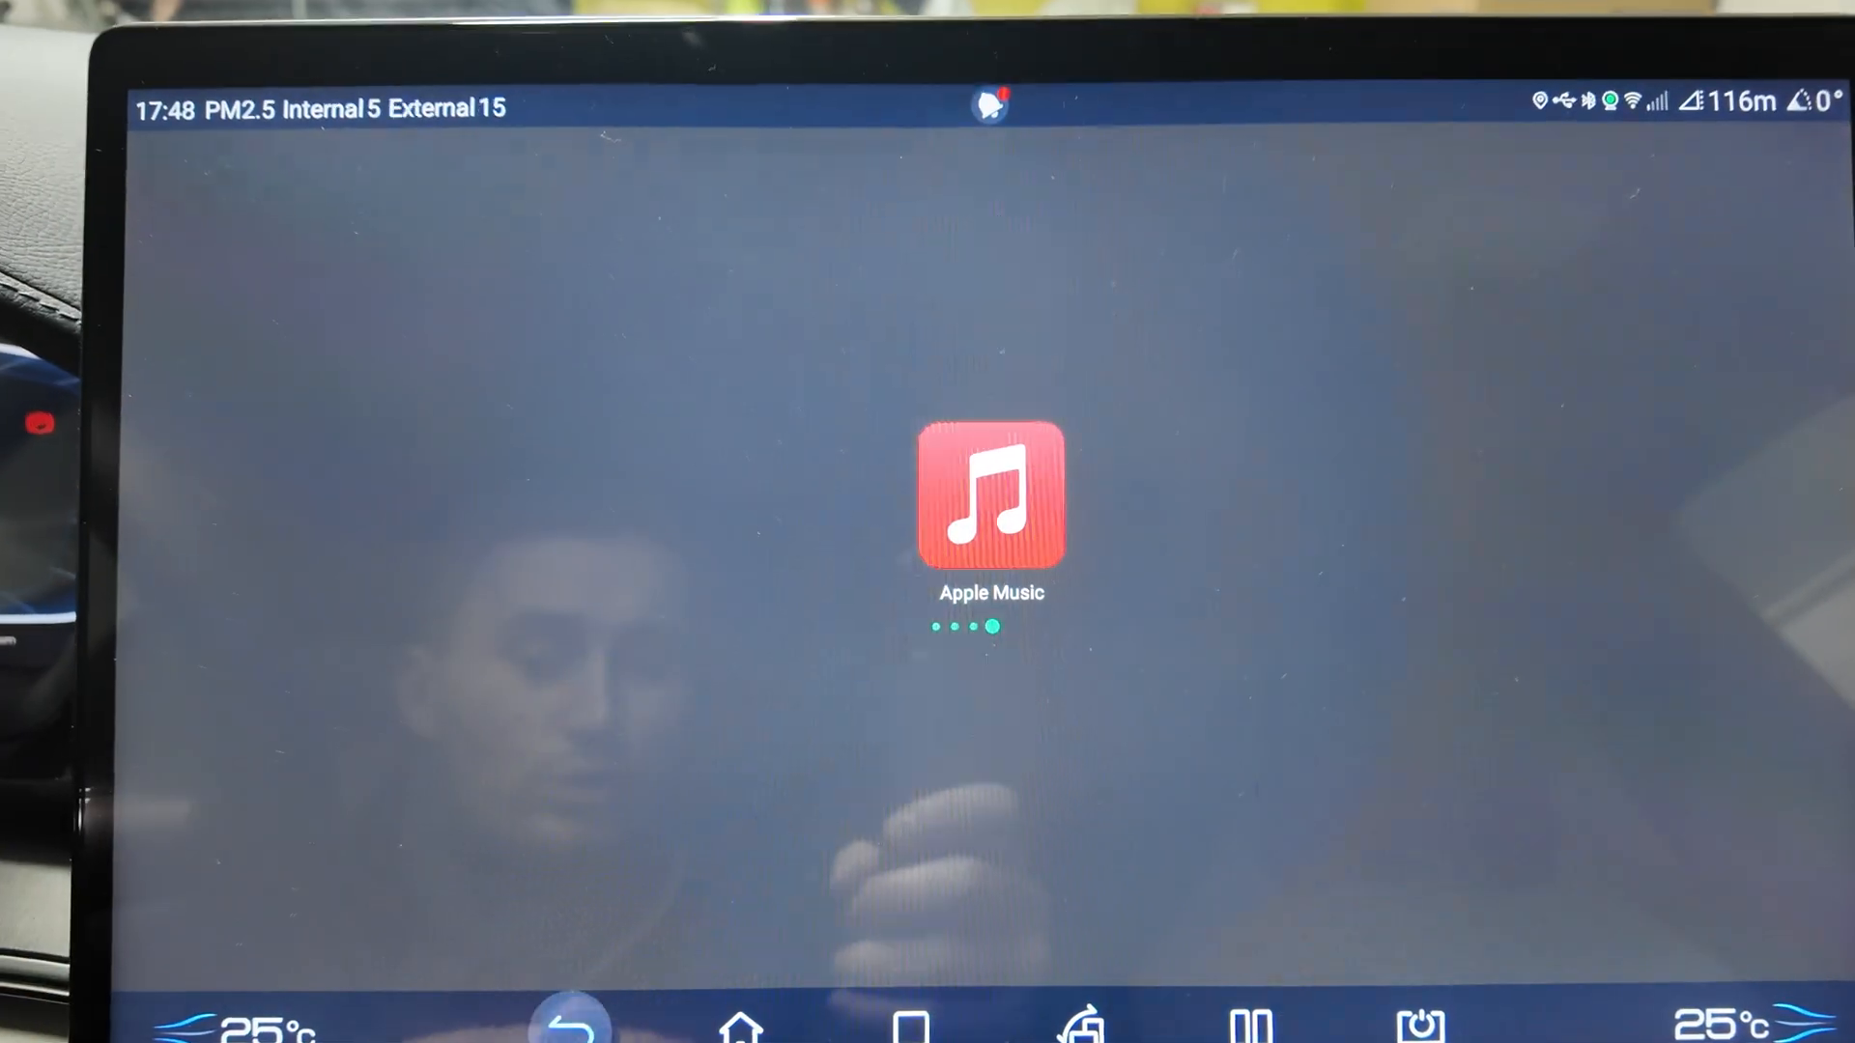
- Return to the GBox app grid and launch Google Maps from it
left_click(991, 495)
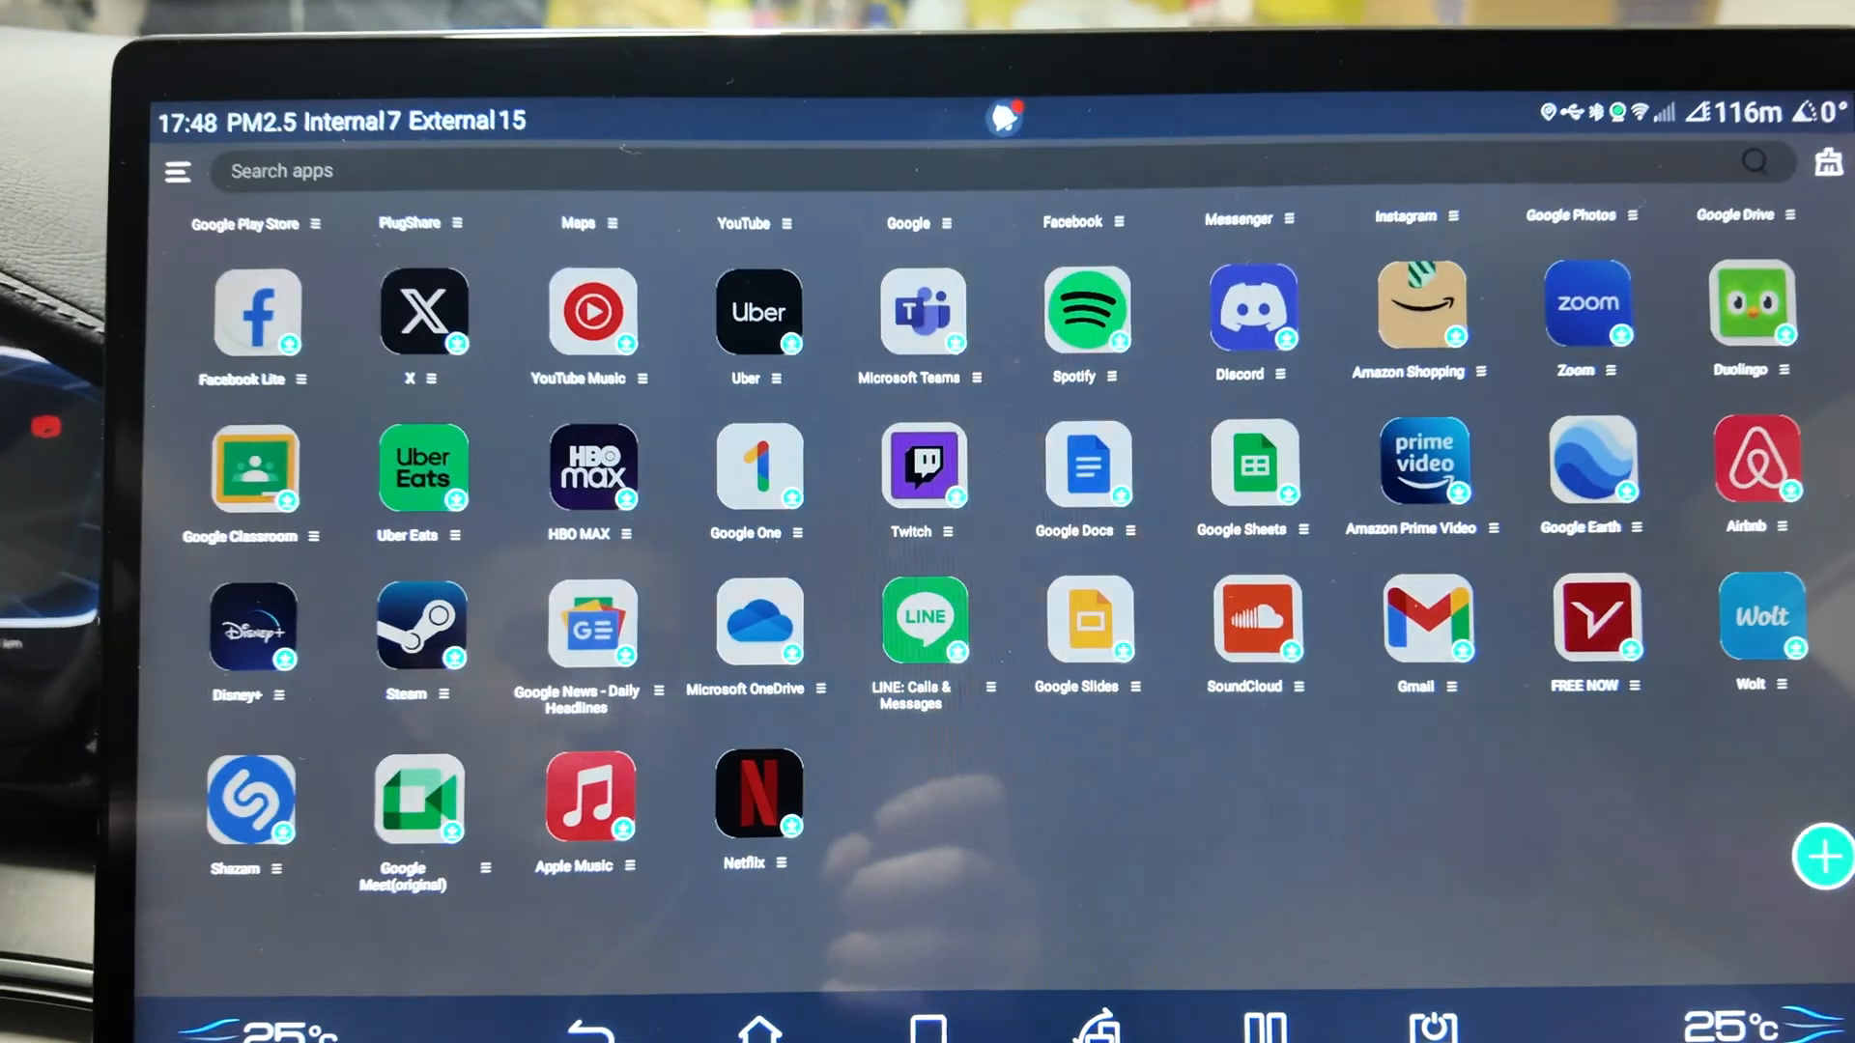
left_click(759, 792)
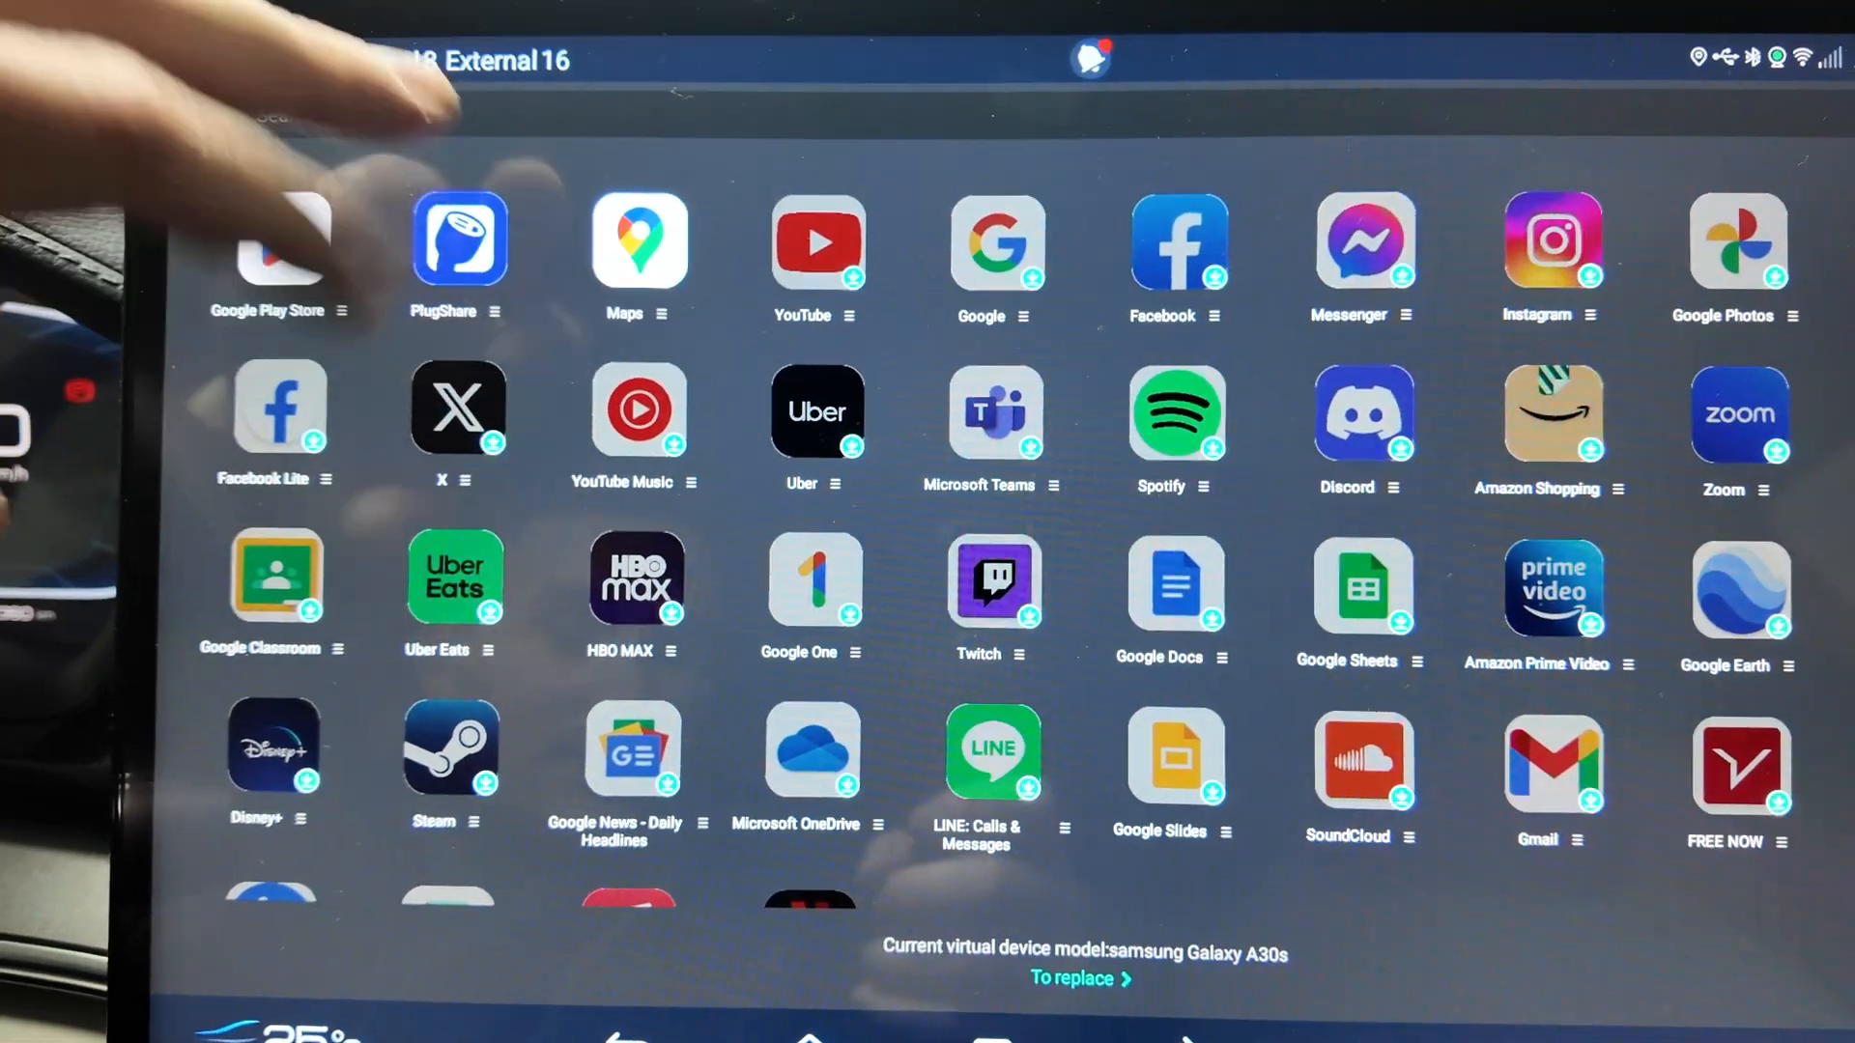
left_click(638, 242)
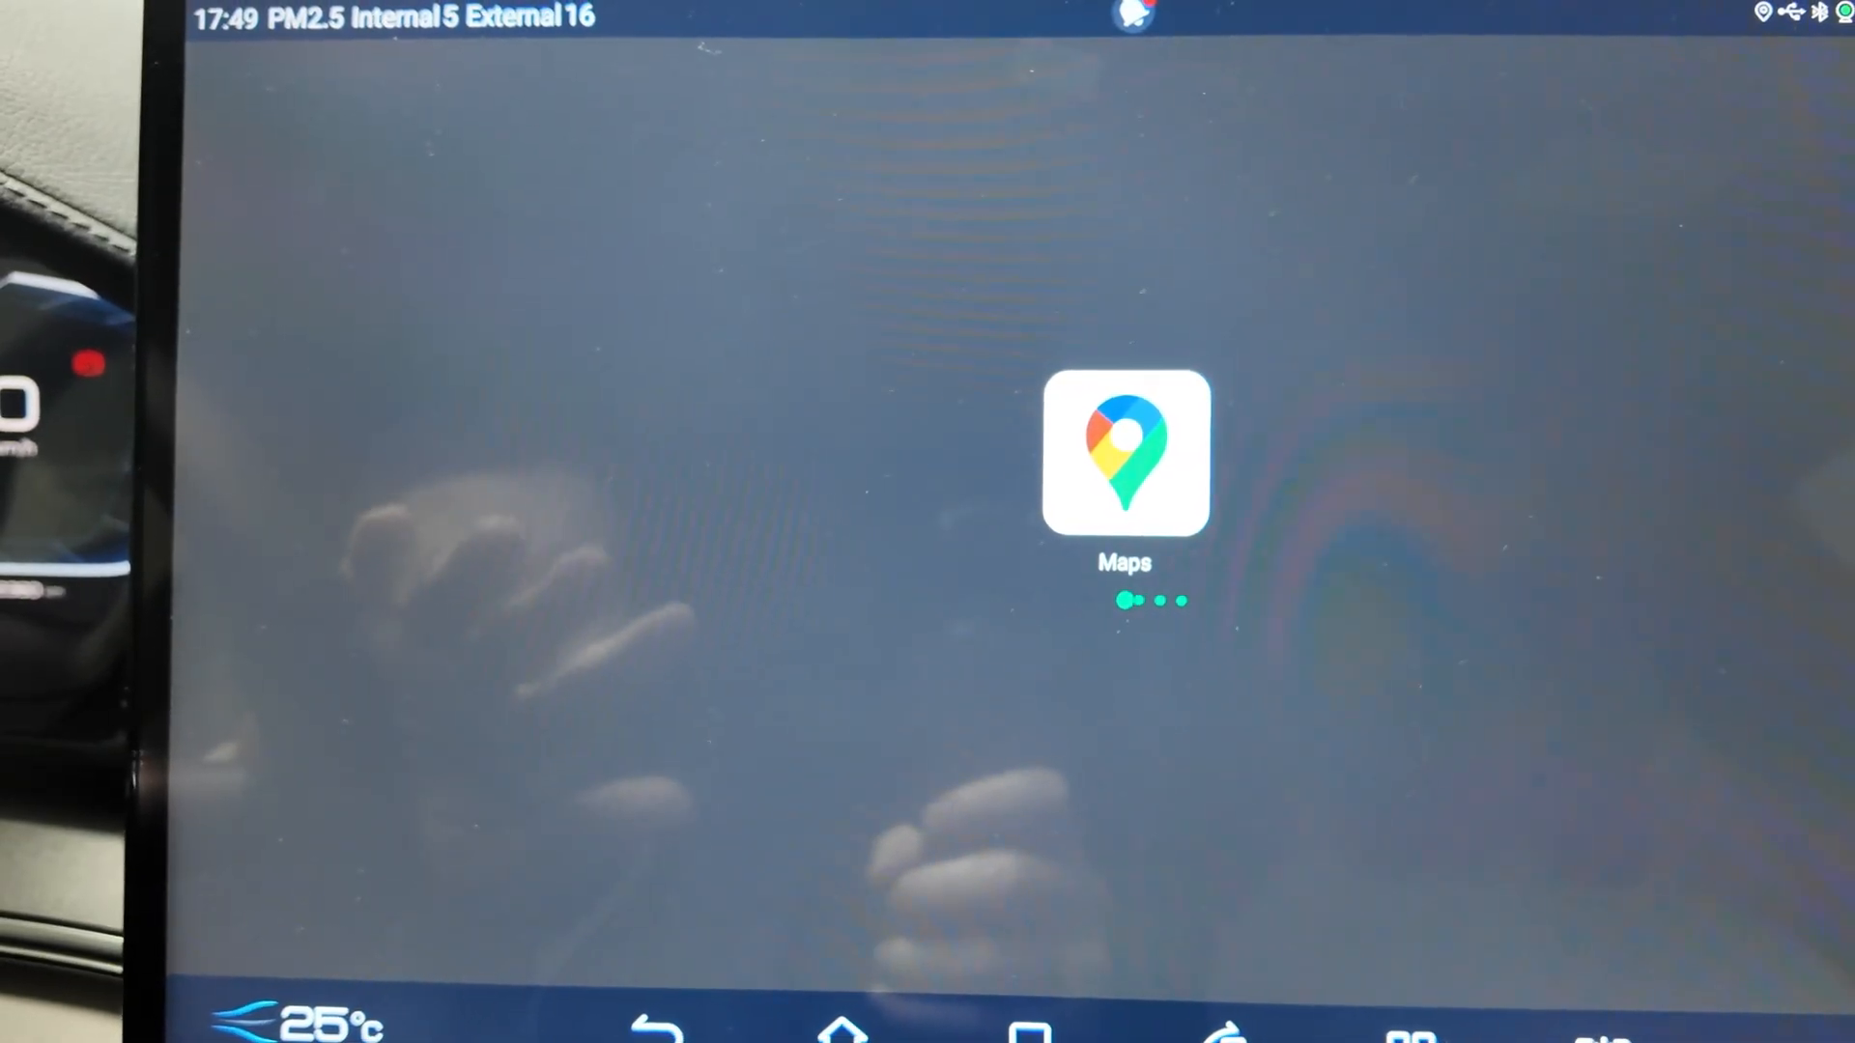
- Close Google Maps and open MAPS.ME showing a dark map of Europe
left_click(1124, 453)
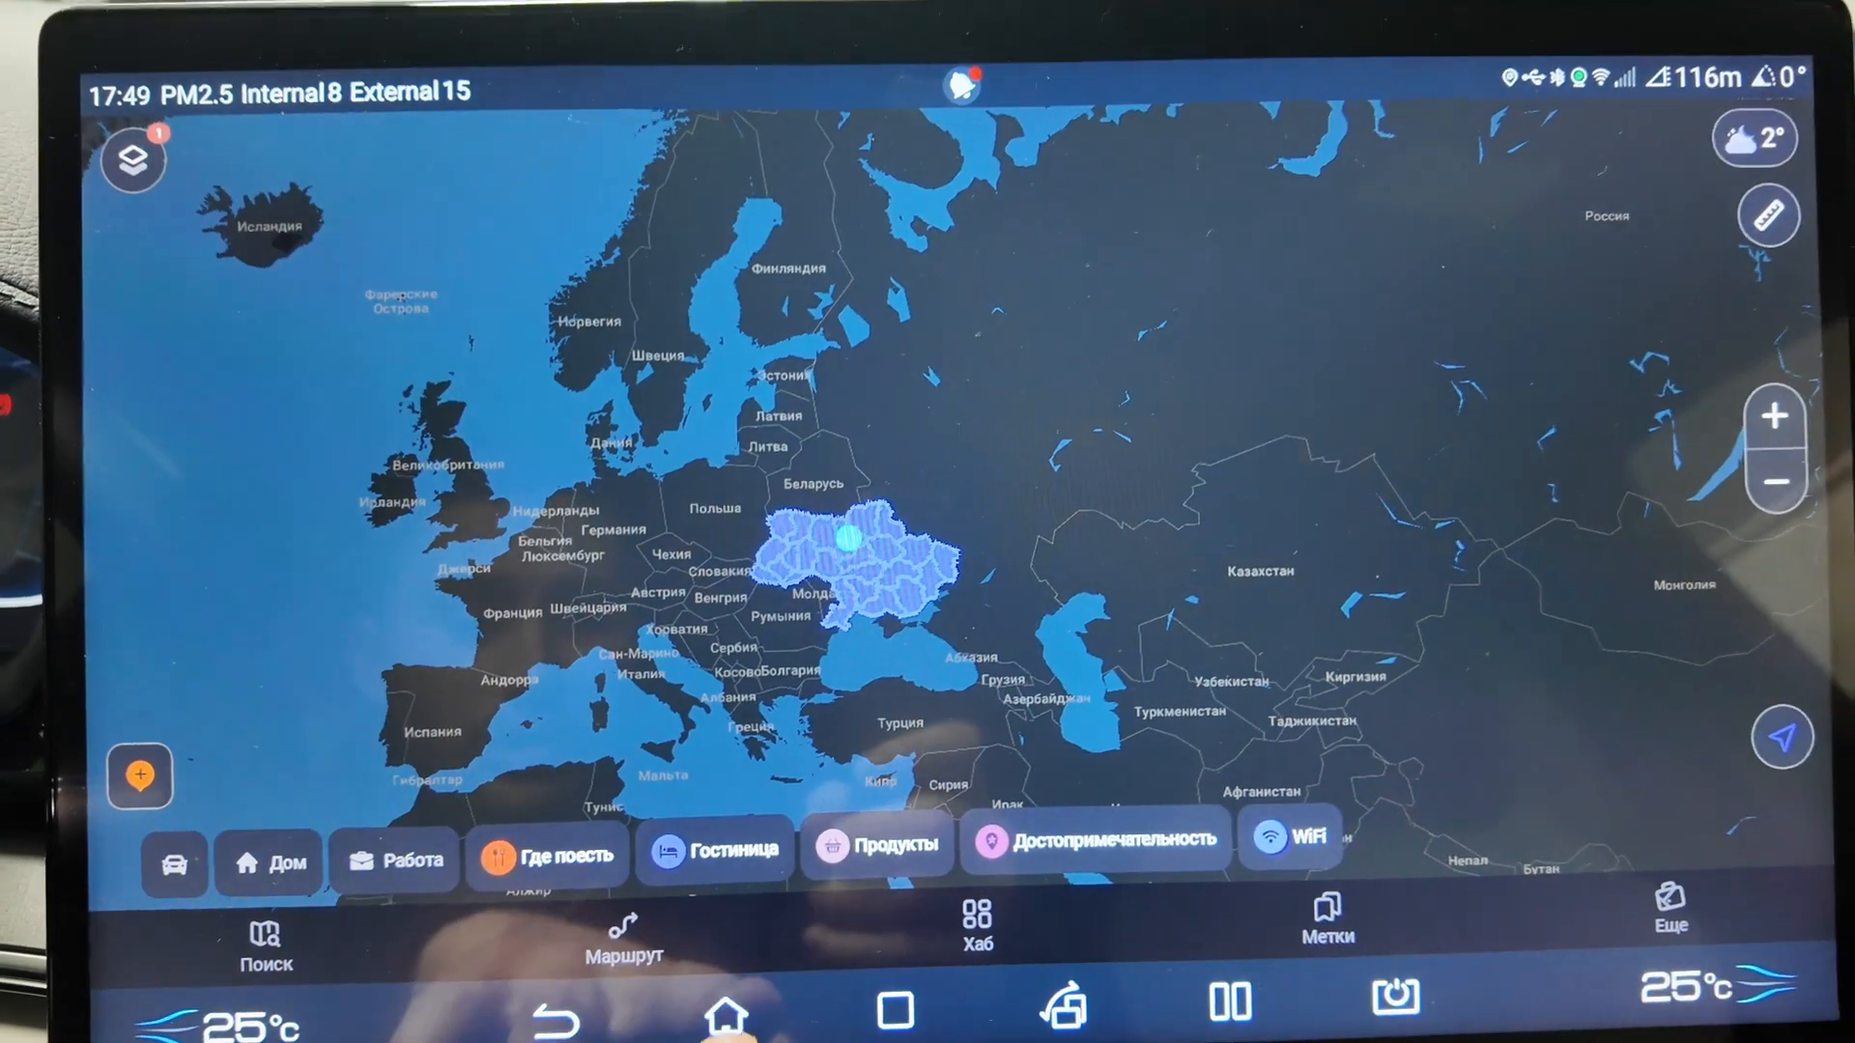
- Start a RadioPlayer station from the home screen, then launch Waze with its destination search
left_click(701, 1015)
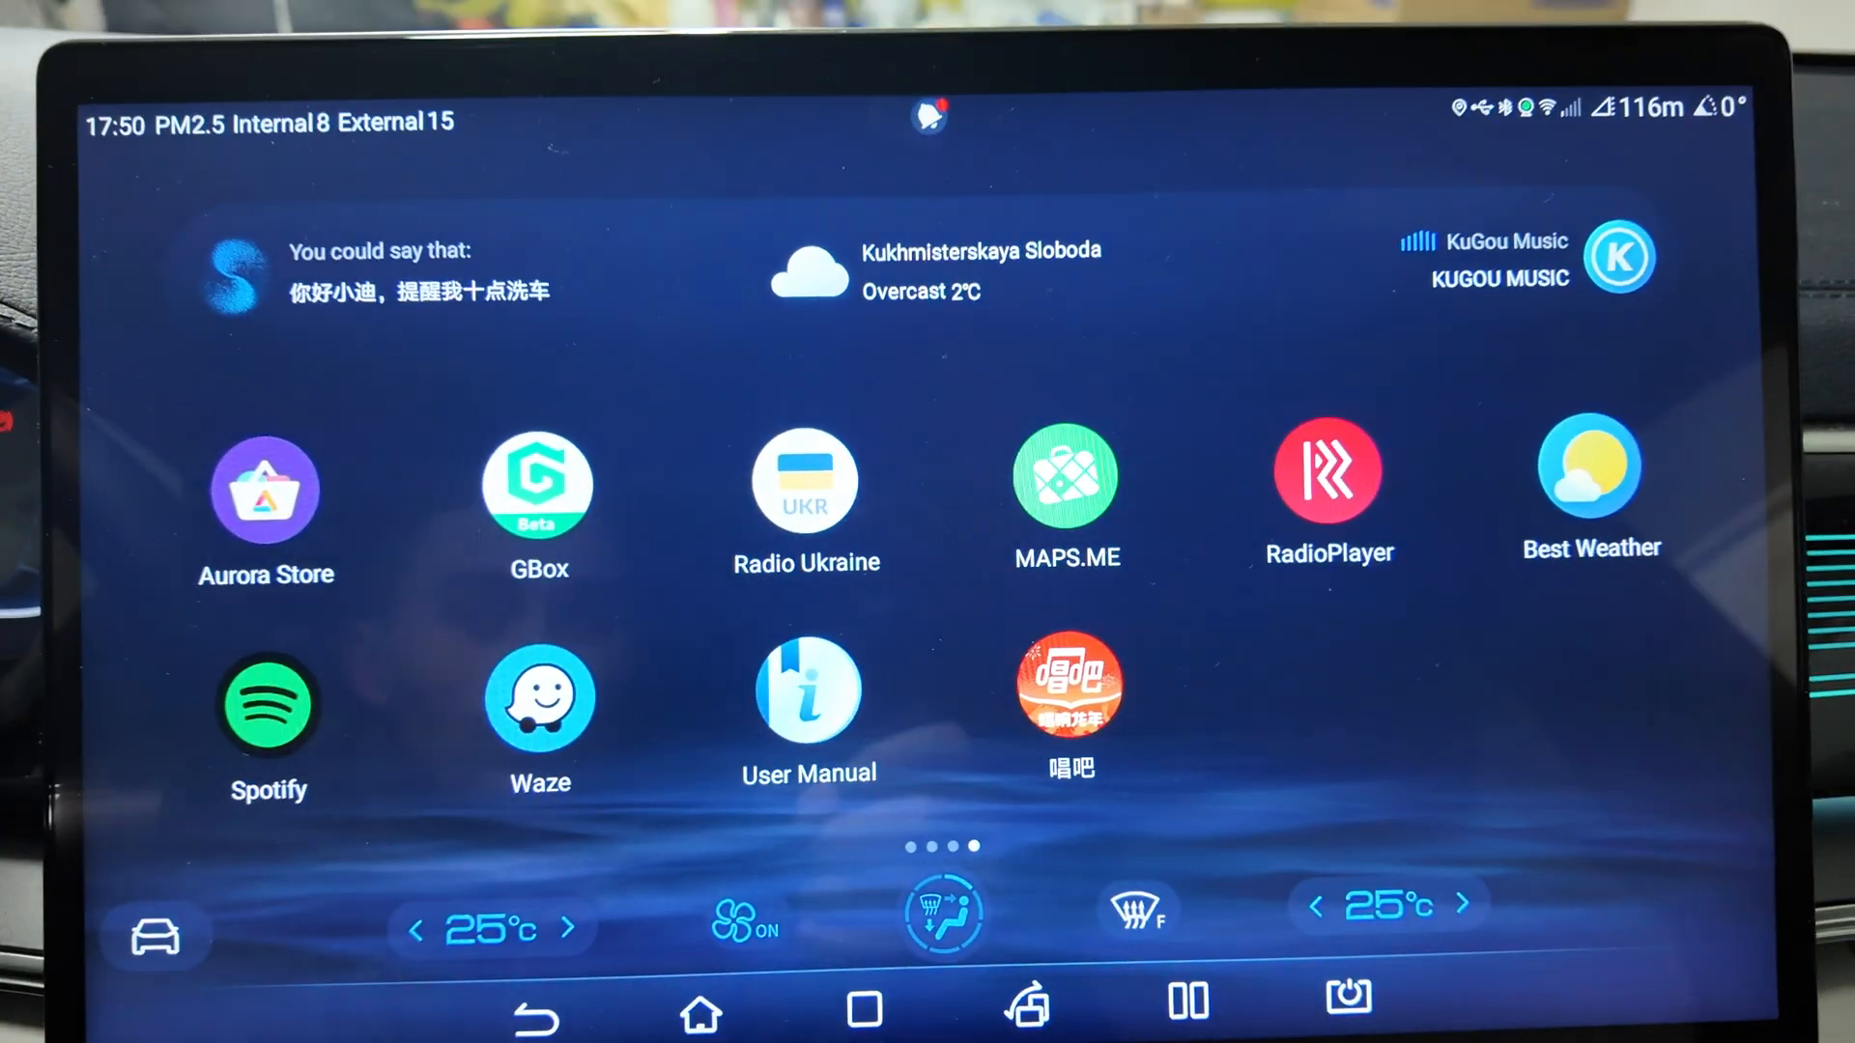
left_click(1327, 481)
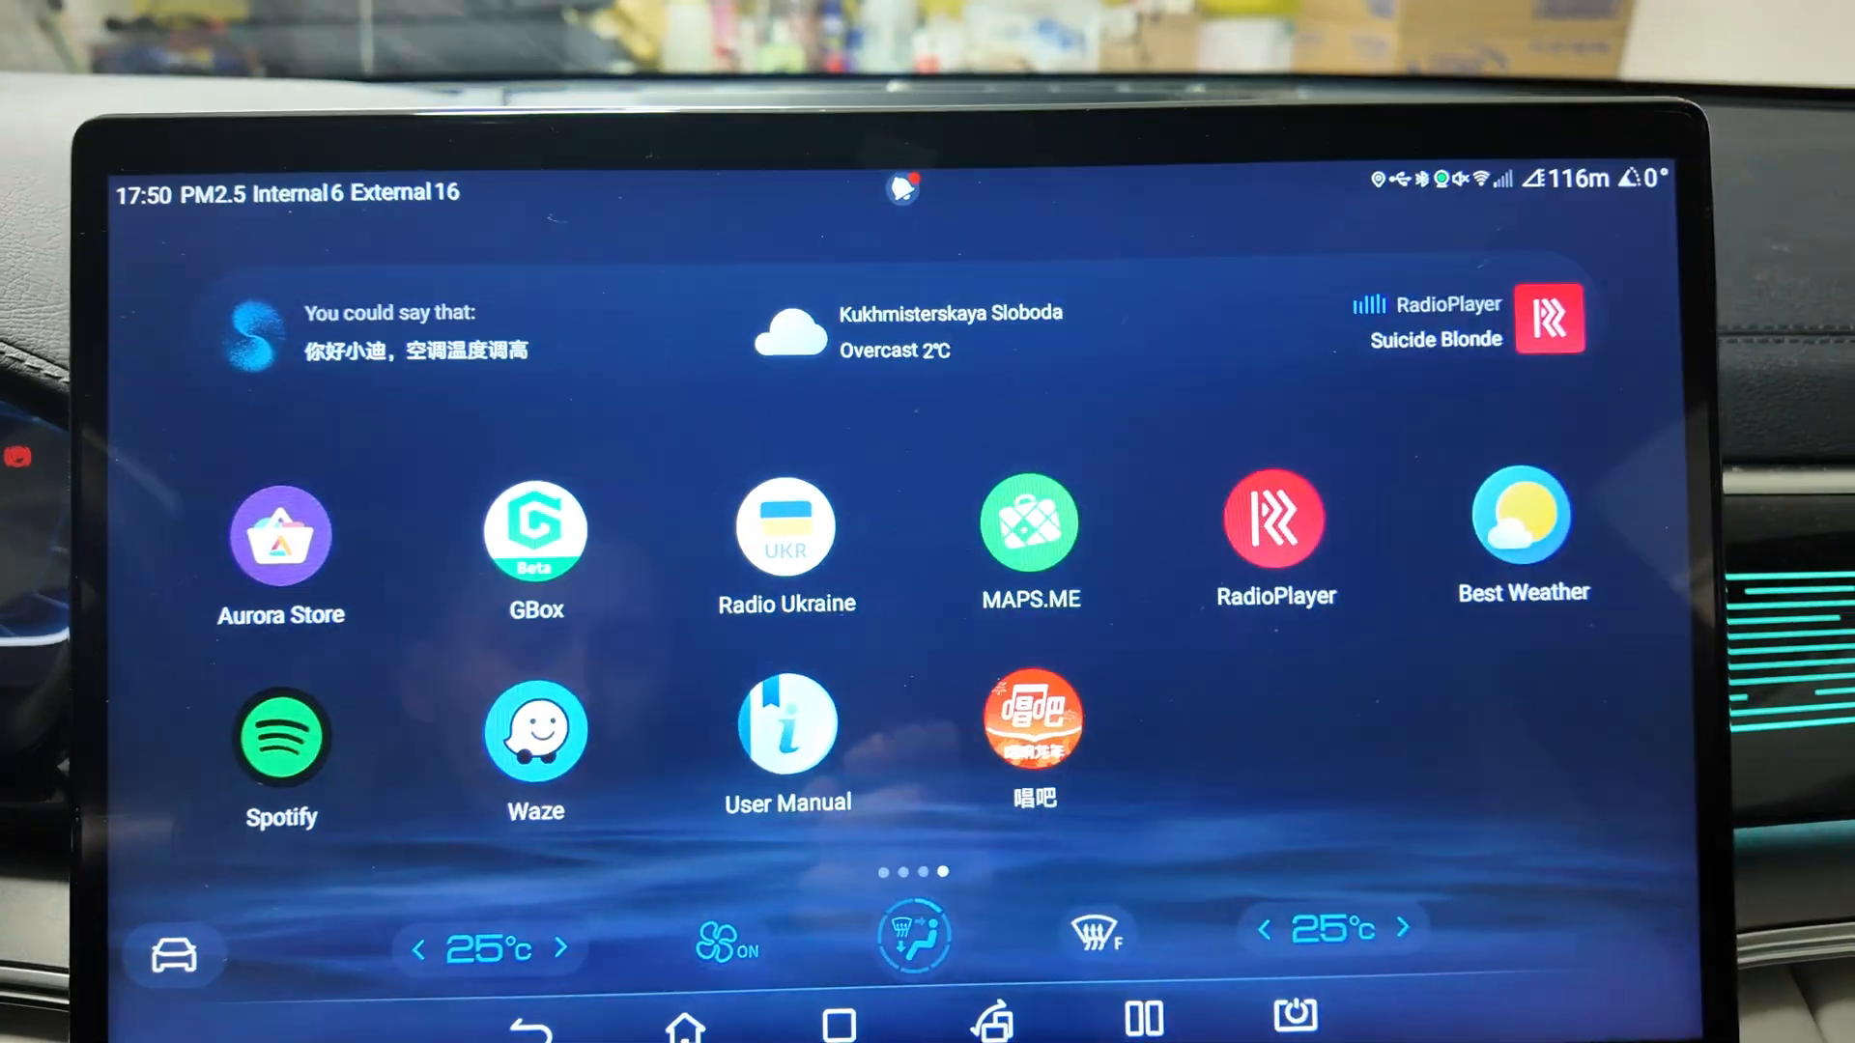
left_click(1521, 526)
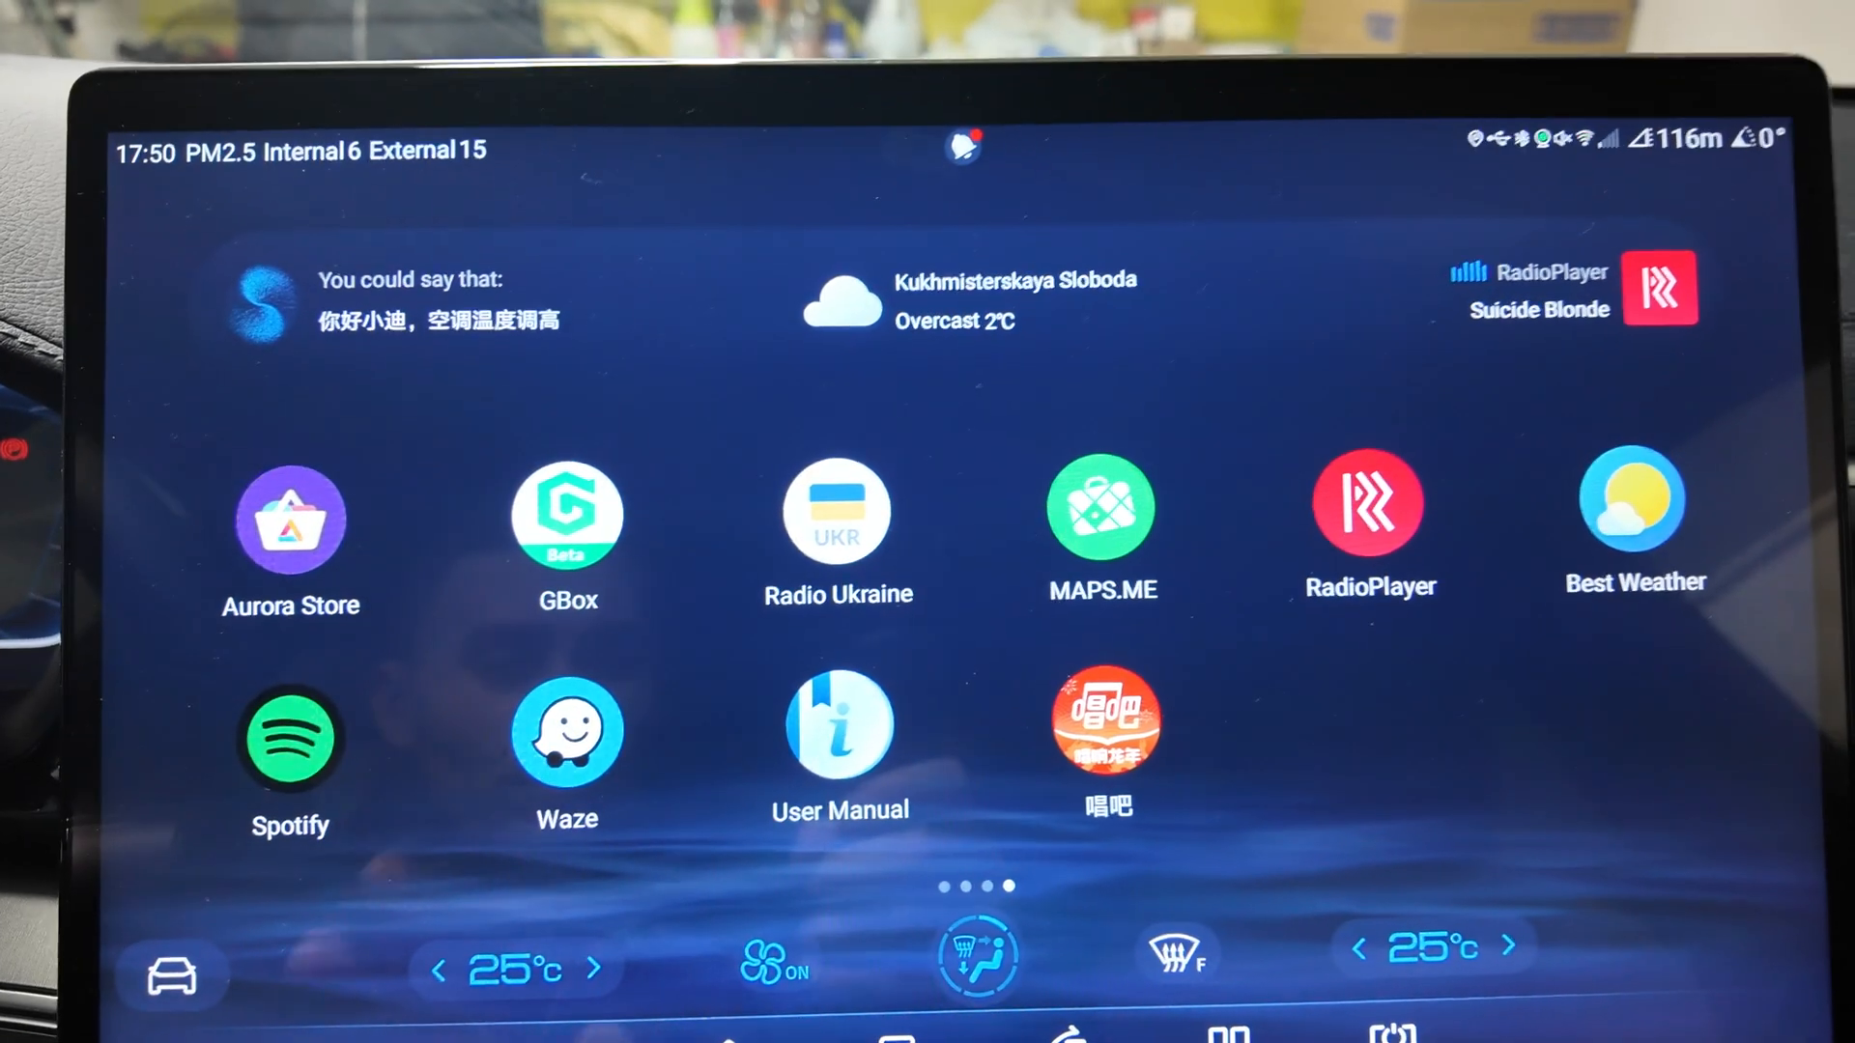
left_click(290, 727)
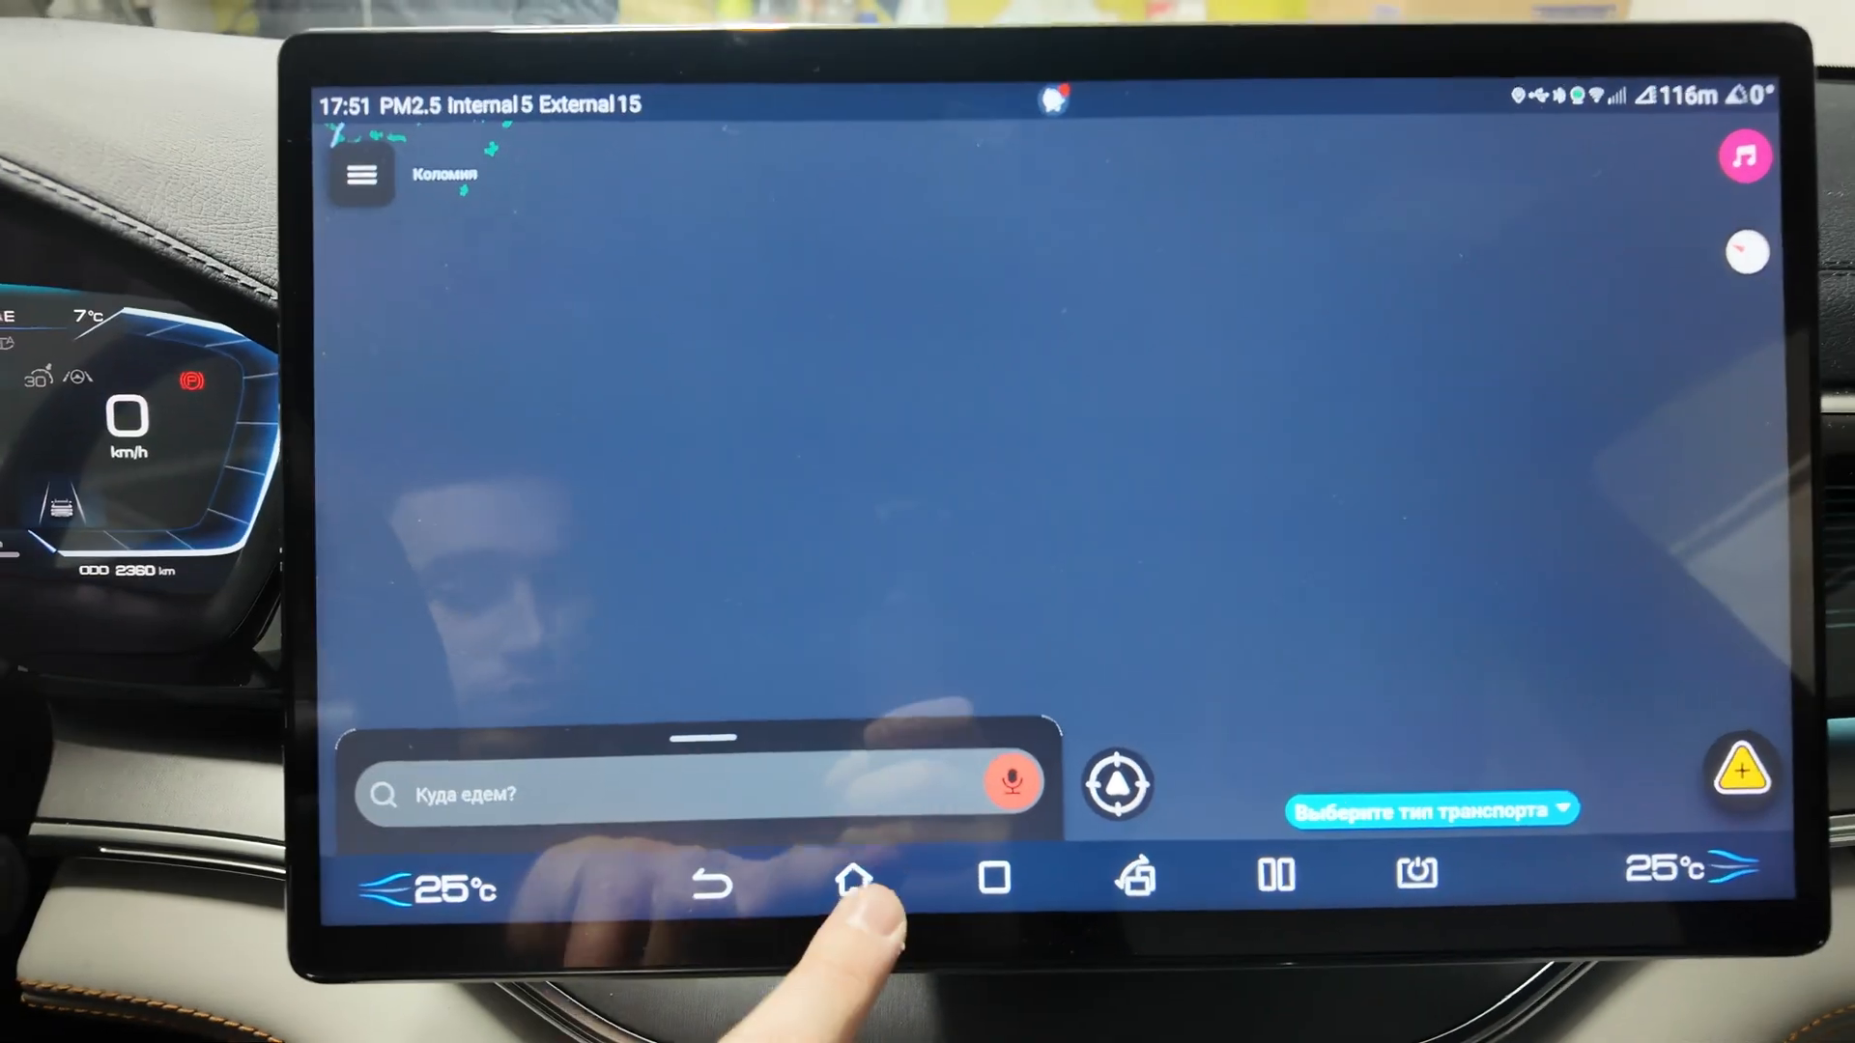
- Leave Waze for the launcher home screen
left_click(854, 879)
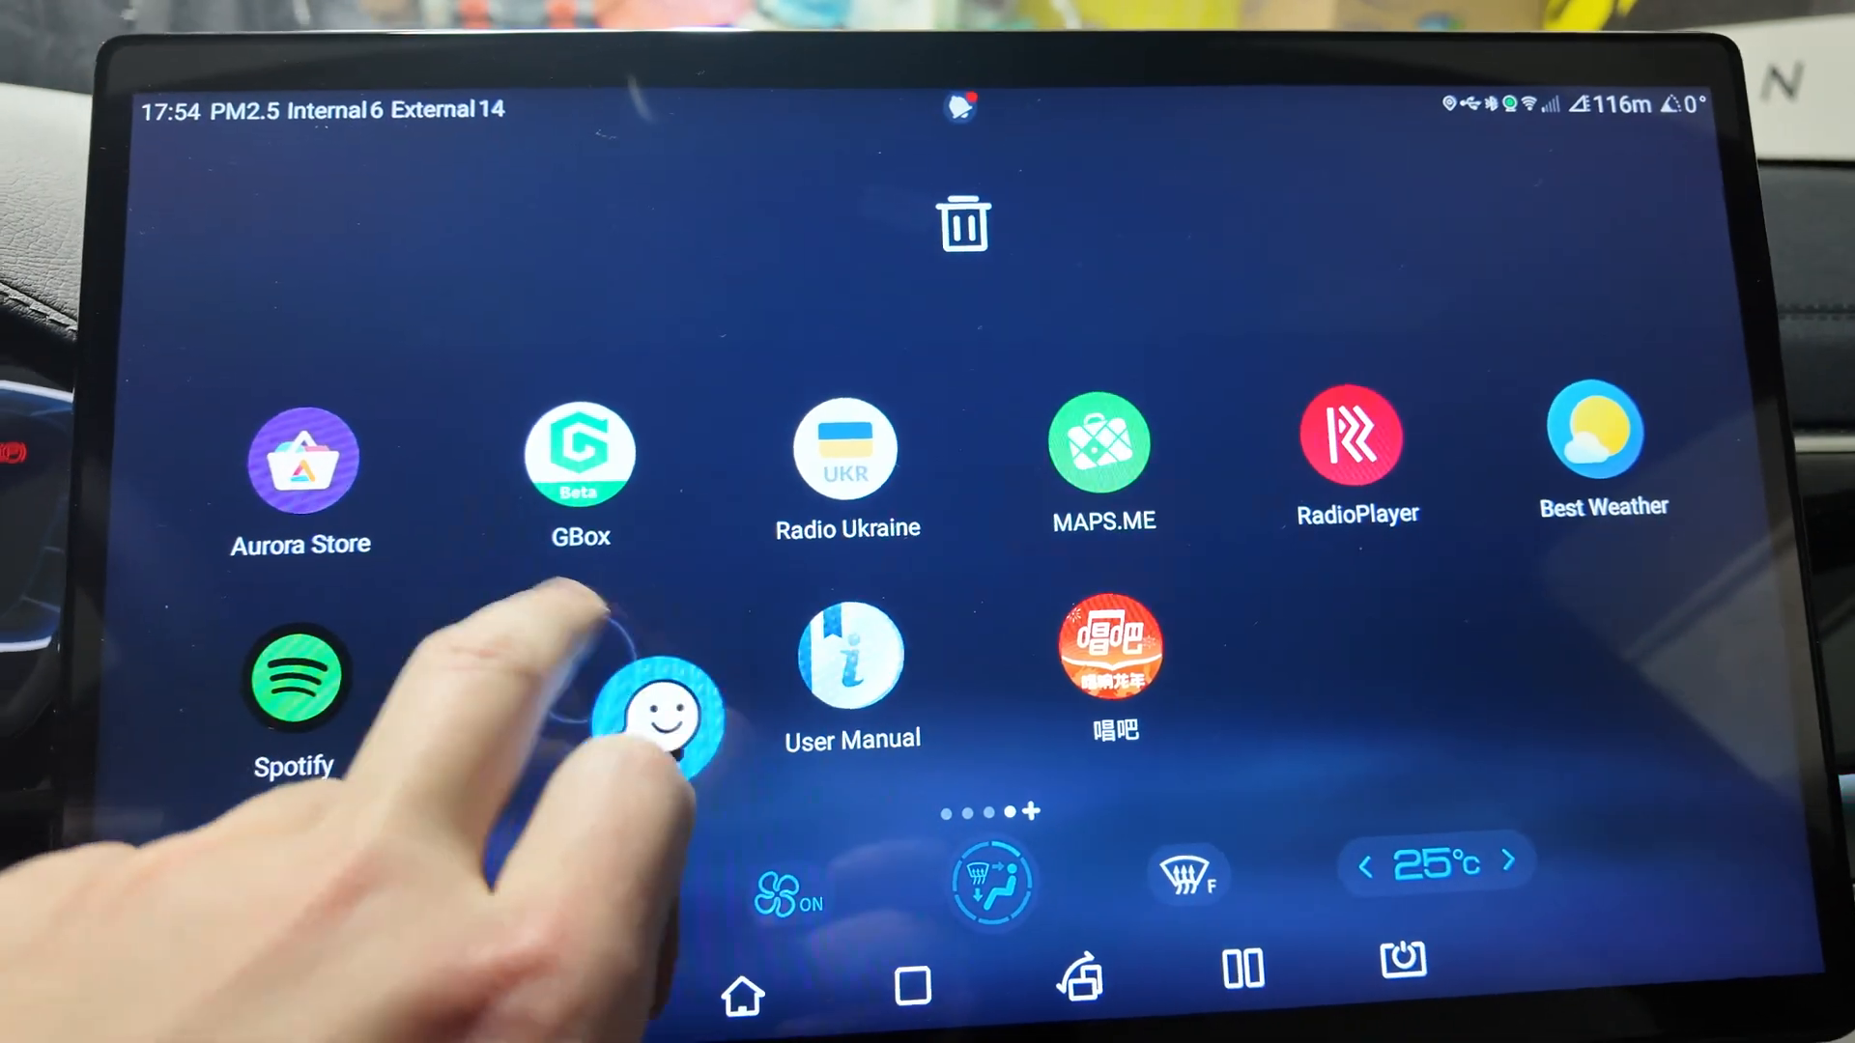
- Launch Aurora Store to reach the Updates page listing MEGOGO and RadioPlayer Ukraine
left_click(847, 453)
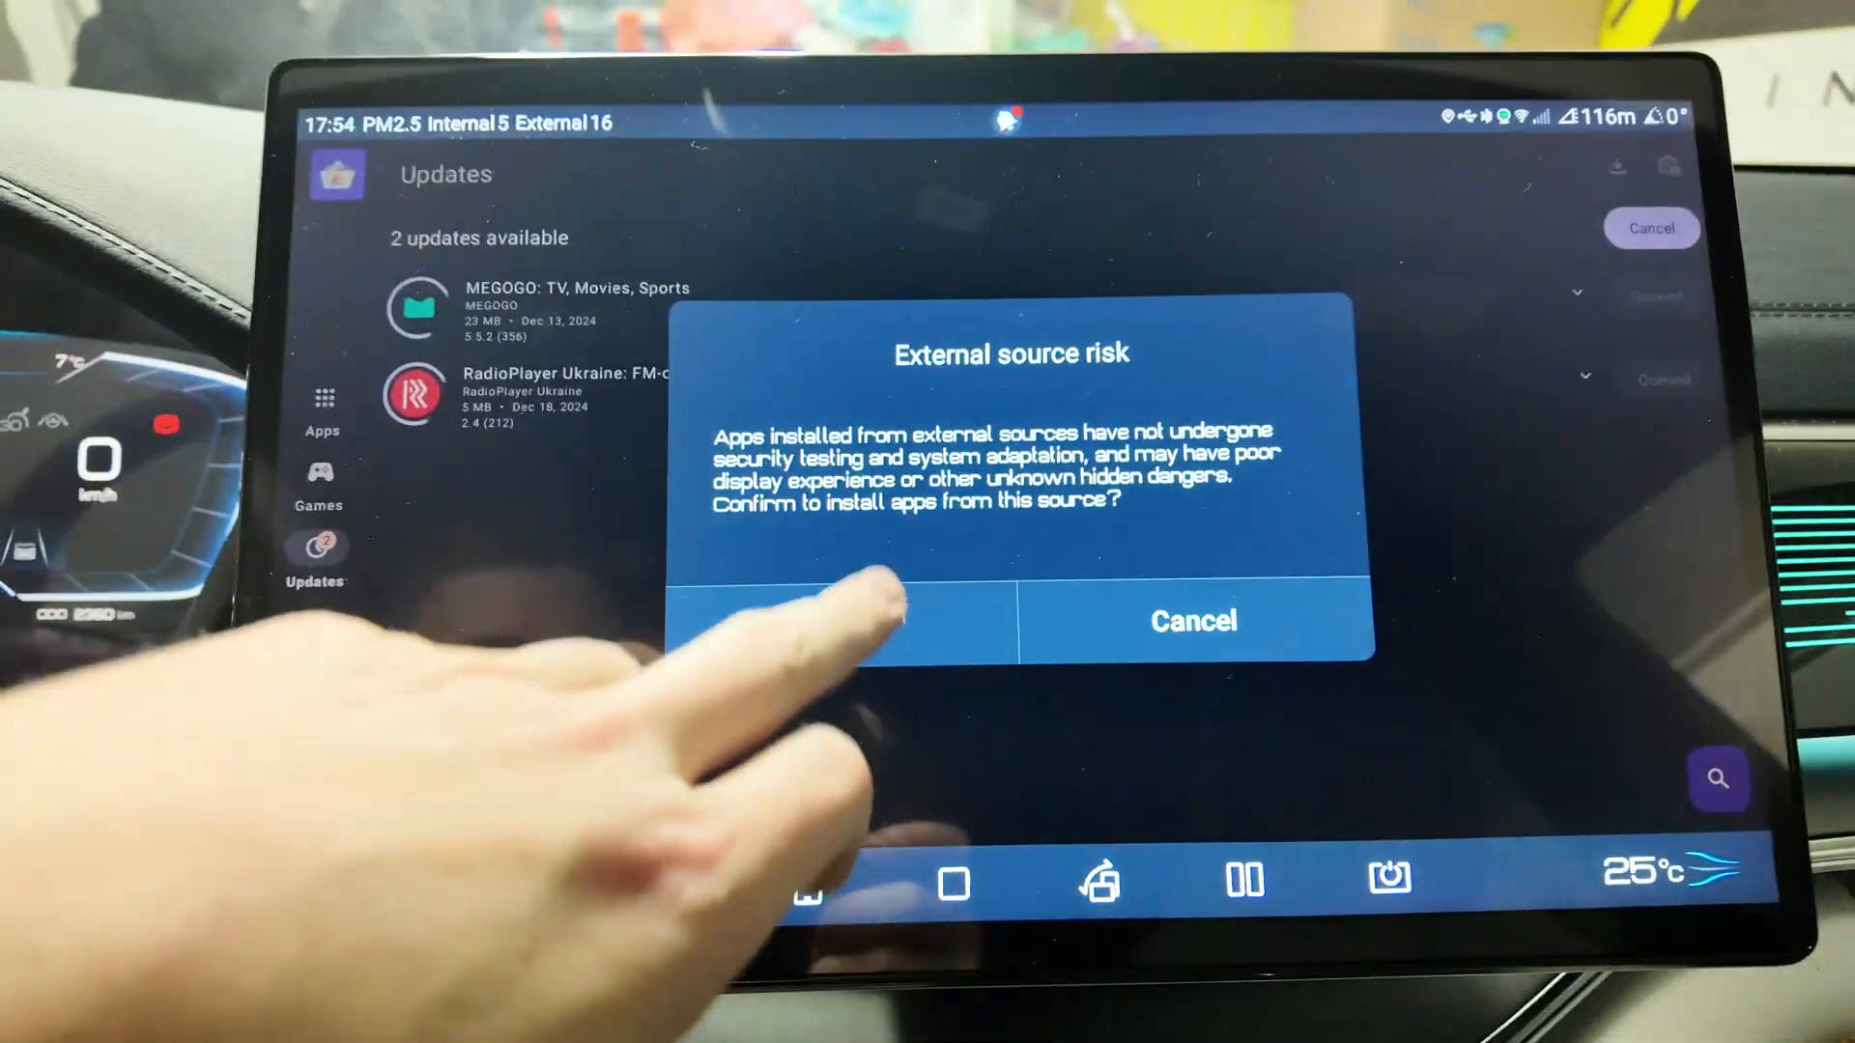
- Confirm the external source risk to install both updates, then return to the home screen
left_click(852, 621)
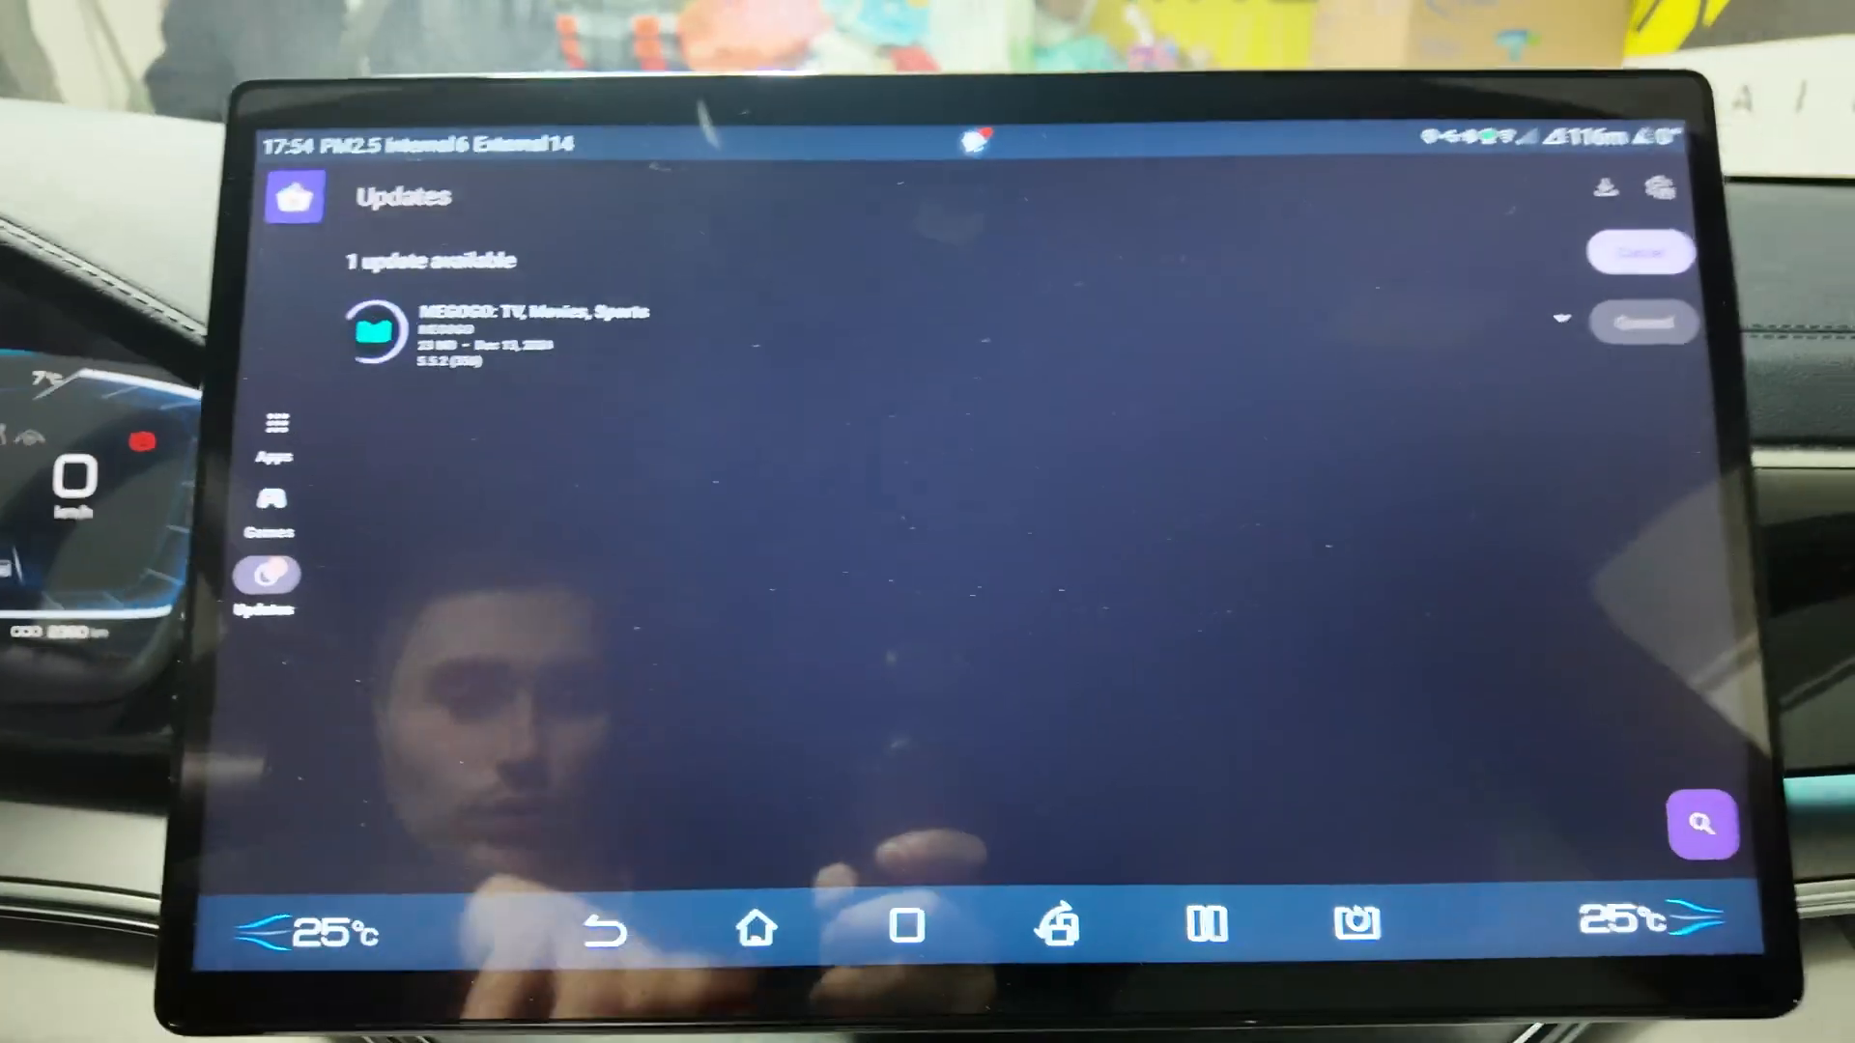
left_click(753, 922)
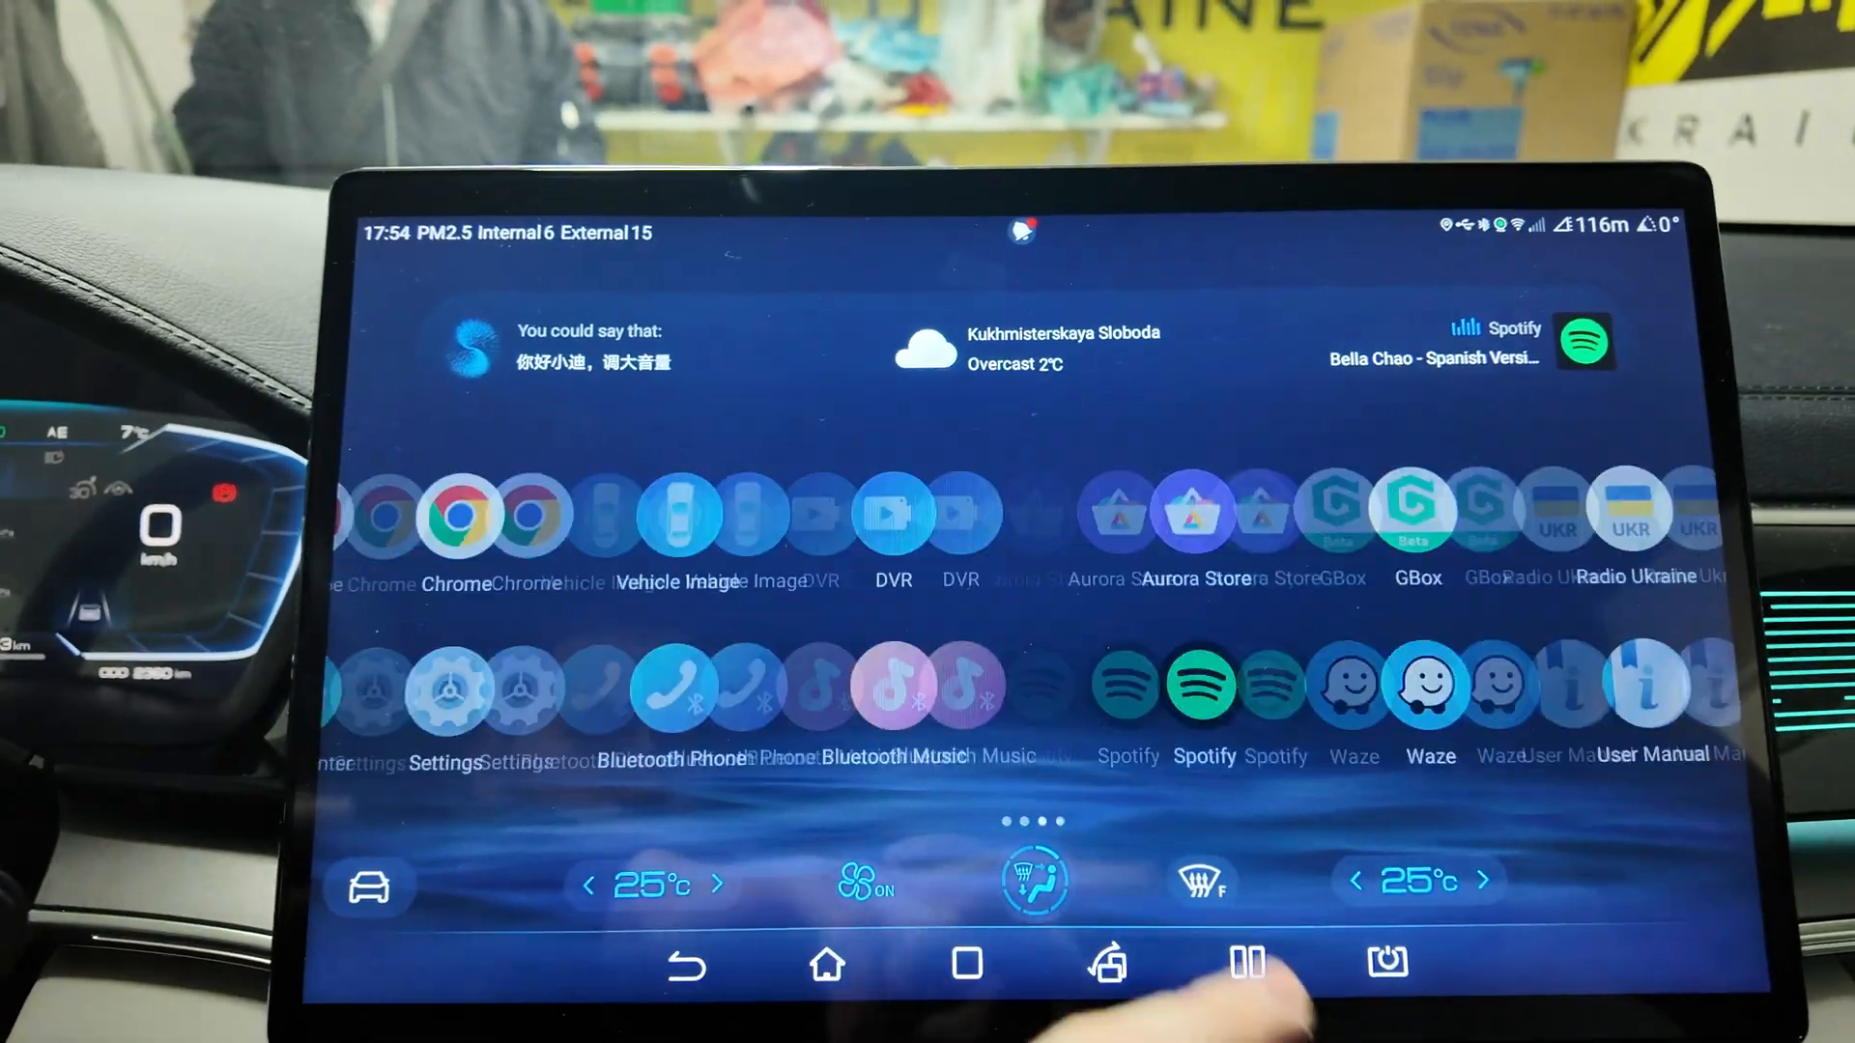